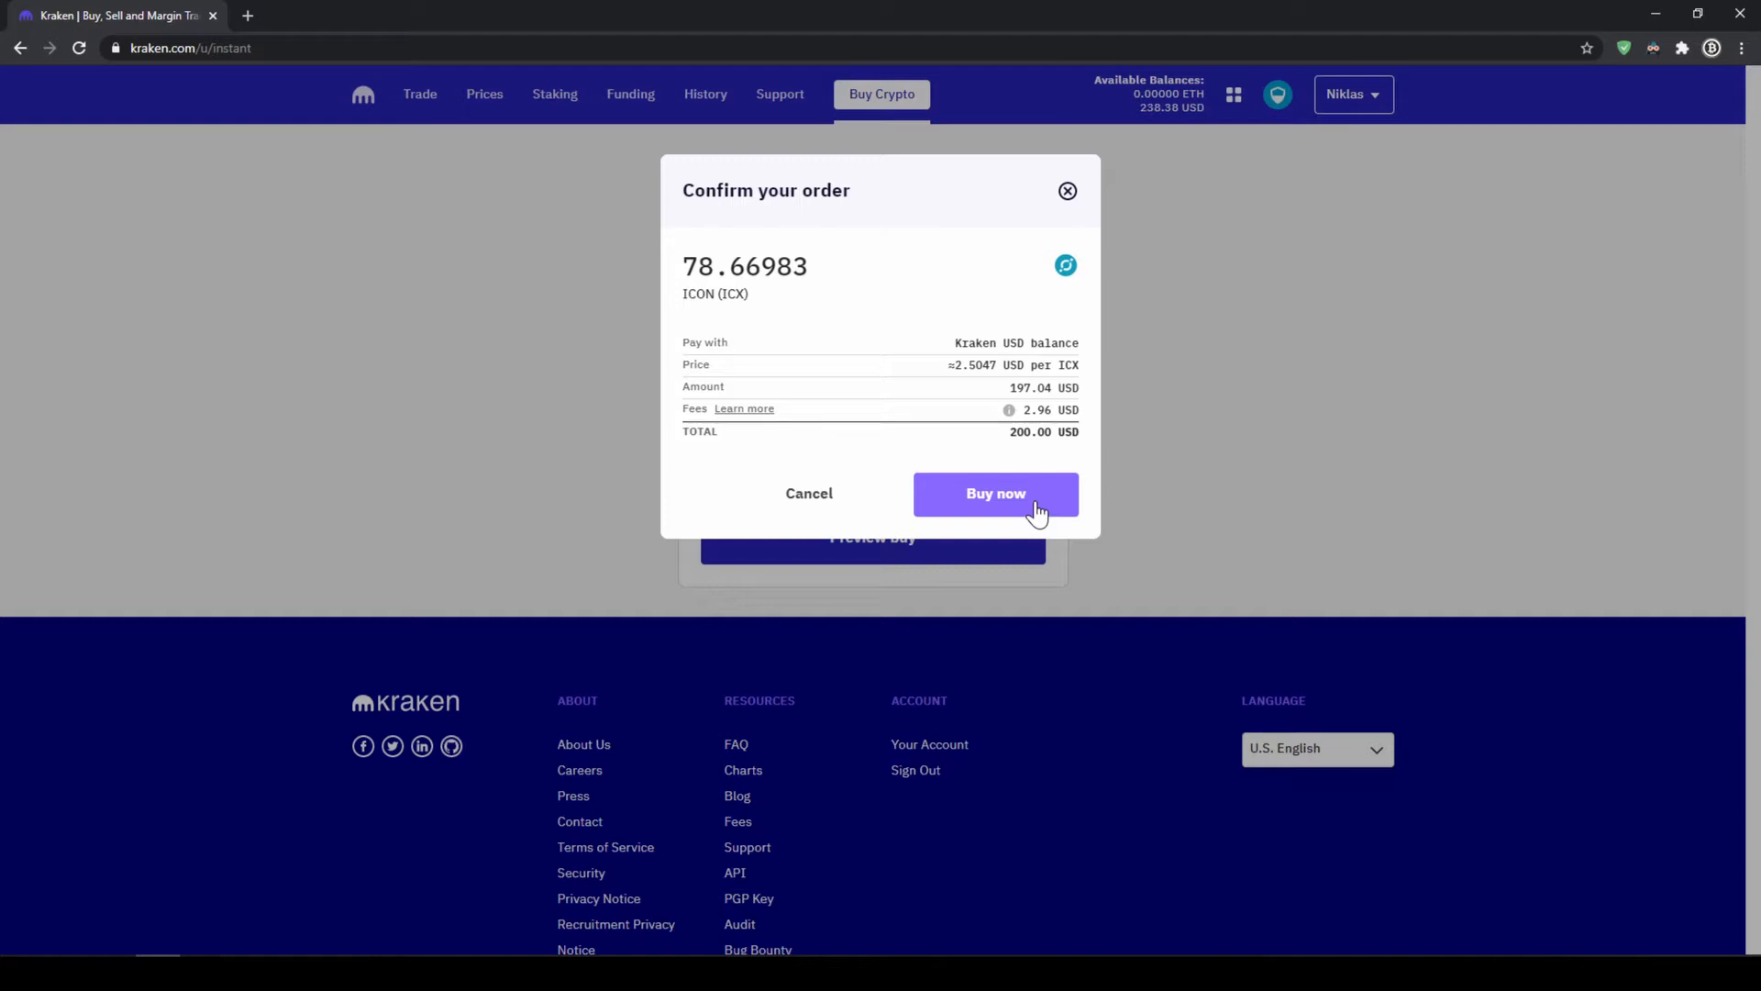
# - Load the Kraken welcome homepage through the referral link
pyautogui.click(994, 493)
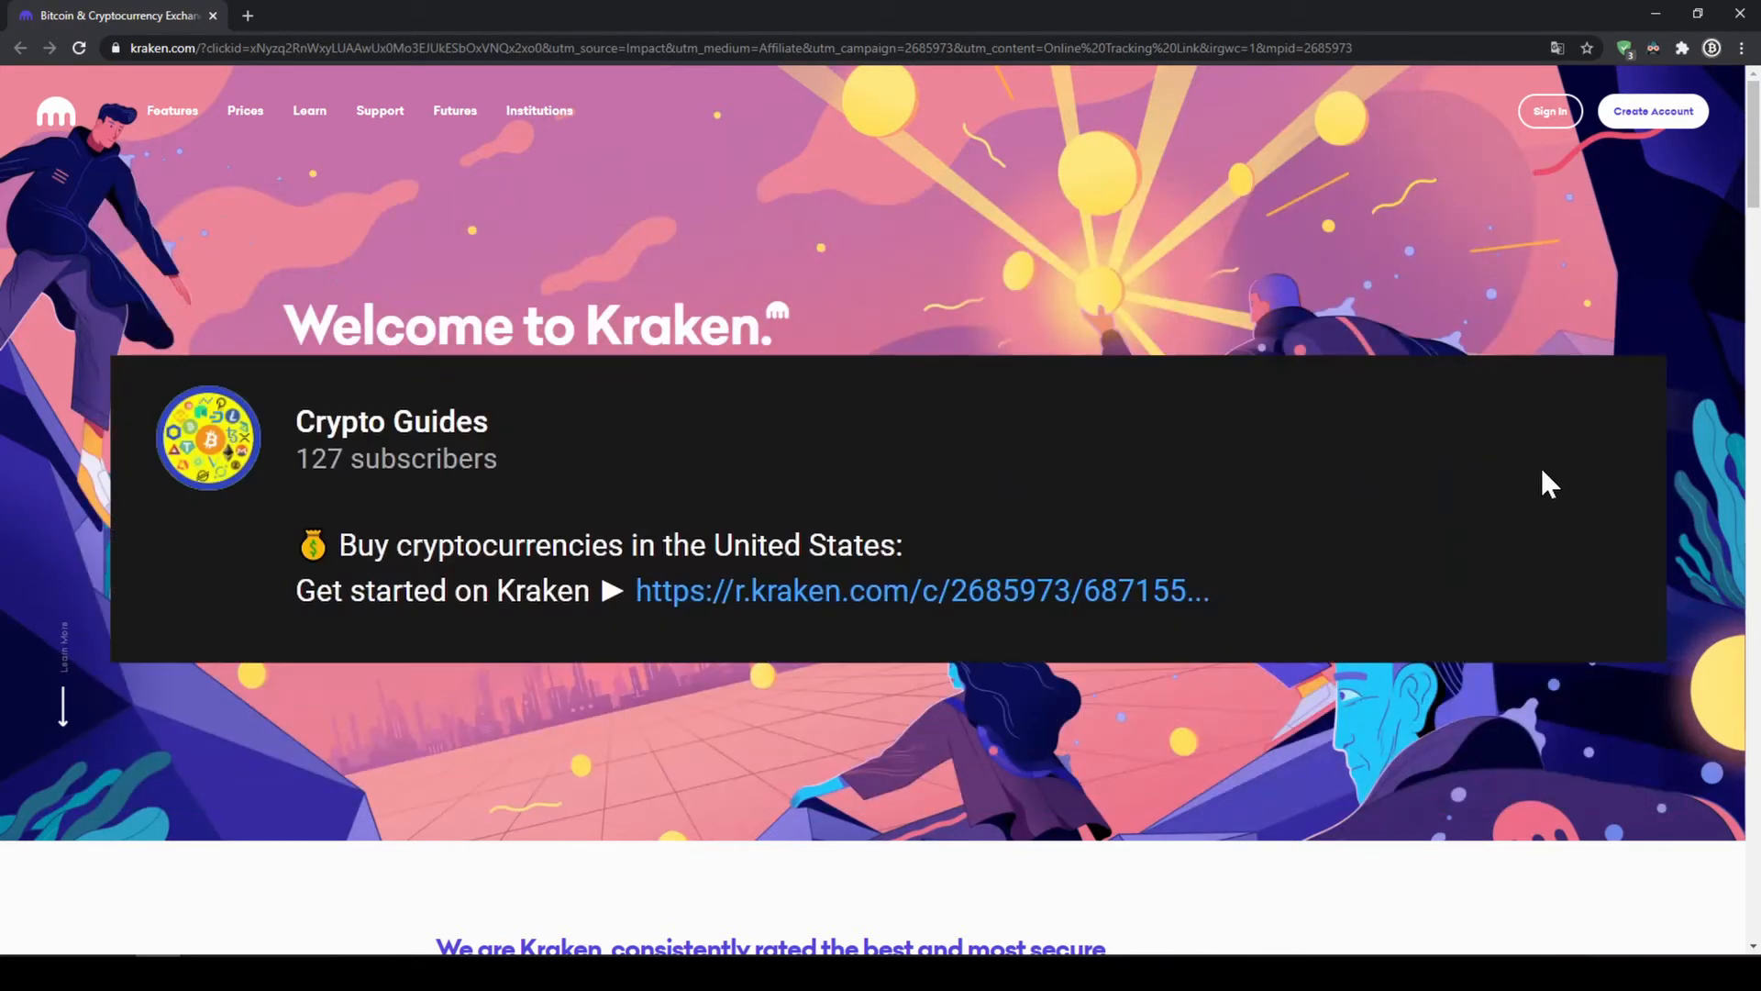
pyautogui.moveTo(938, 607)
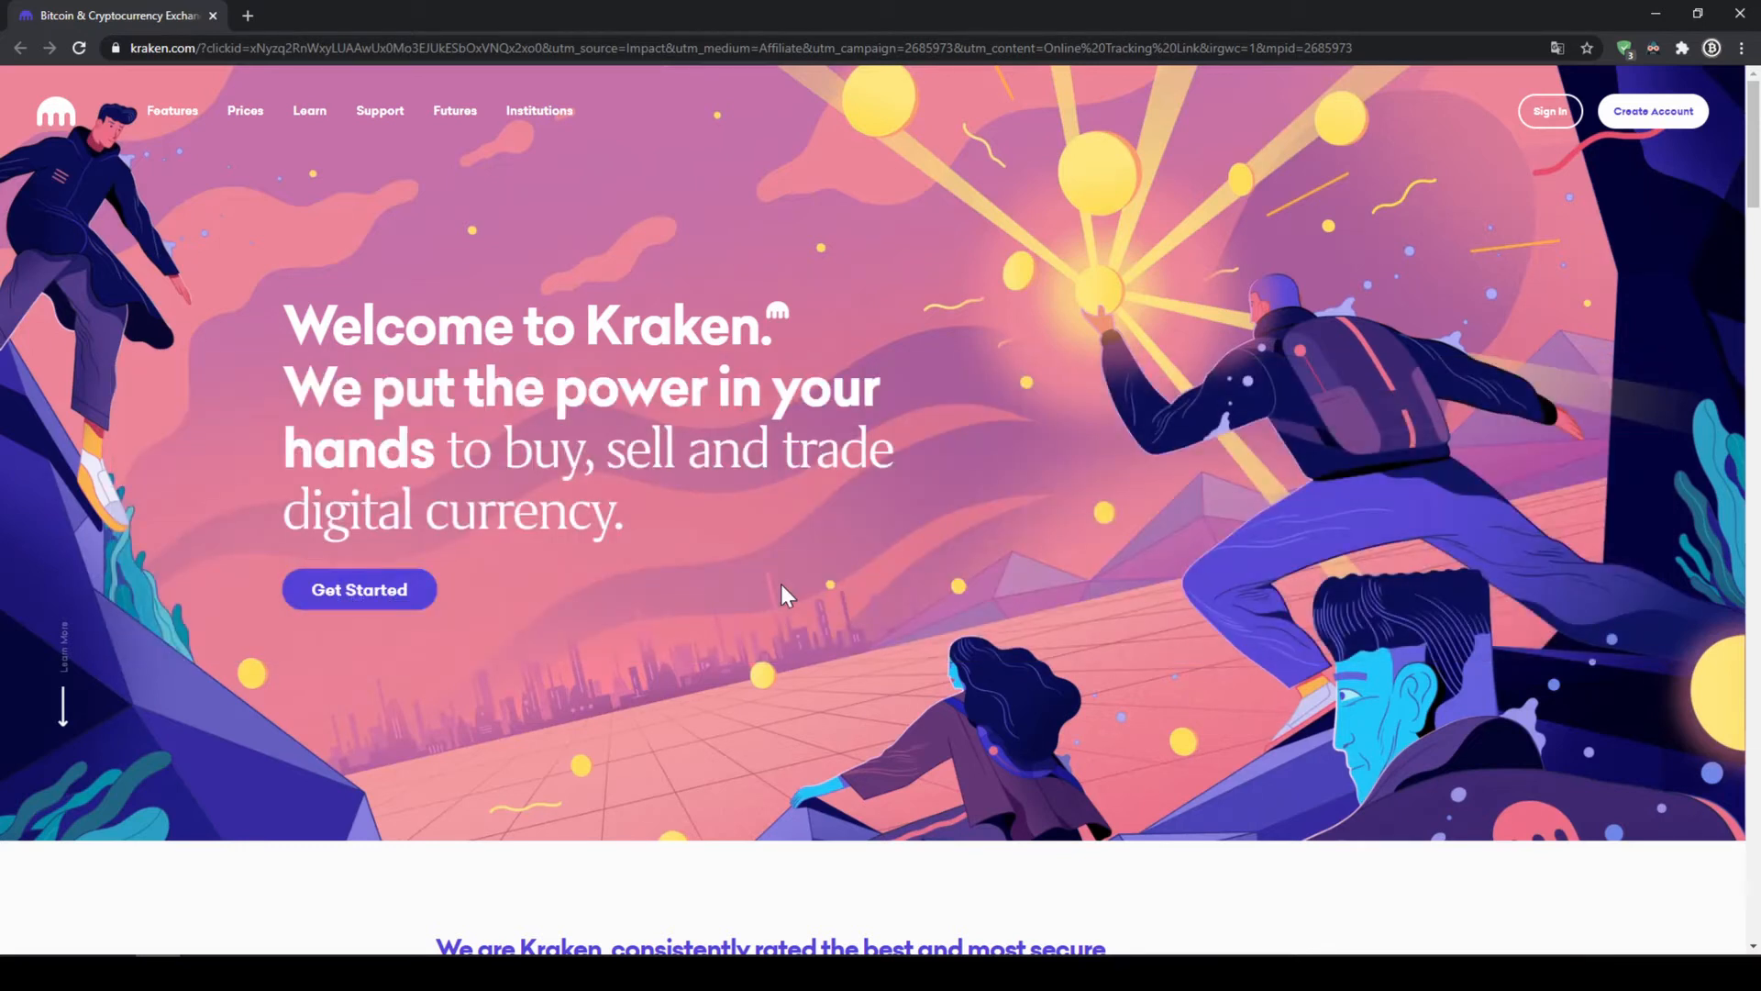
# - Register a new account with username 'nikl', United States / California residence and accepted terms
pyautogui.click(1653, 112)
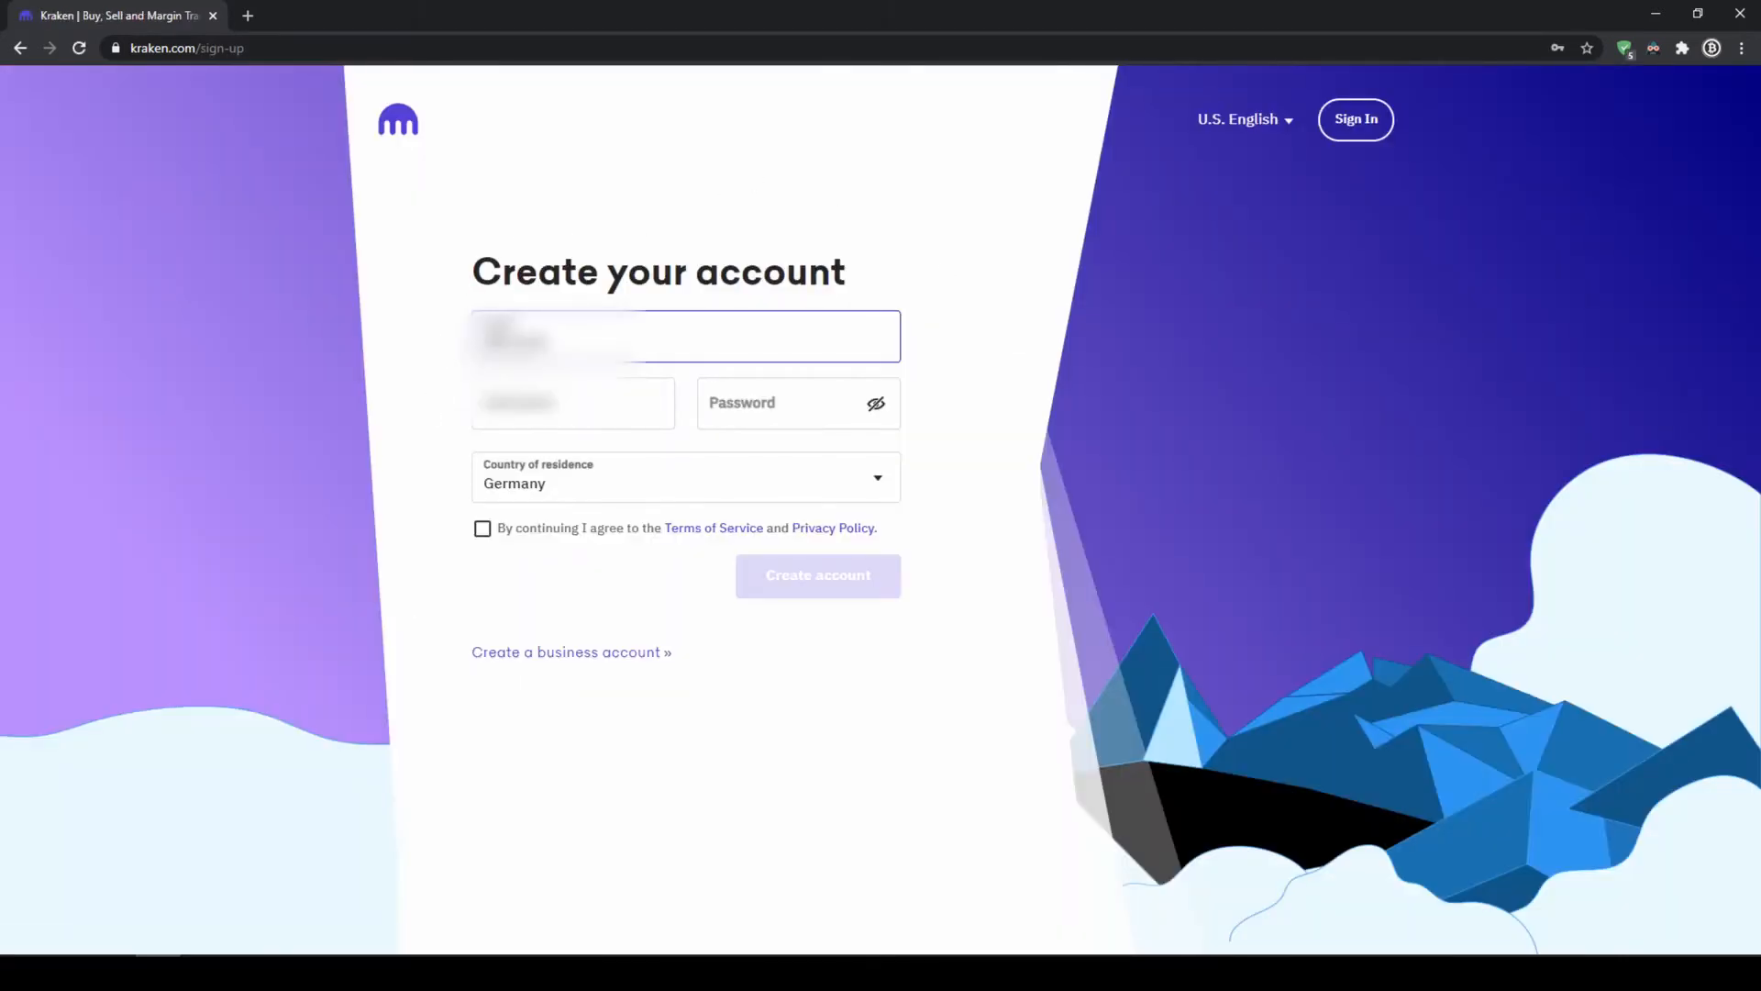
pyautogui.write('niklasges')
pyautogui.write('united')
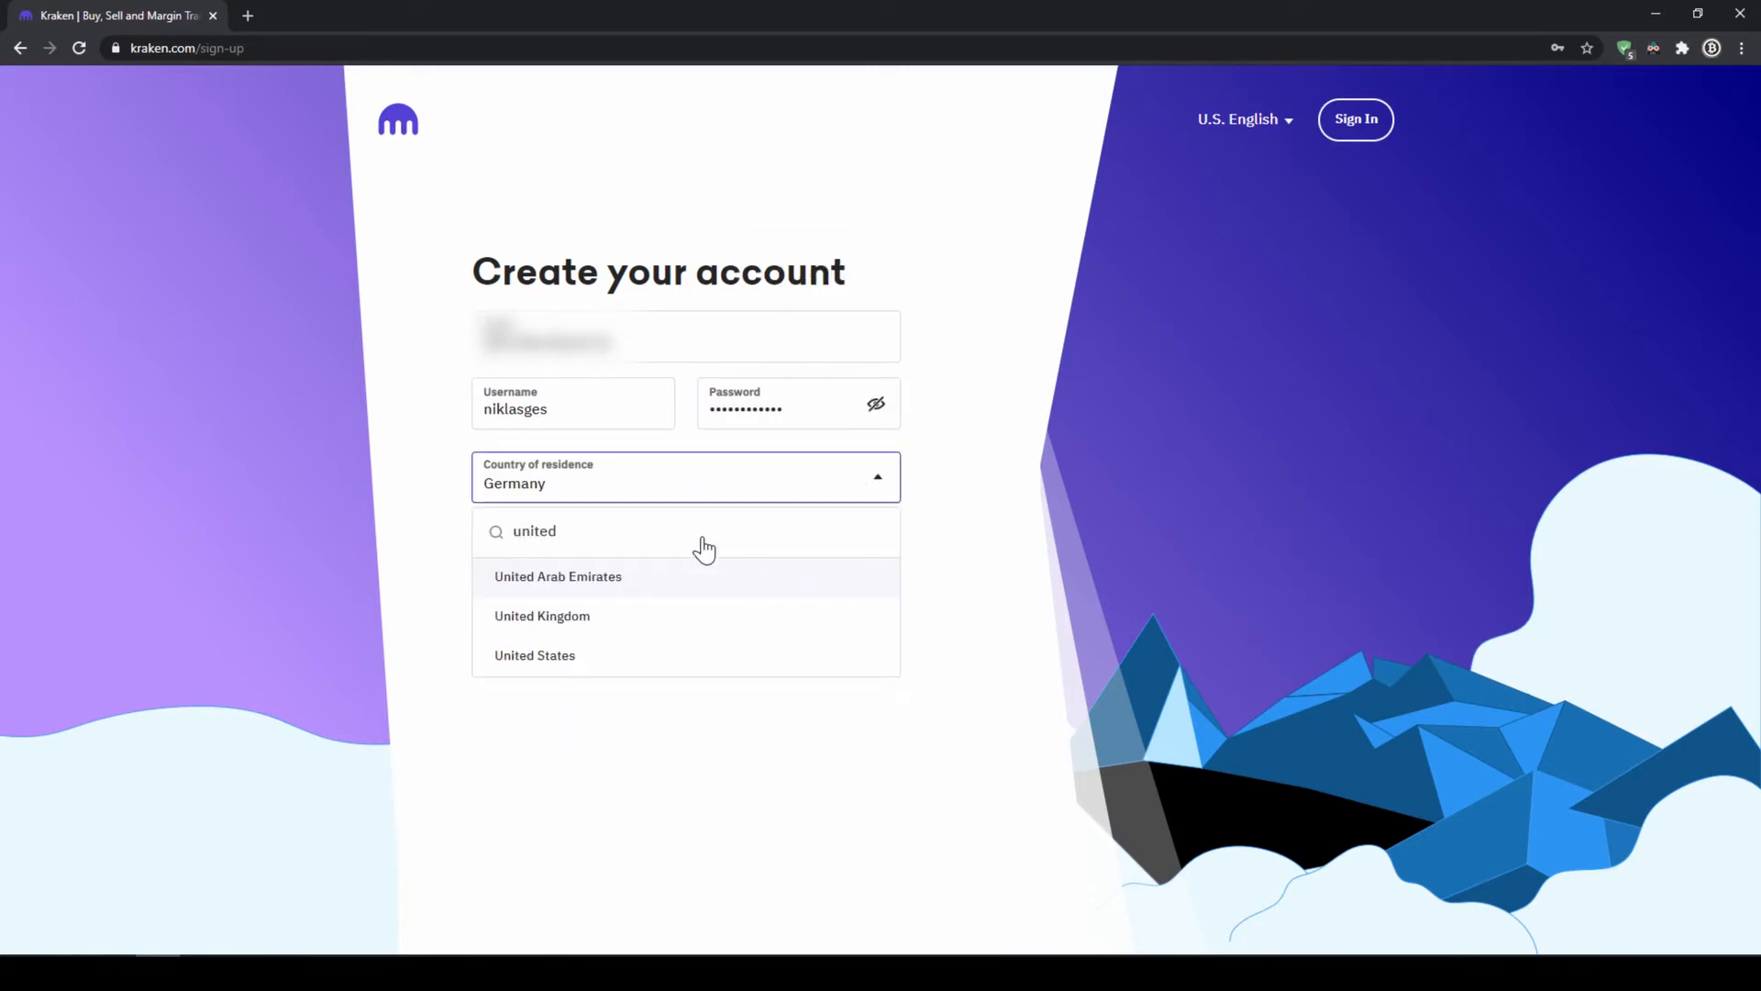
pyautogui.click(533, 655)
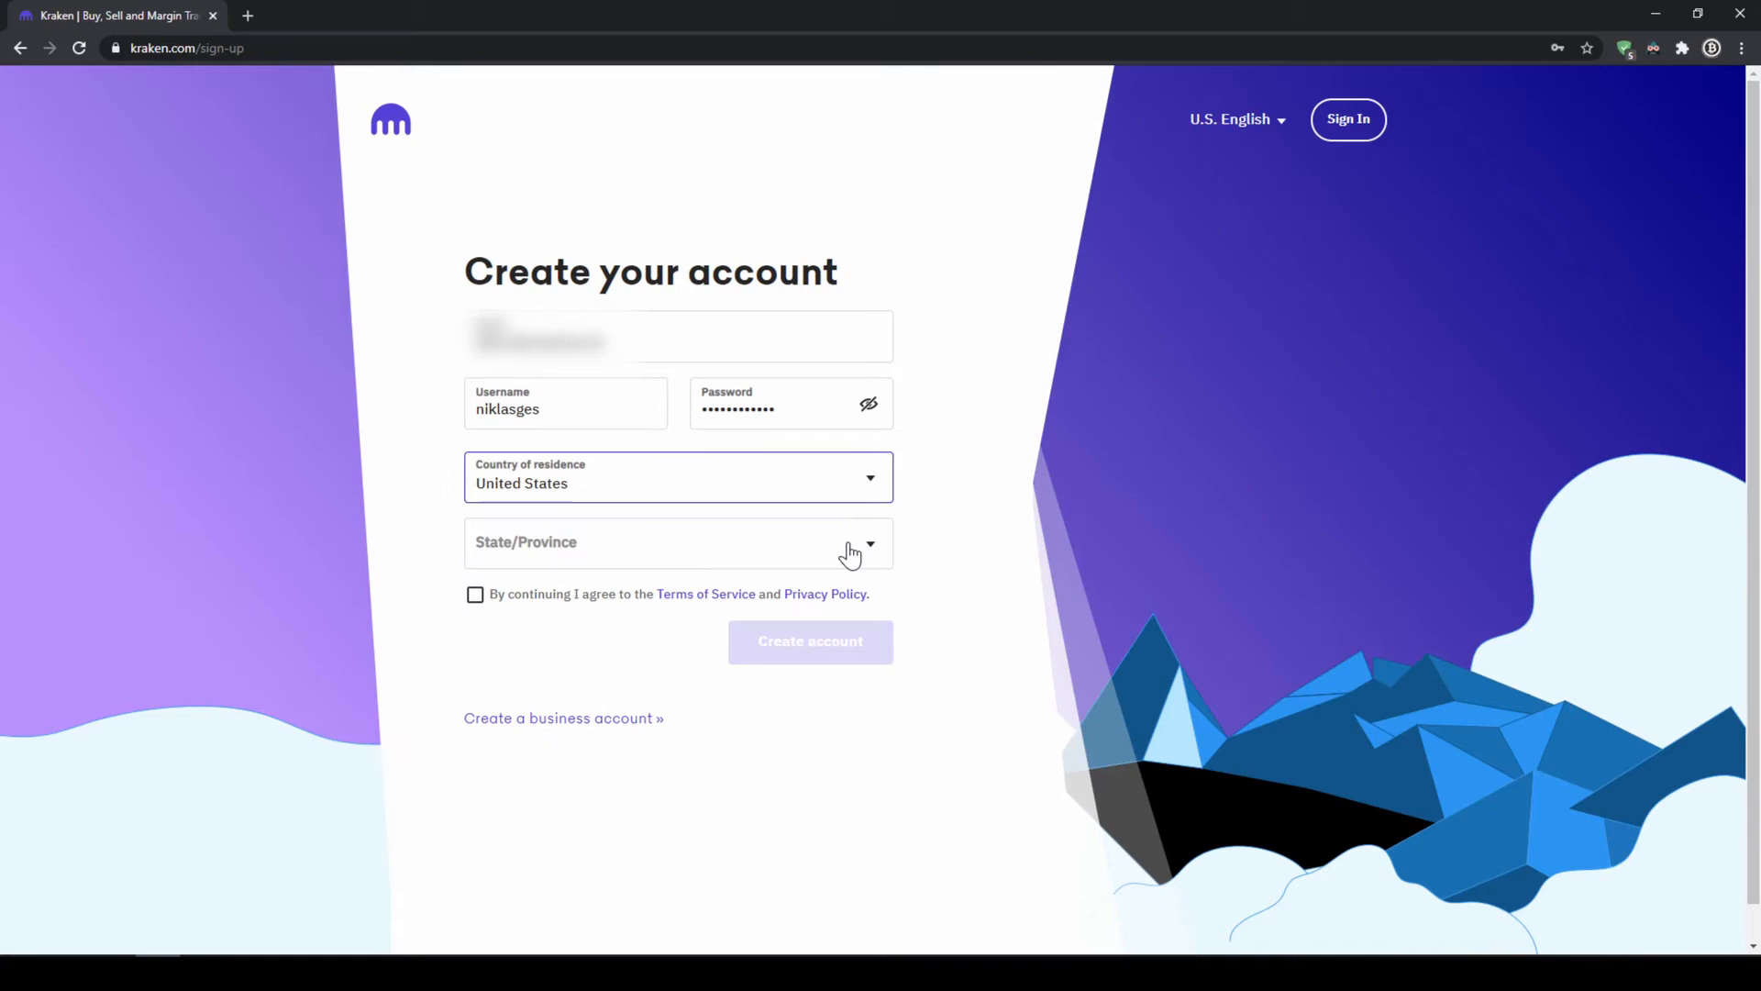
pyautogui.click(677, 543)
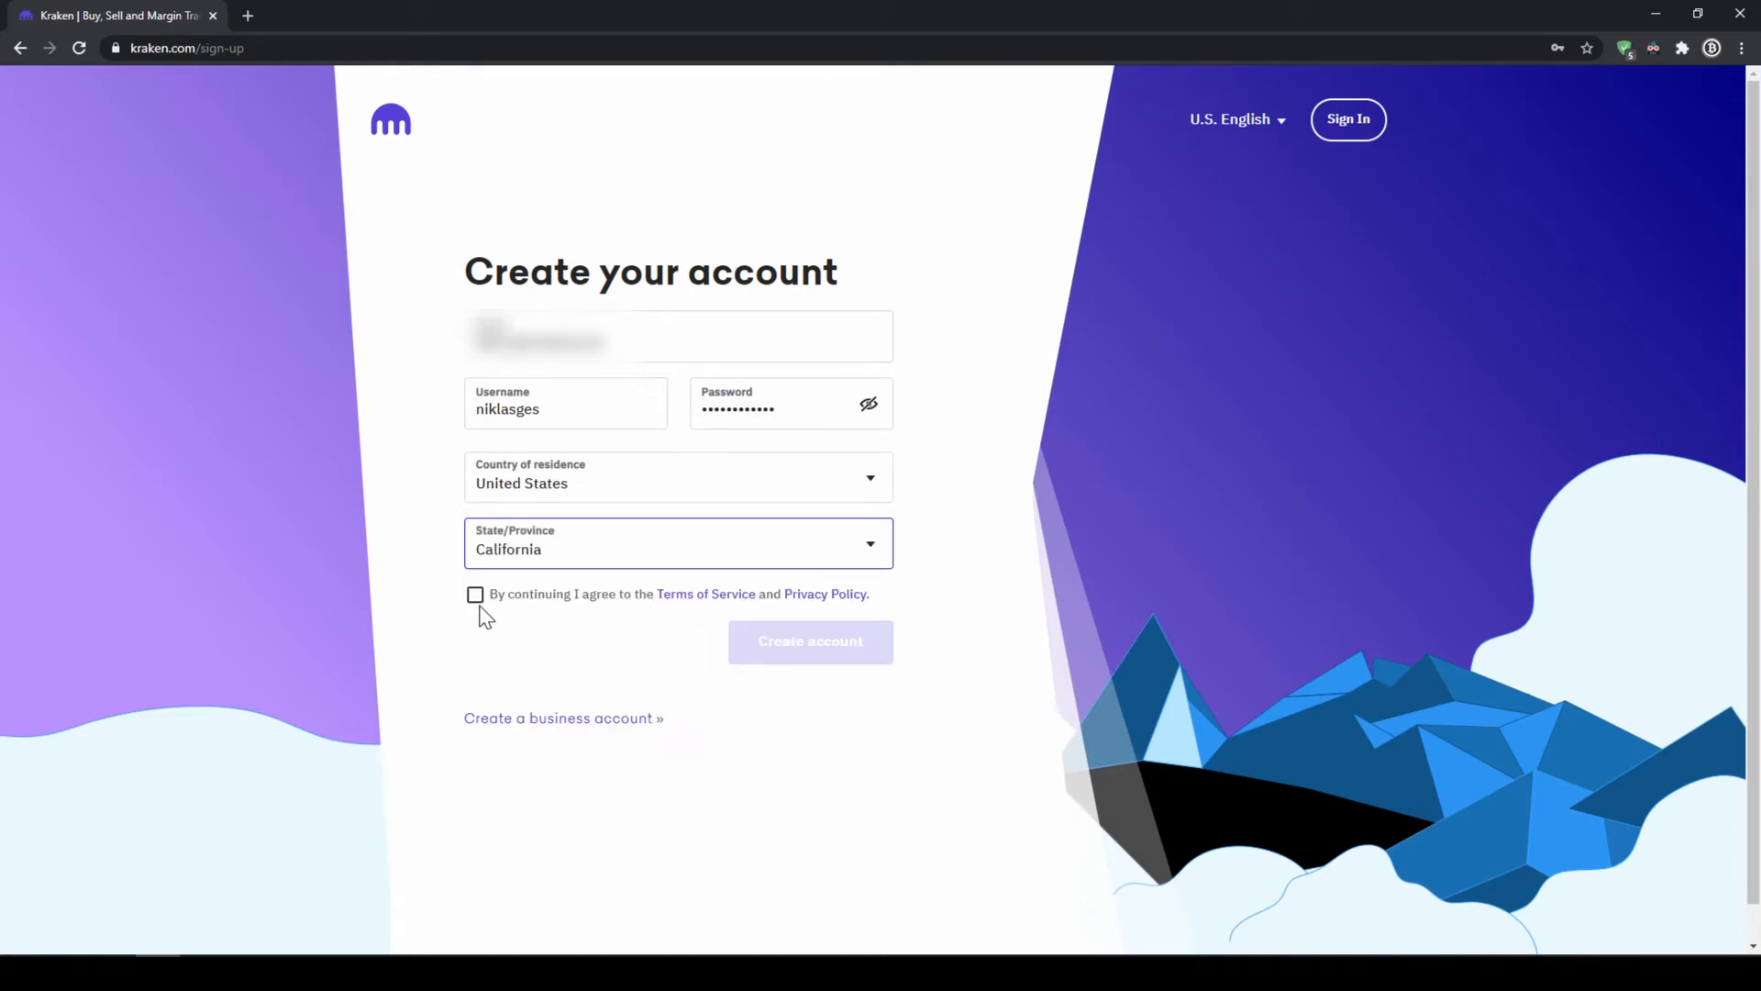
pyautogui.click(473, 593)
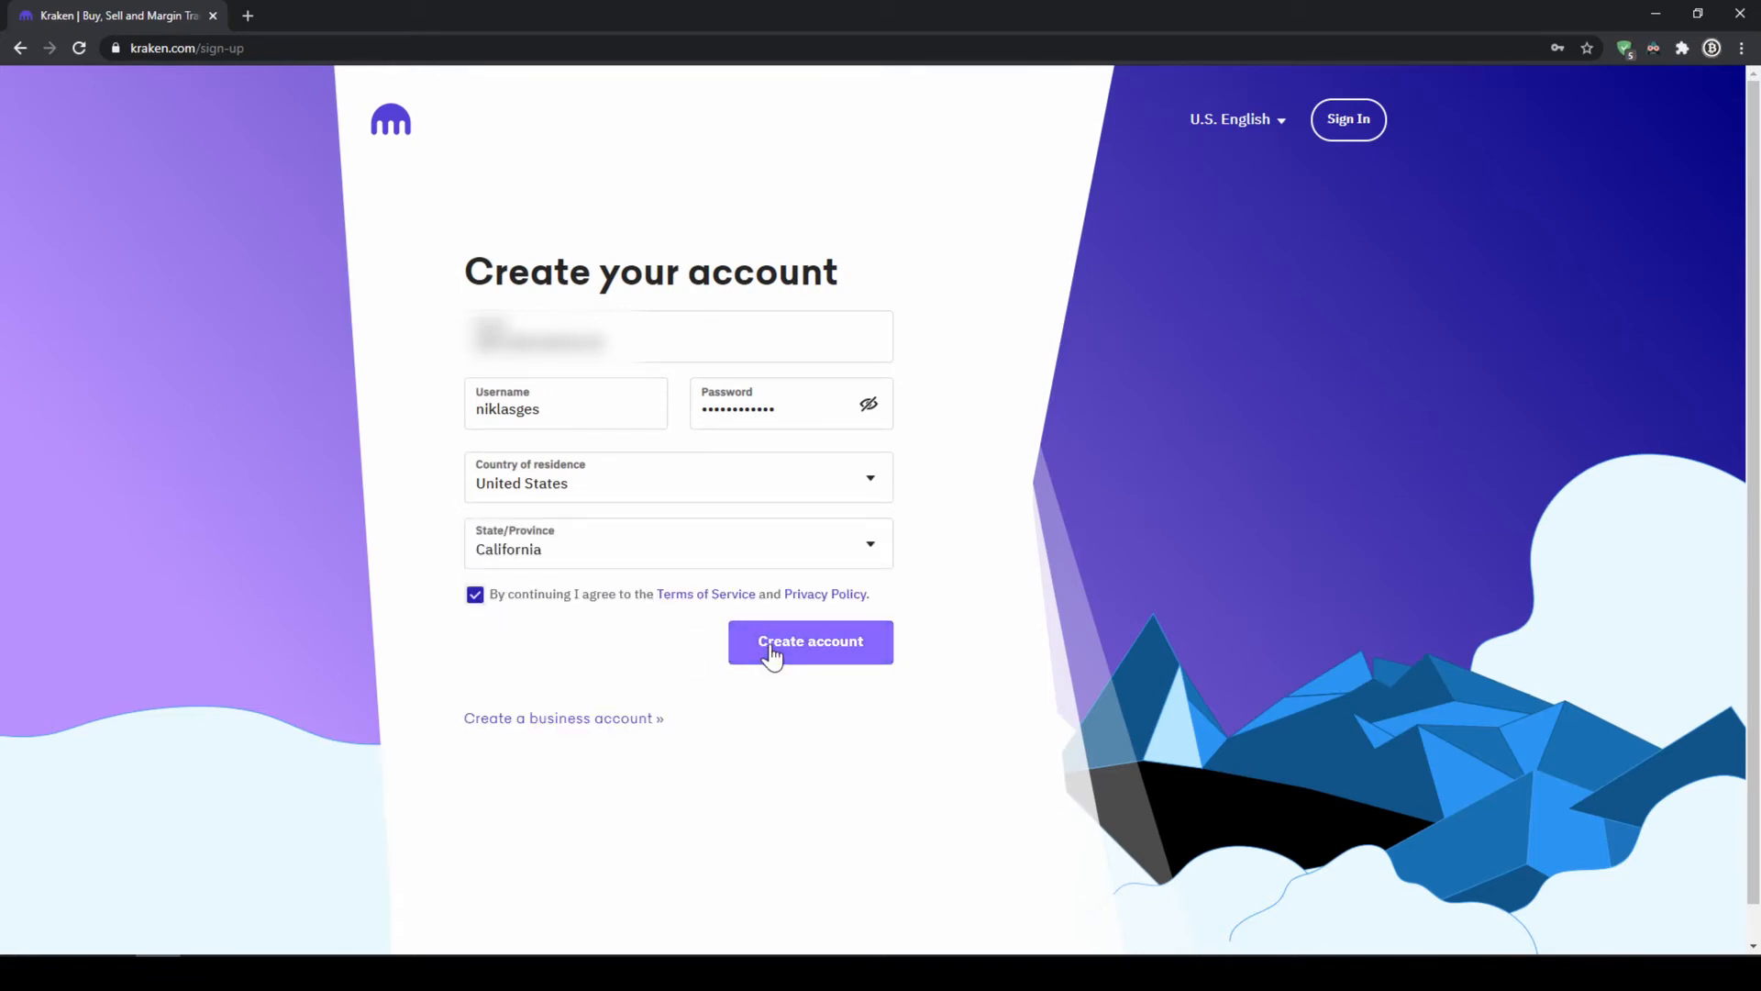
pyautogui.click(809, 642)
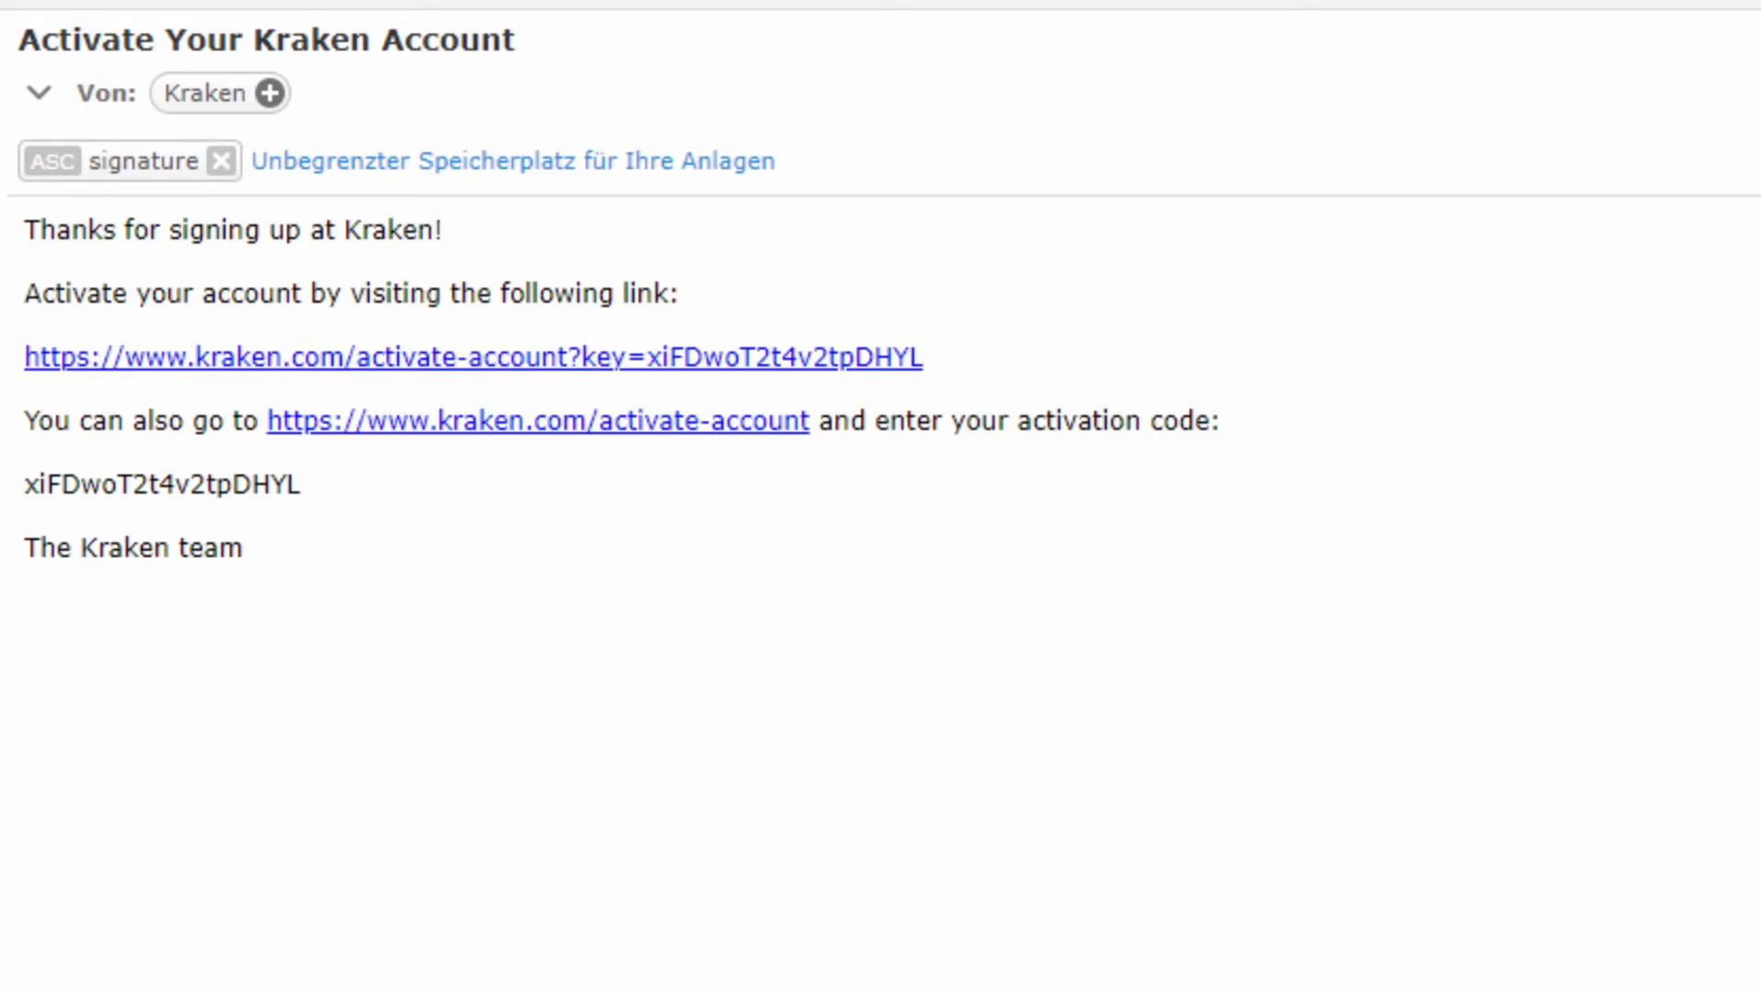
pyautogui.moveTo(281, 370)
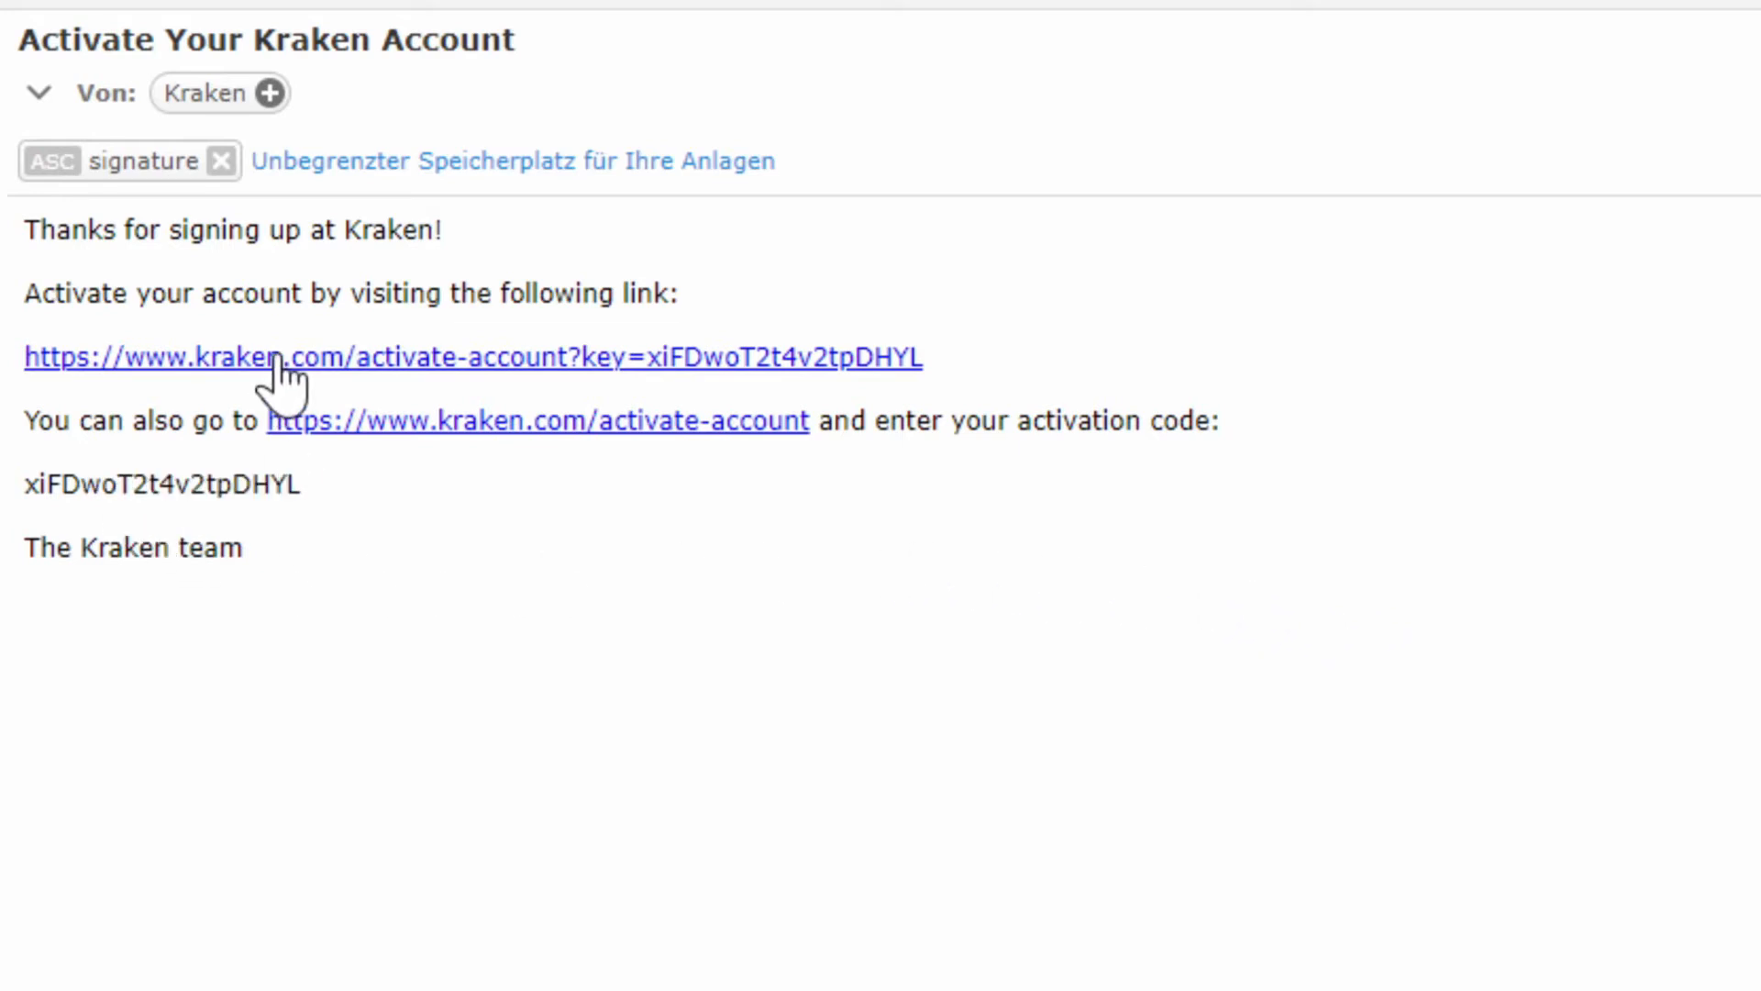
# - Follow the activation link in the 'Activate Your Kraken Account' email
pyautogui.click(338, 358)
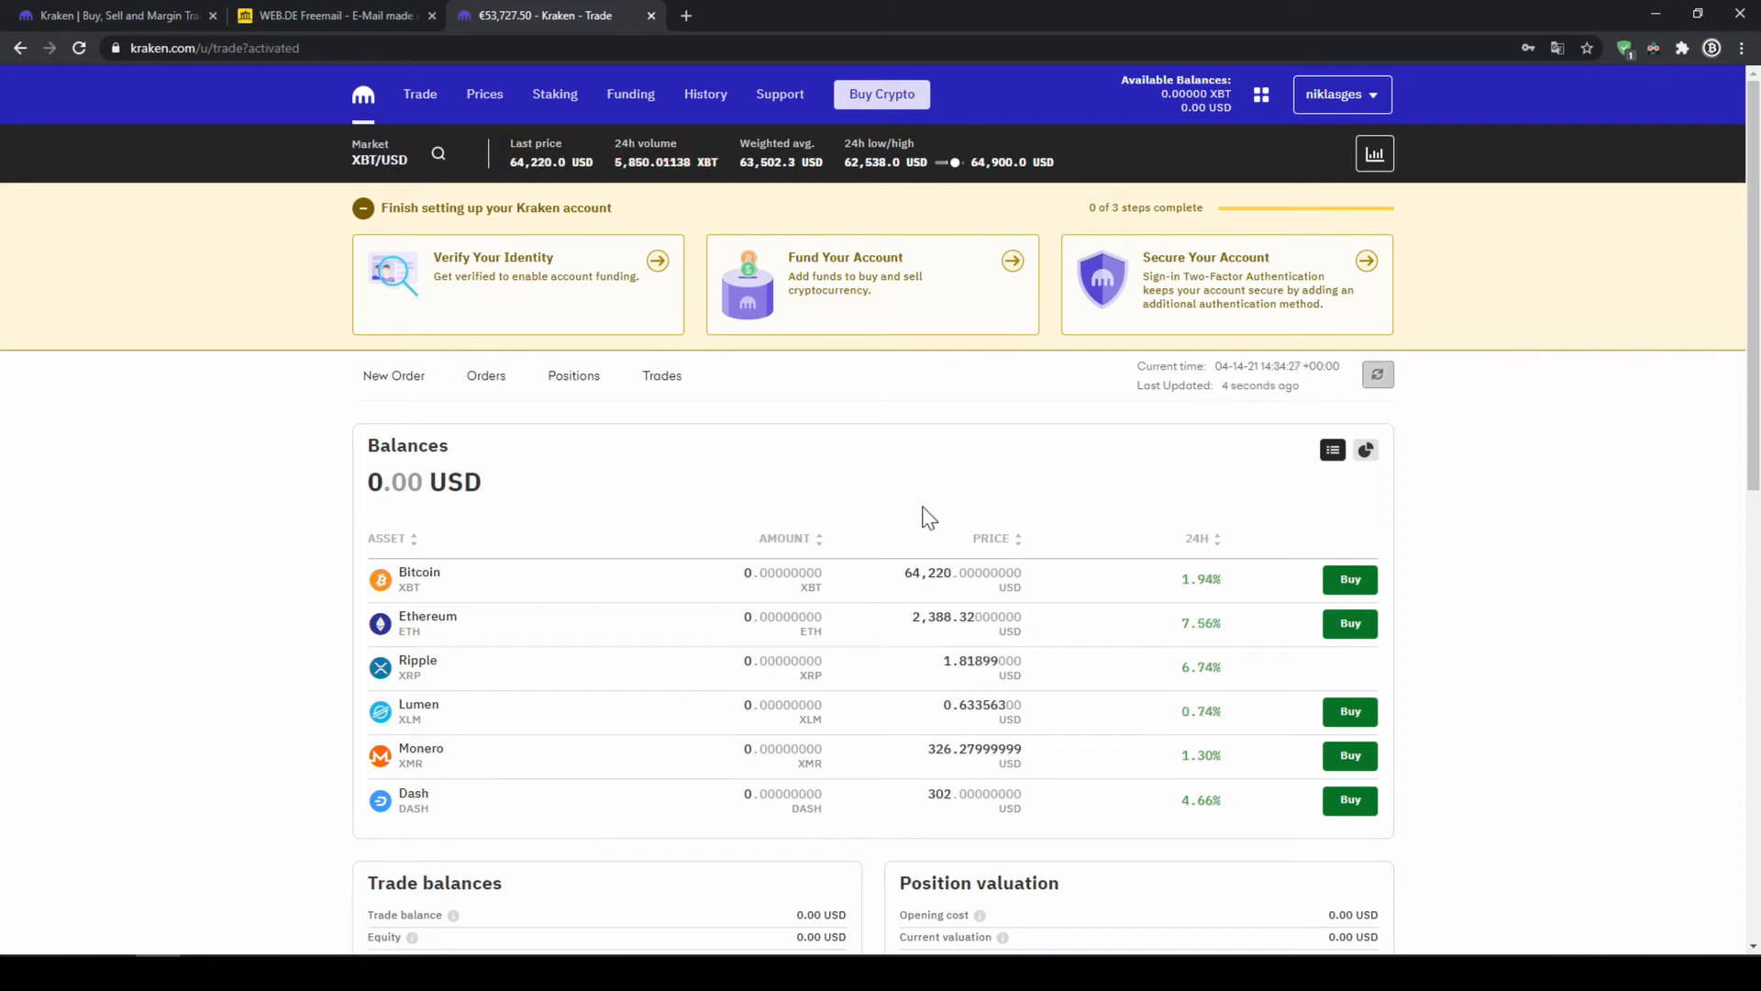
pyautogui.moveTo(622, 288)
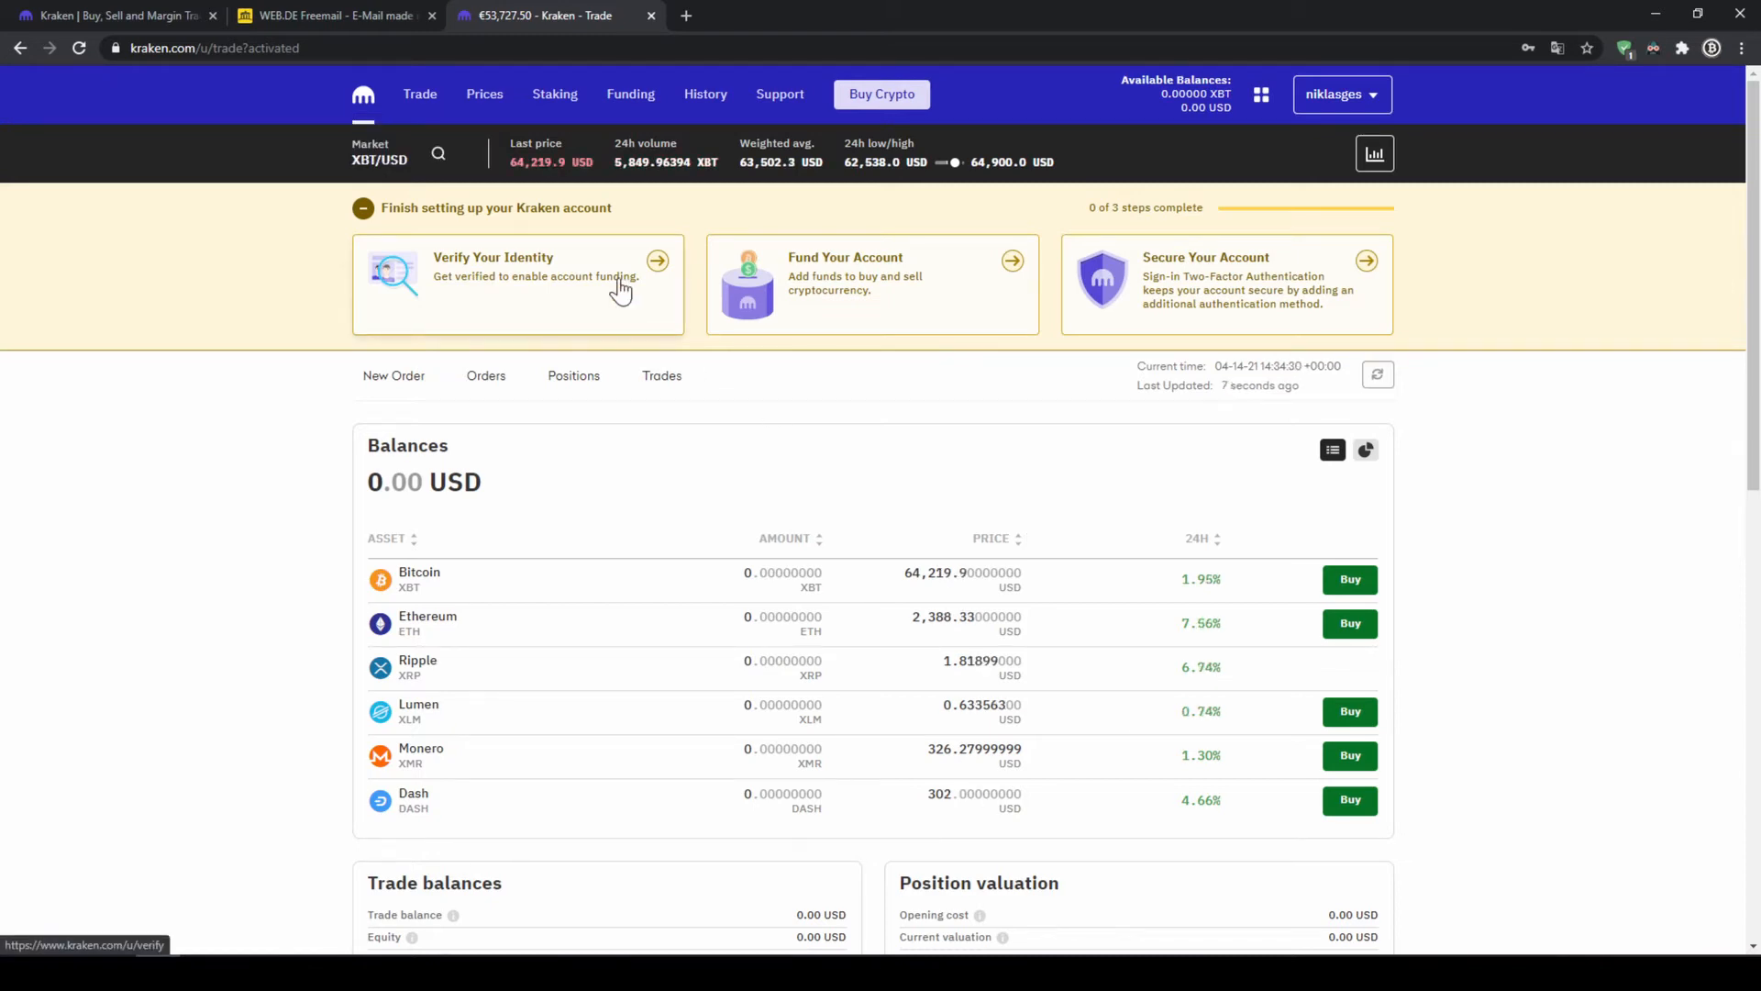
# - Reach the identity verification page via Get Verified in the username menu
pyautogui.click(1339, 94)
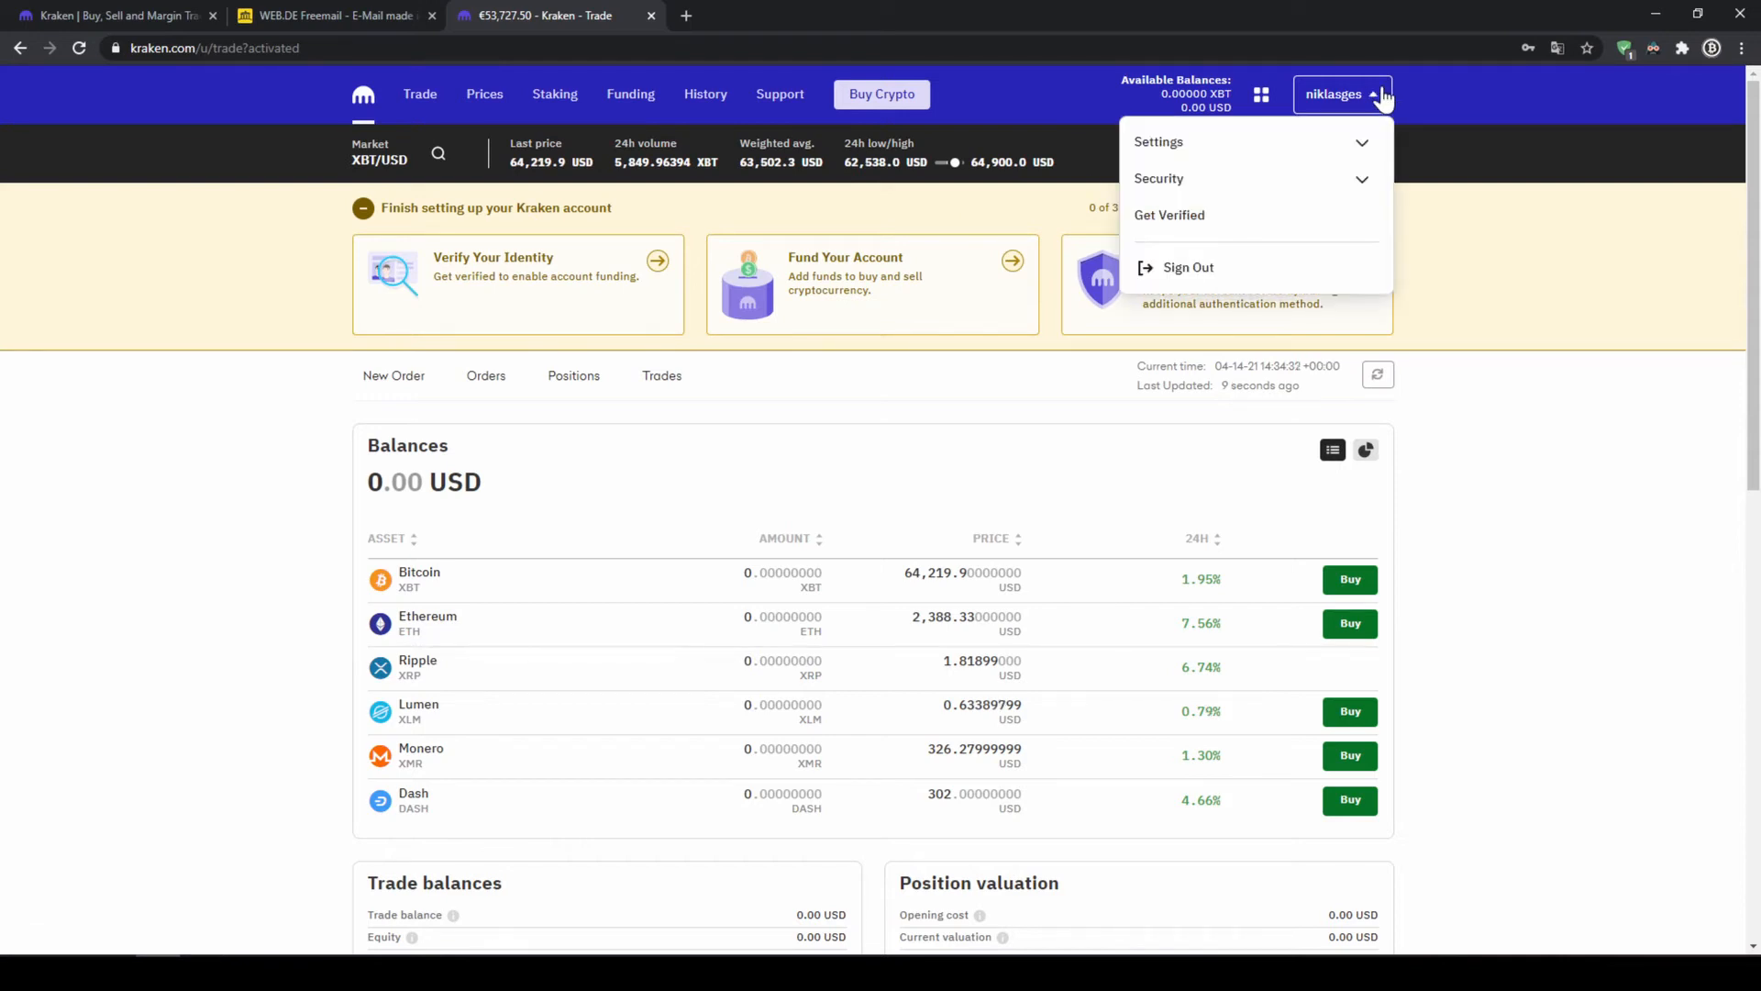
pyautogui.click(1169, 215)
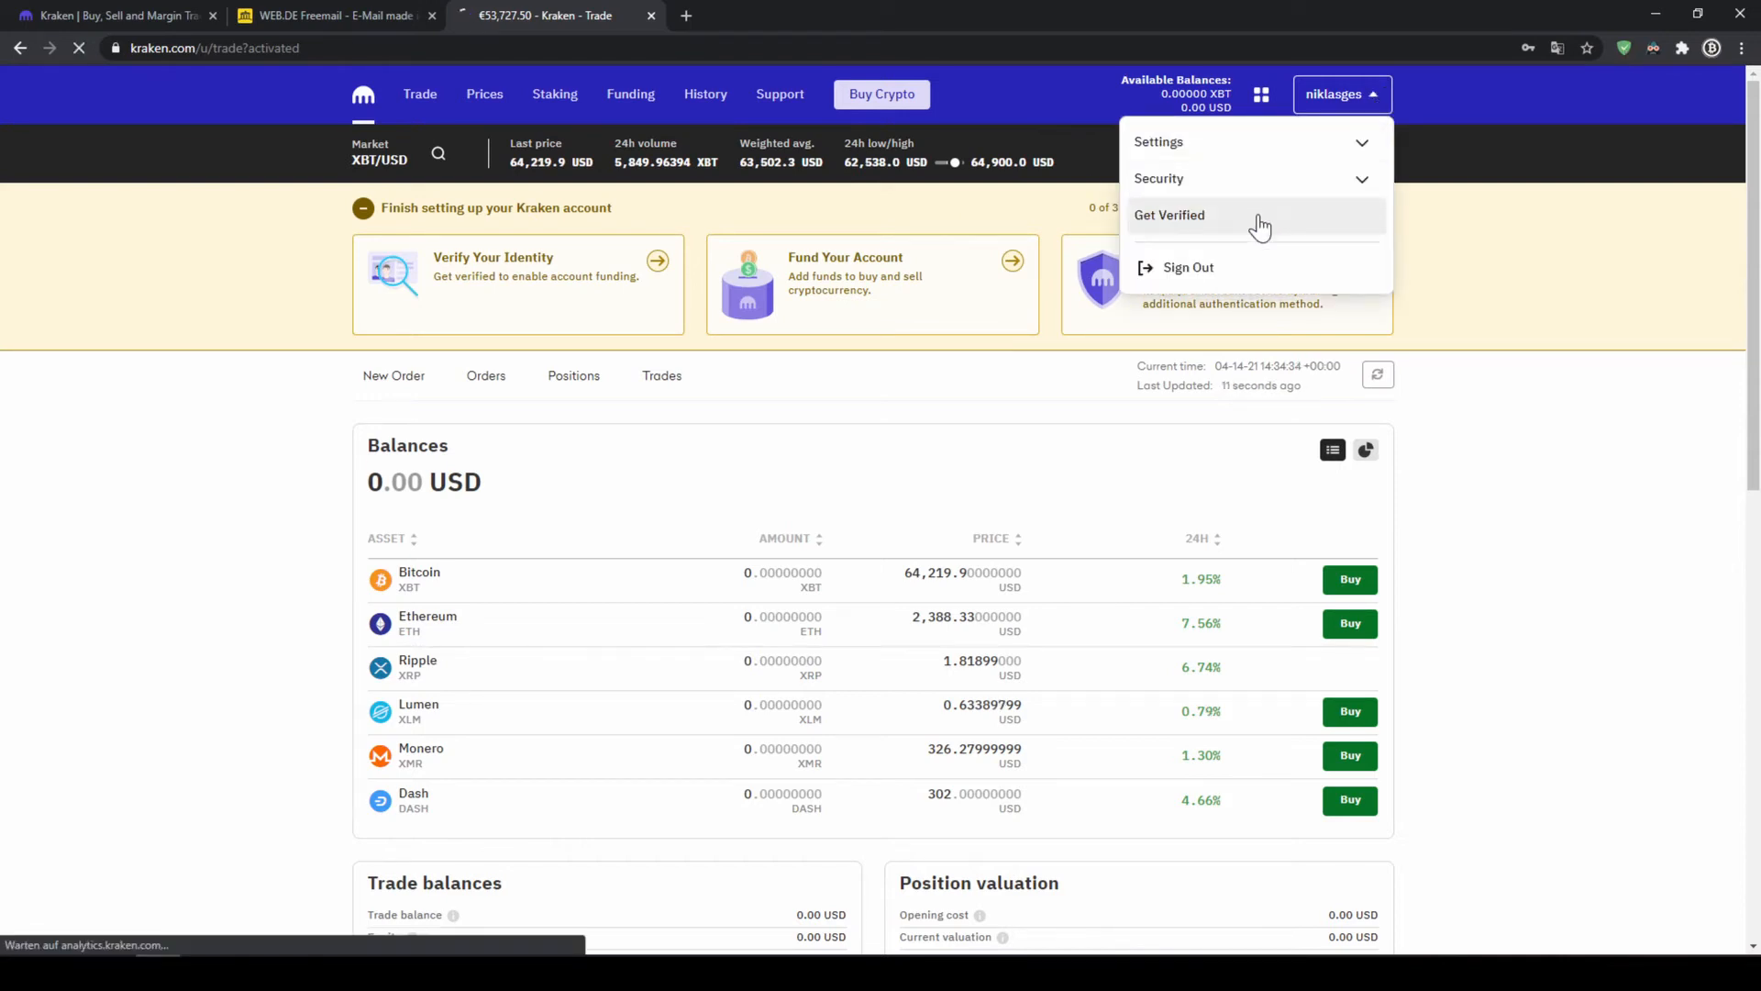
pyautogui.click(1168, 215)
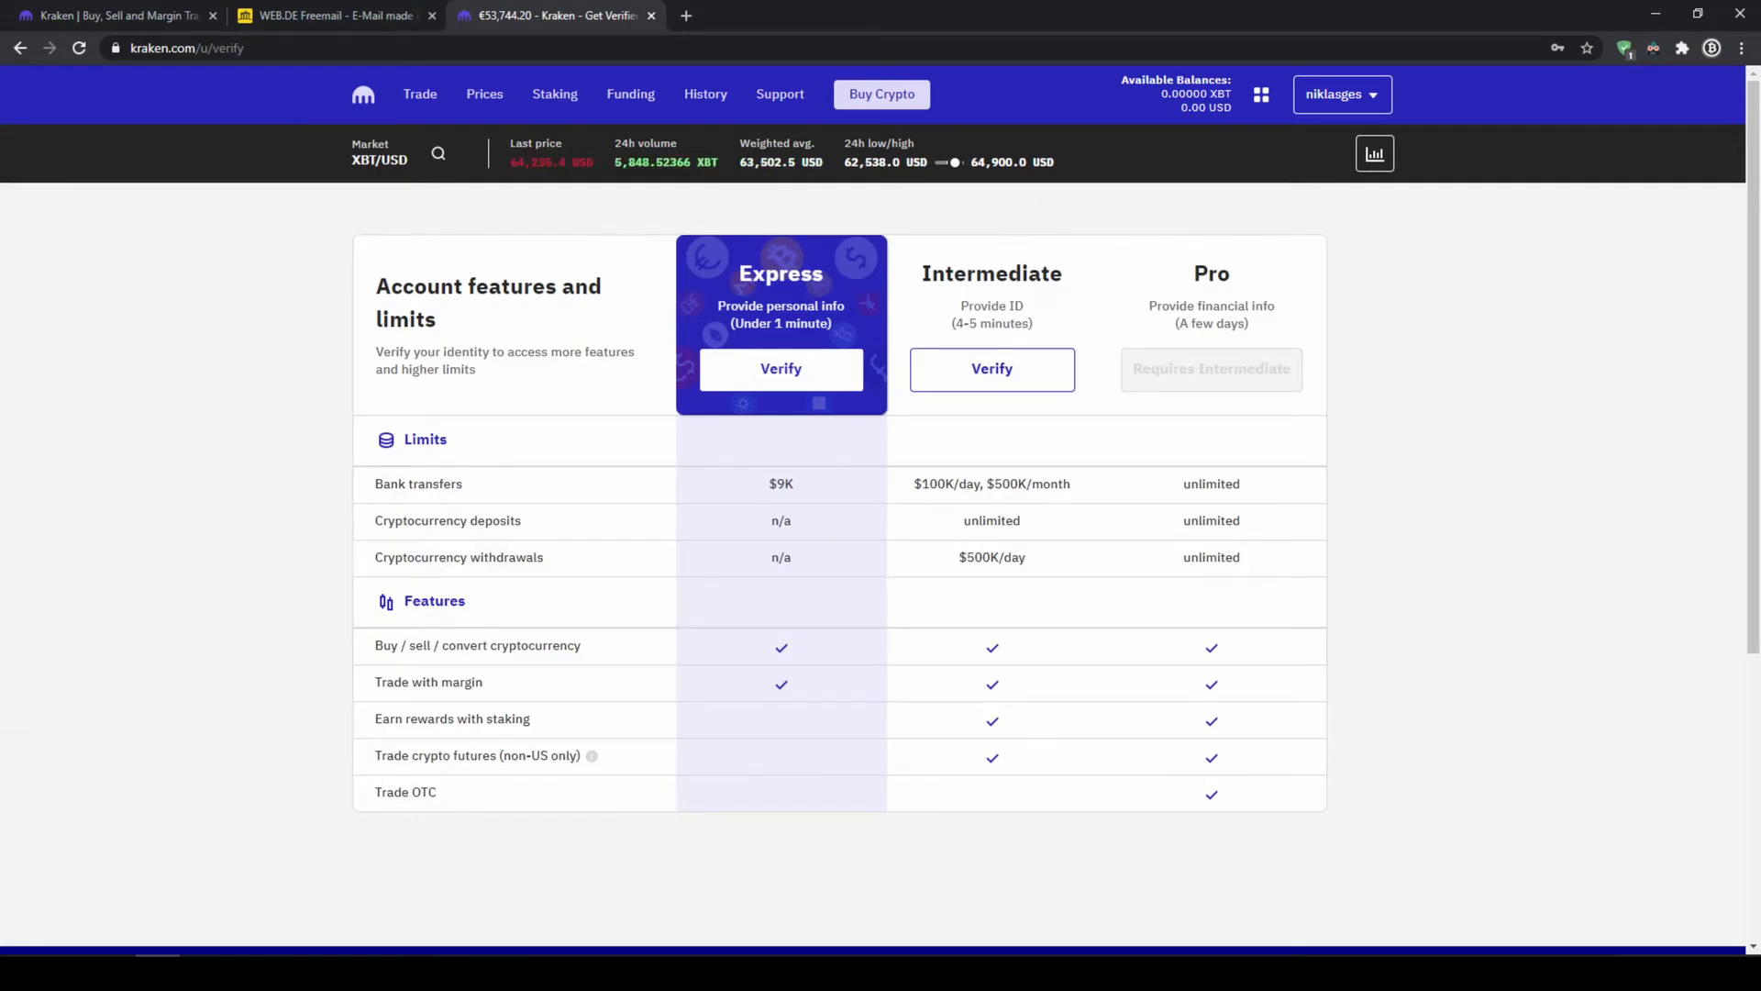
pyautogui.moveTo(814, 569)
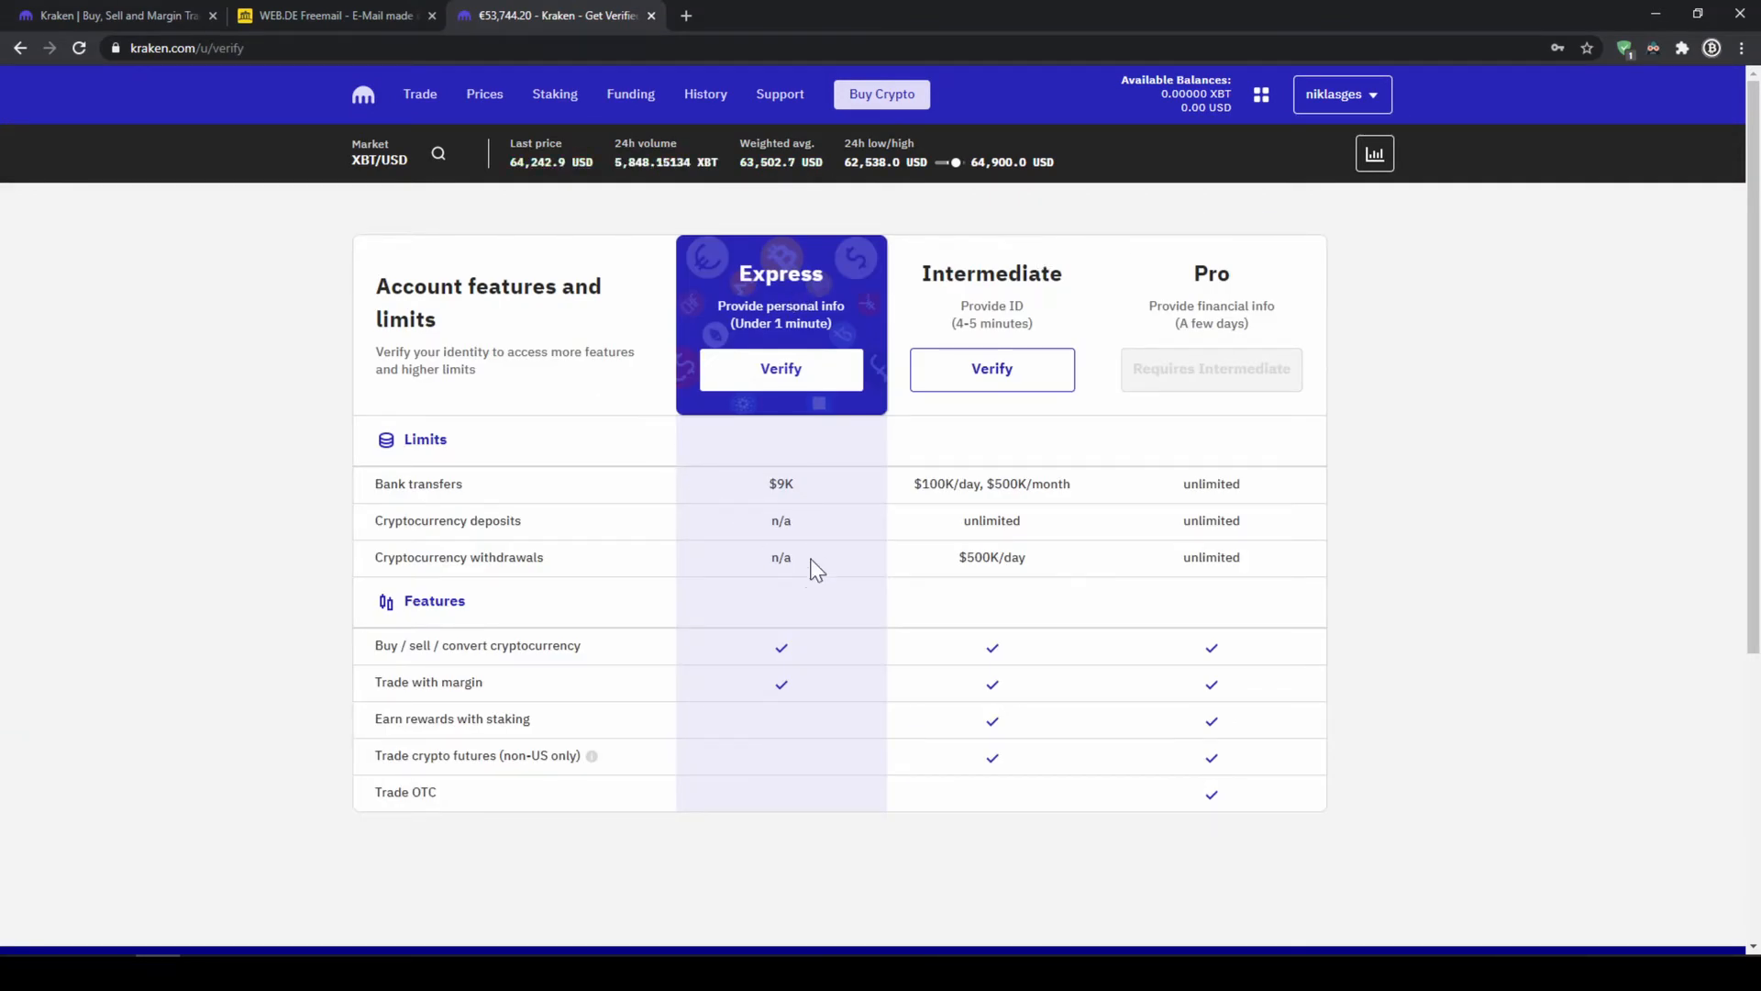
pyautogui.moveTo(823, 453)
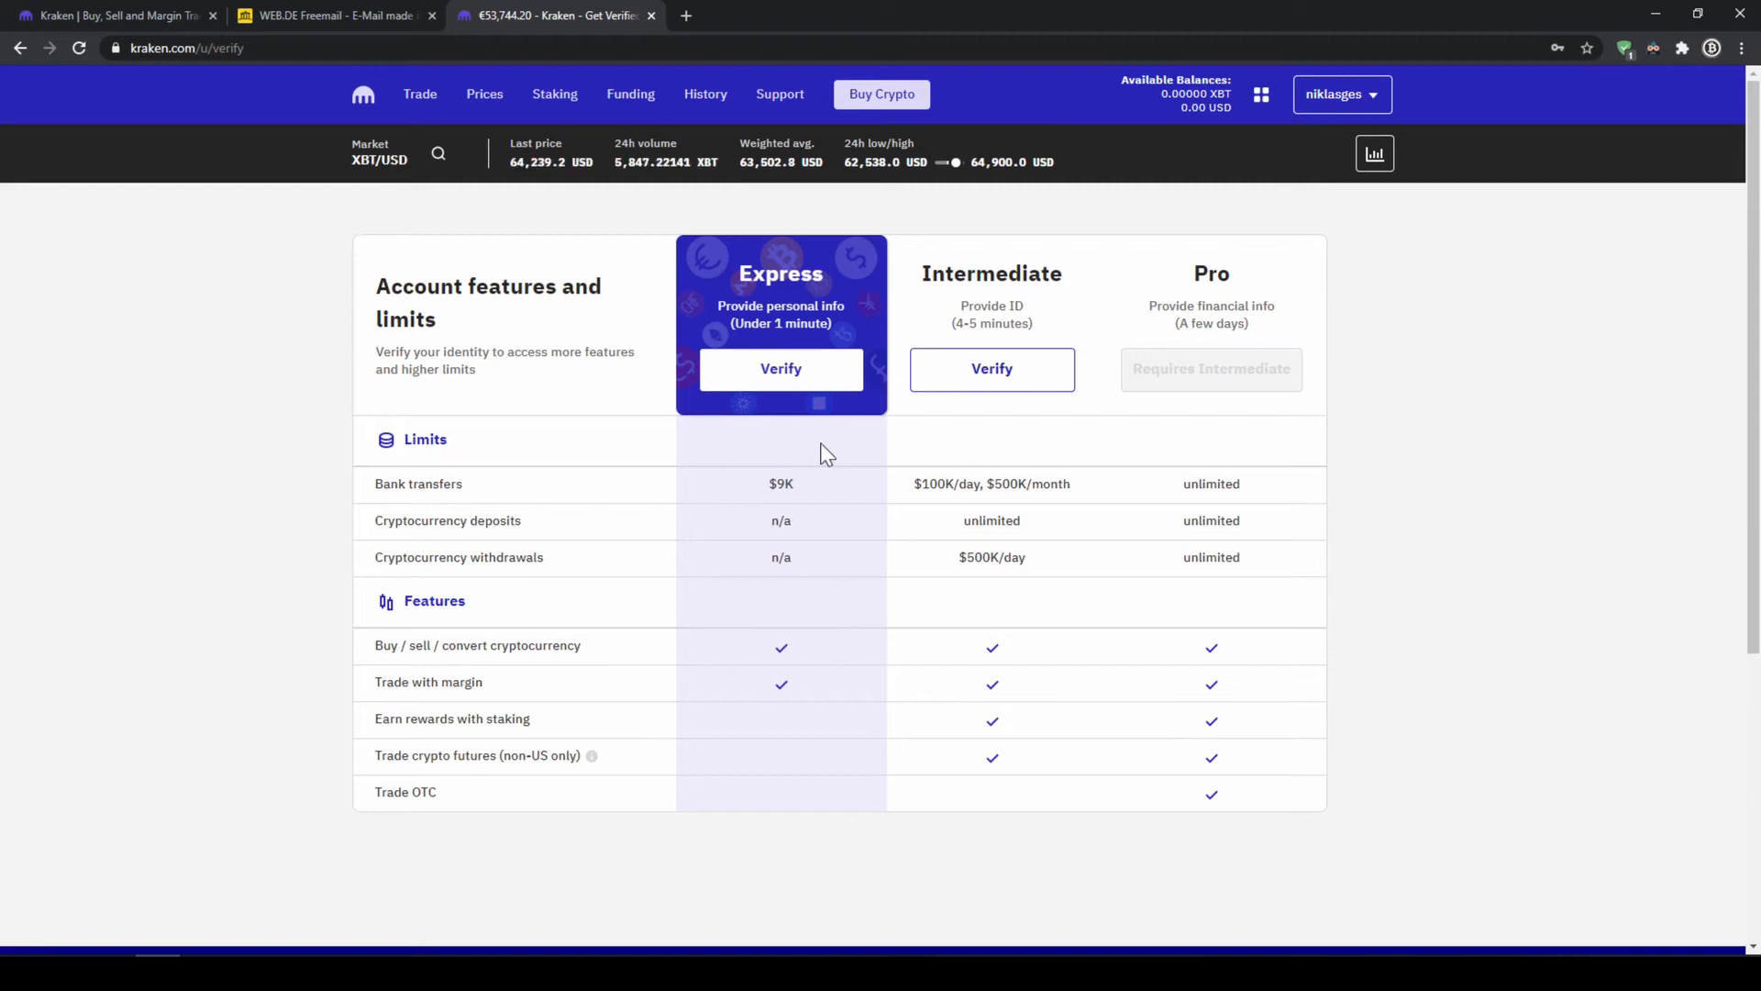
pyautogui.moveTo(1016, 466)
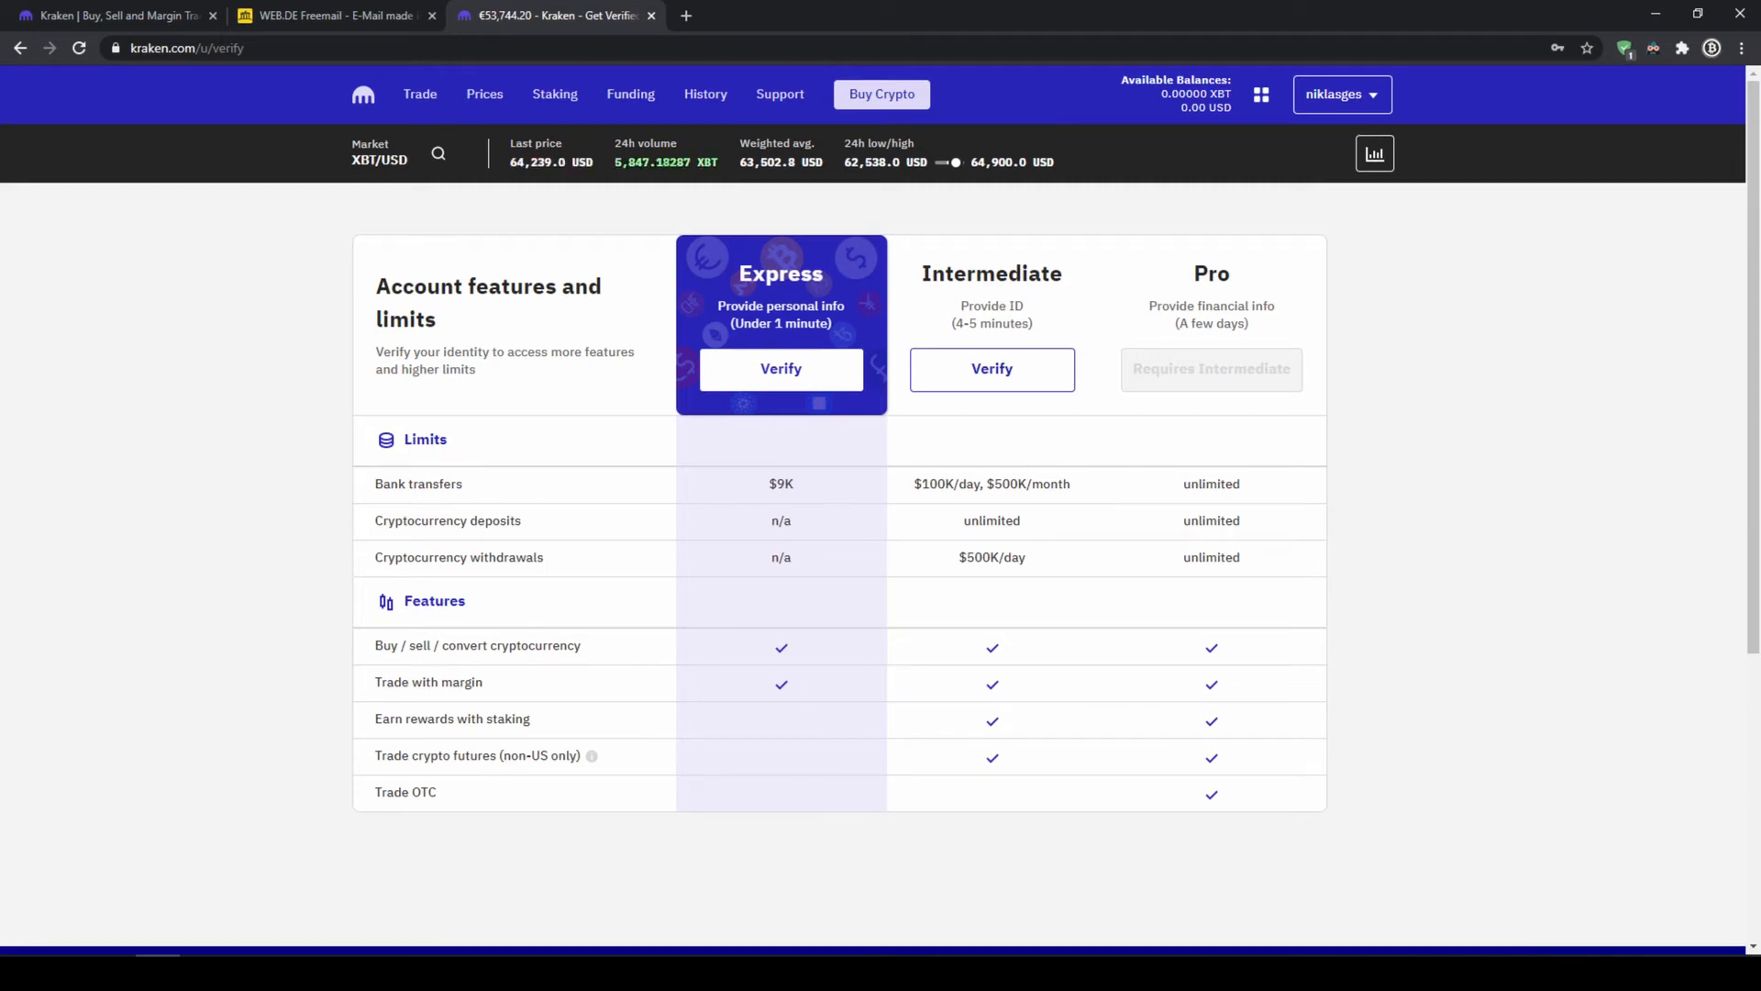
pyautogui.moveTo(1003, 396)
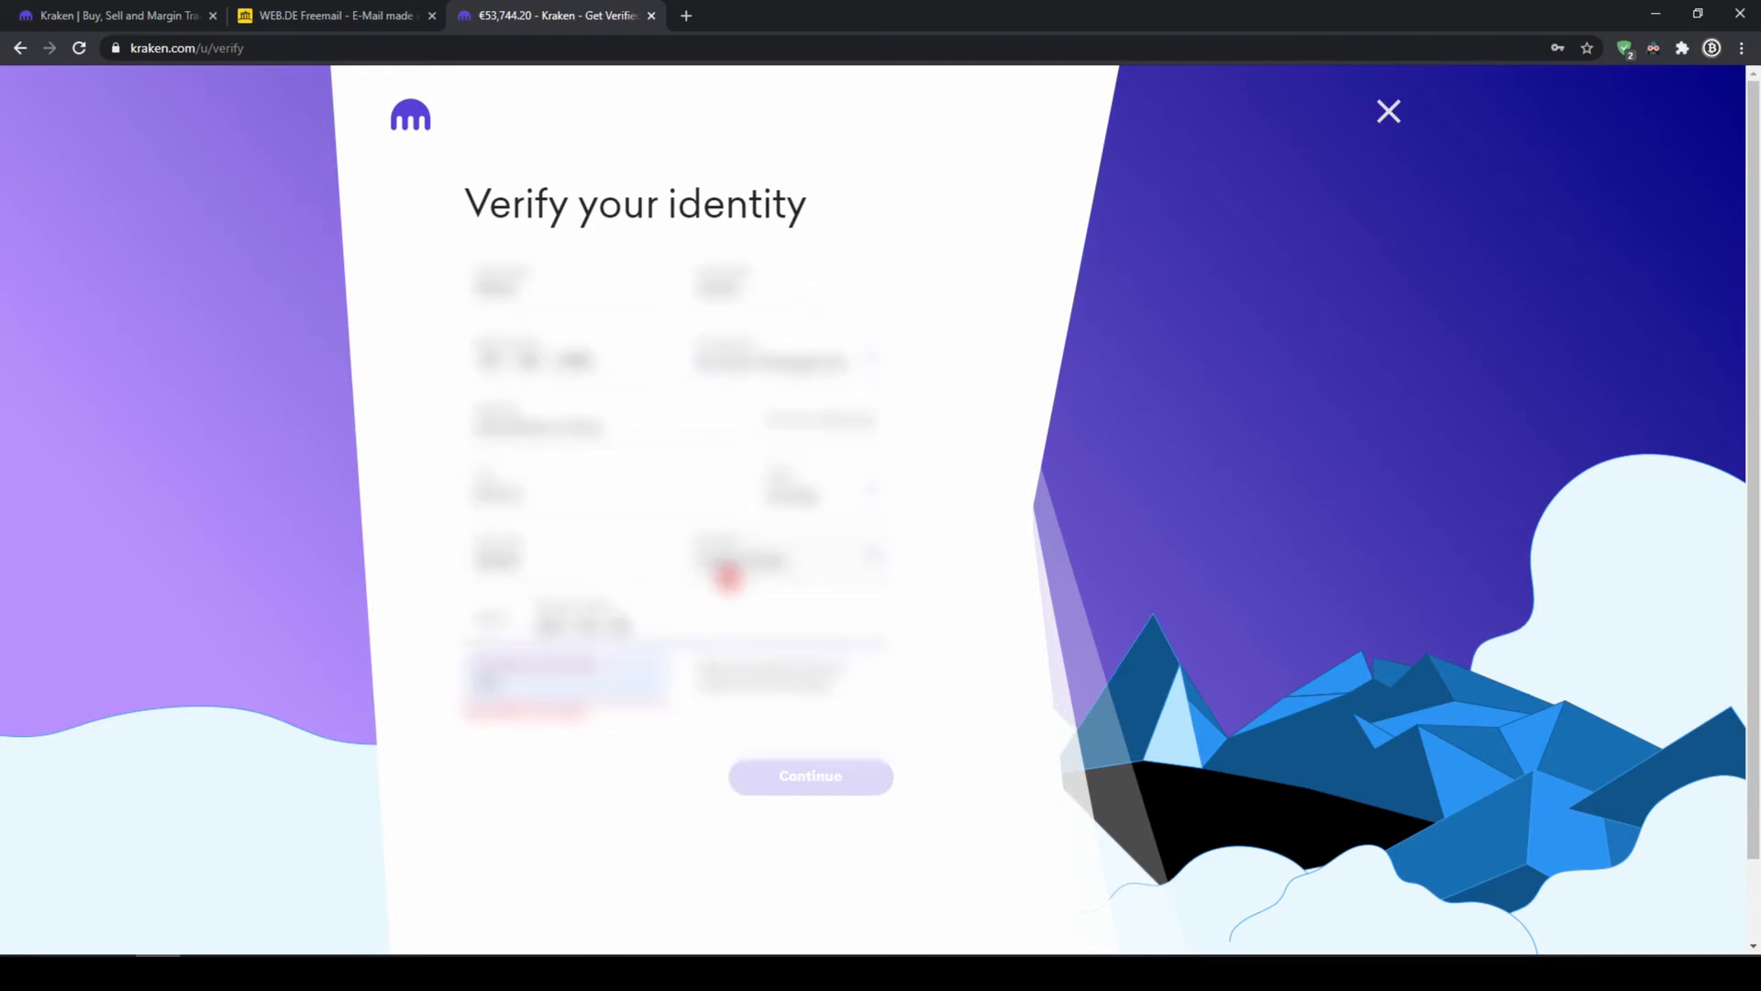
# - Submit the Verify your identity form to continue verification
pyautogui.click(1389, 112)
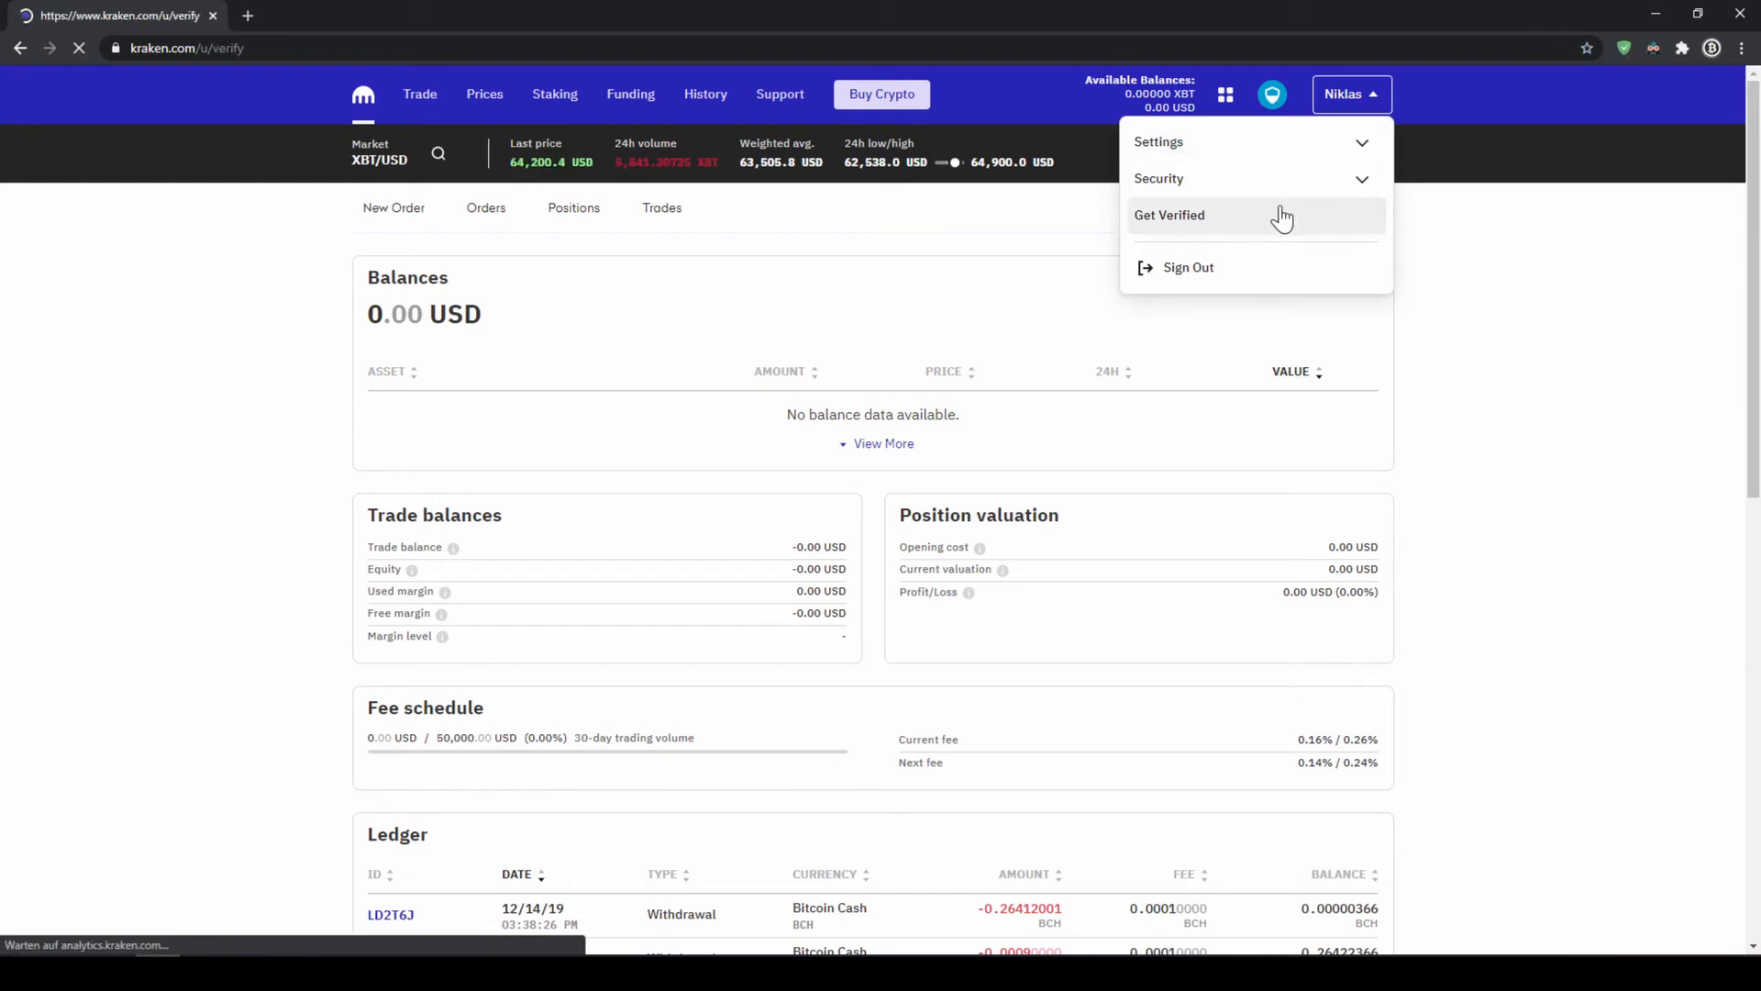
pyautogui.click(1169, 215)
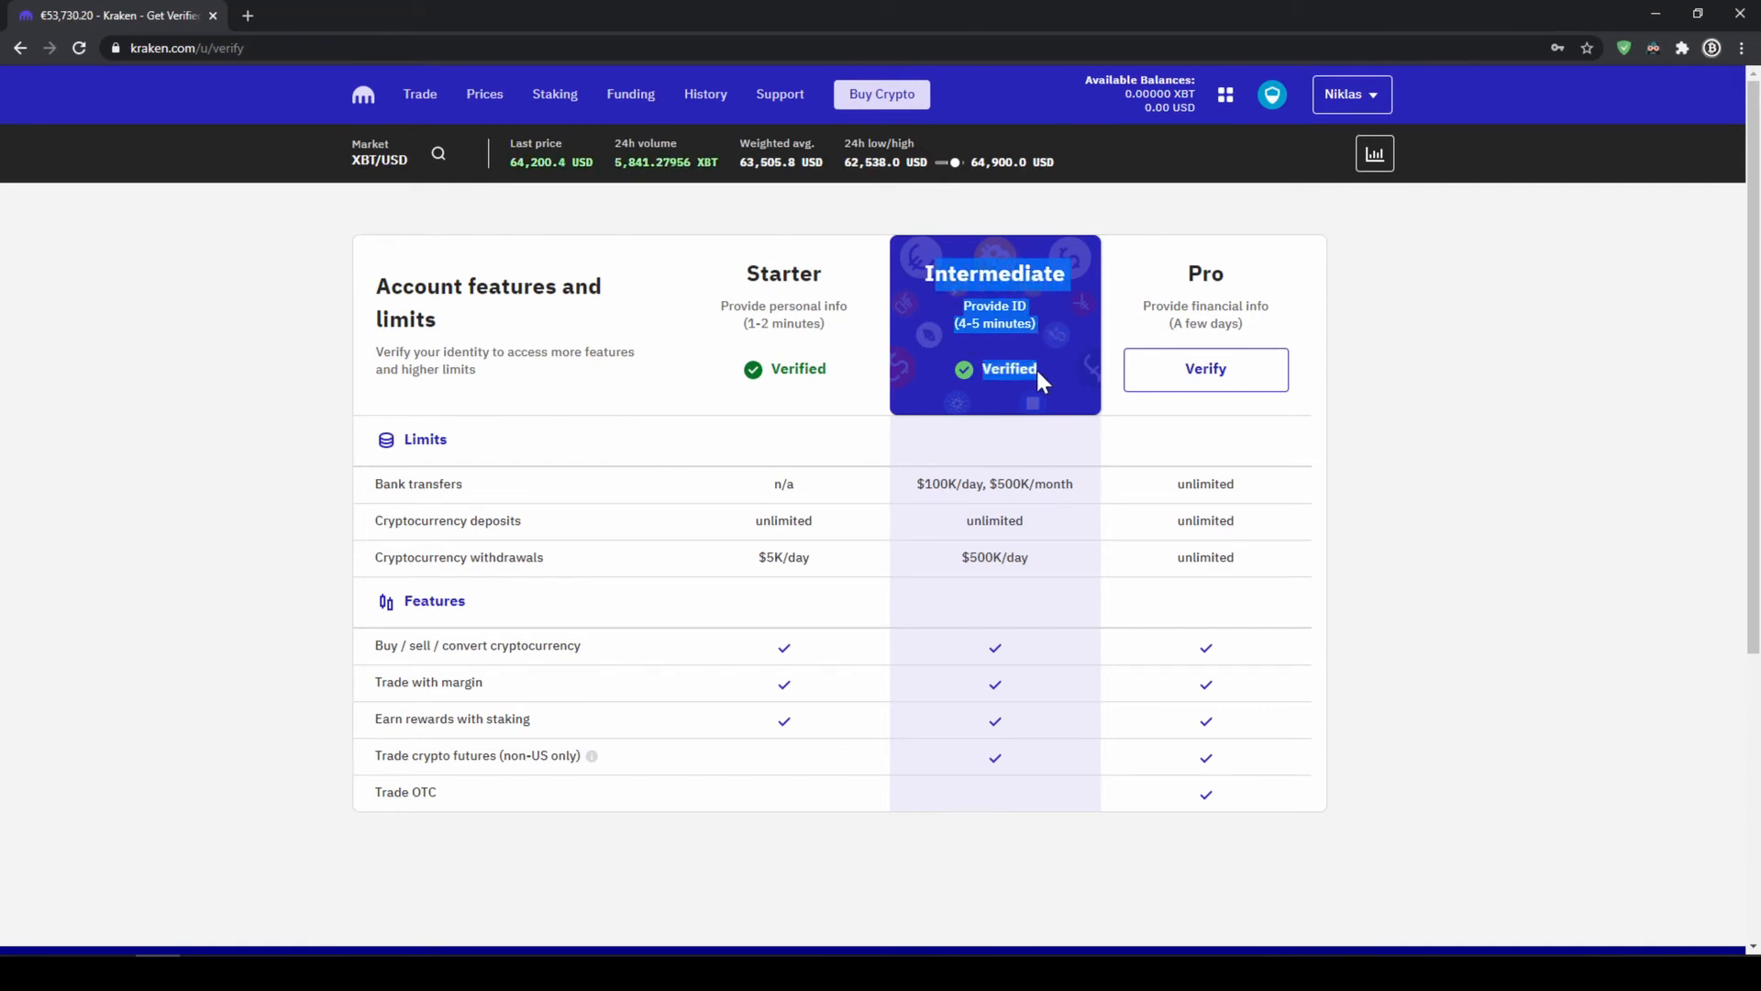
pyautogui.click(418, 93)
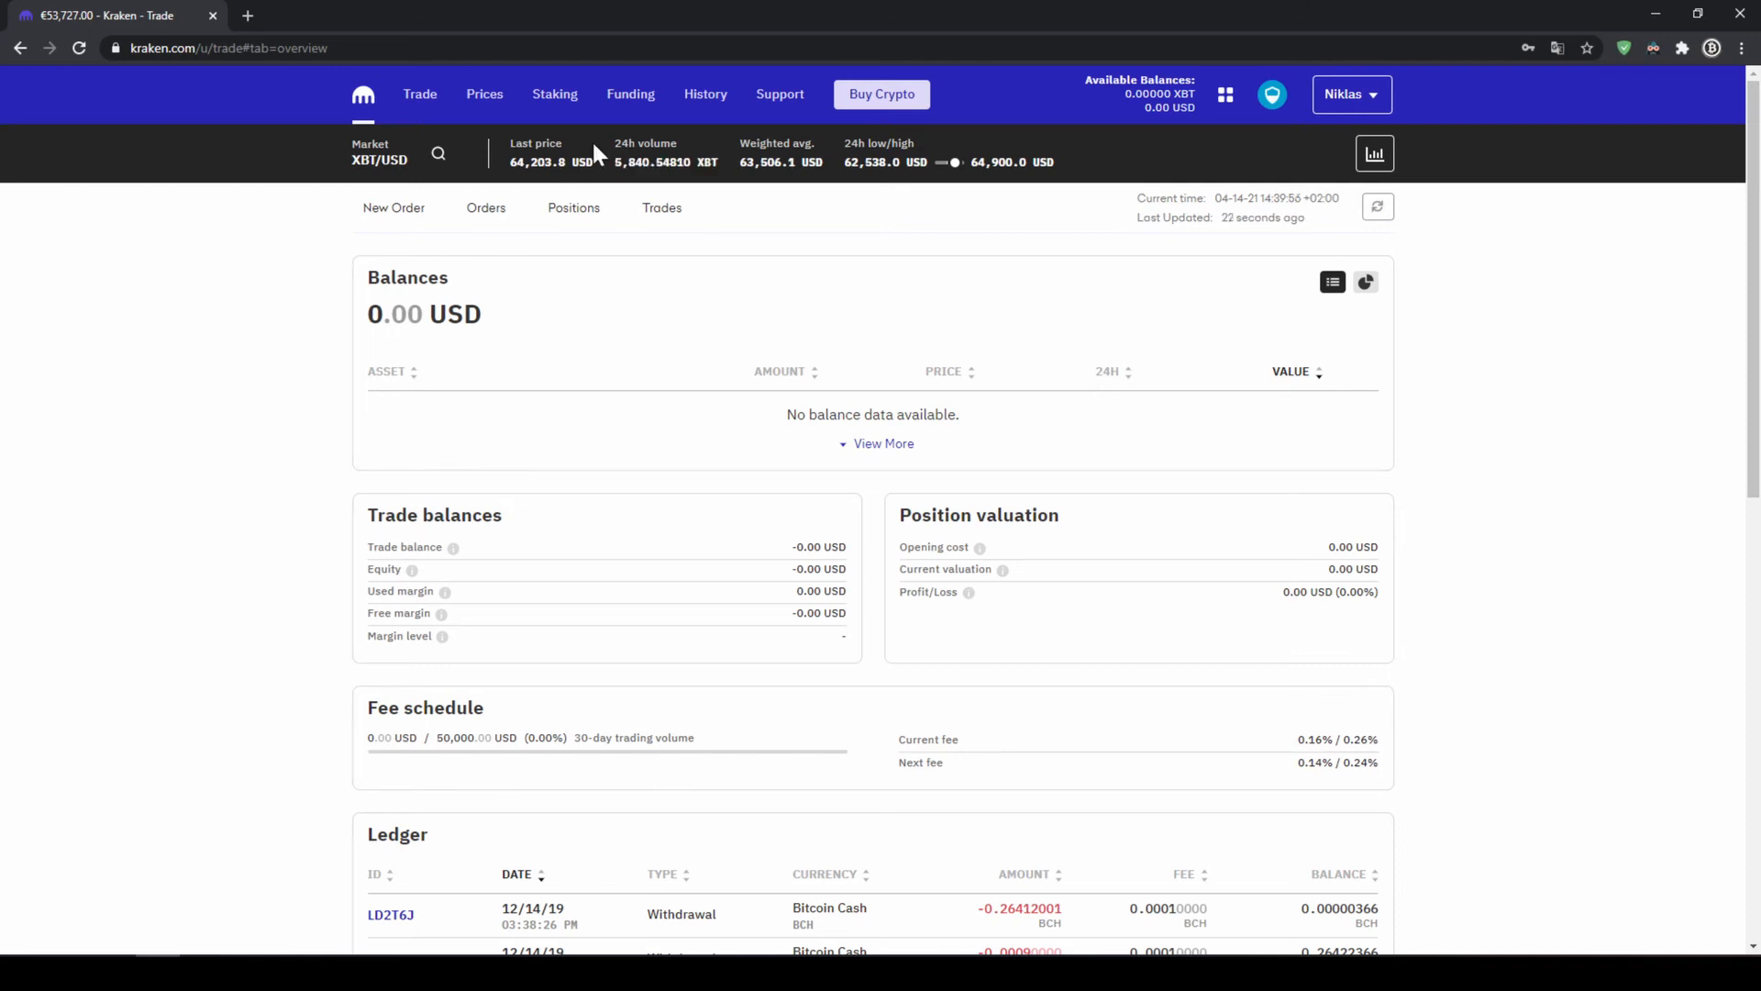
# - Start a US Dollar deposit from the Funding page's account balances
pyautogui.click(629, 94)
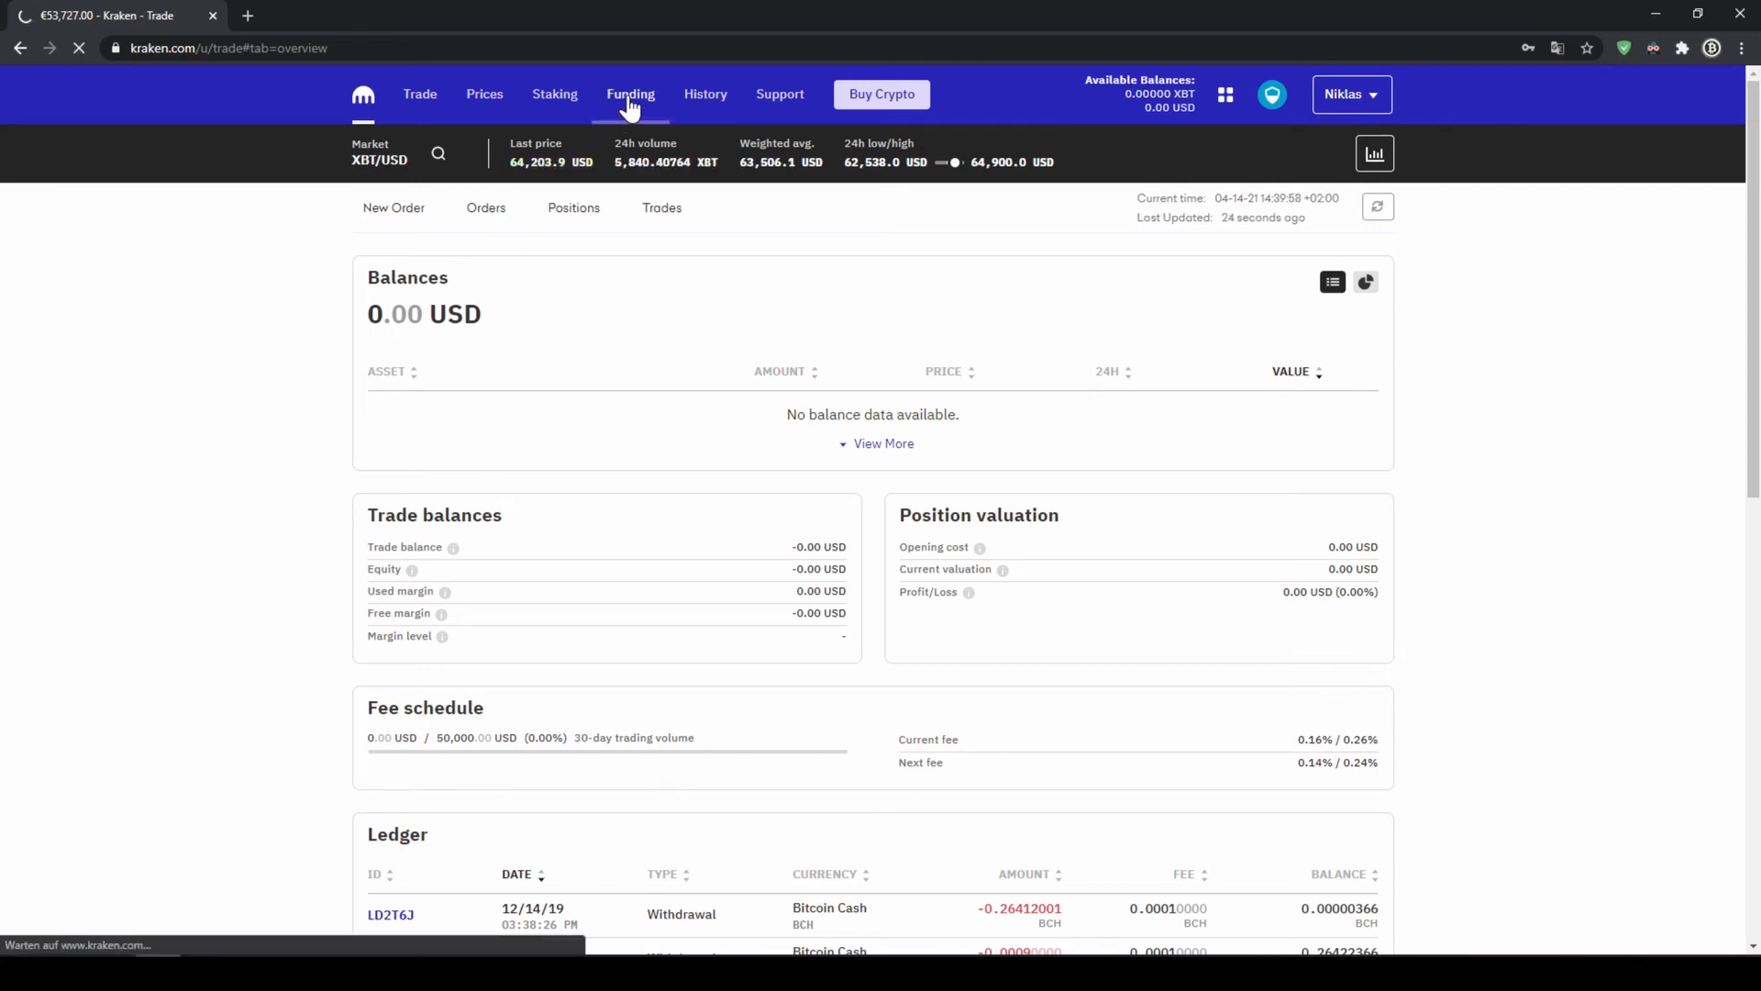
pyautogui.click(631, 94)
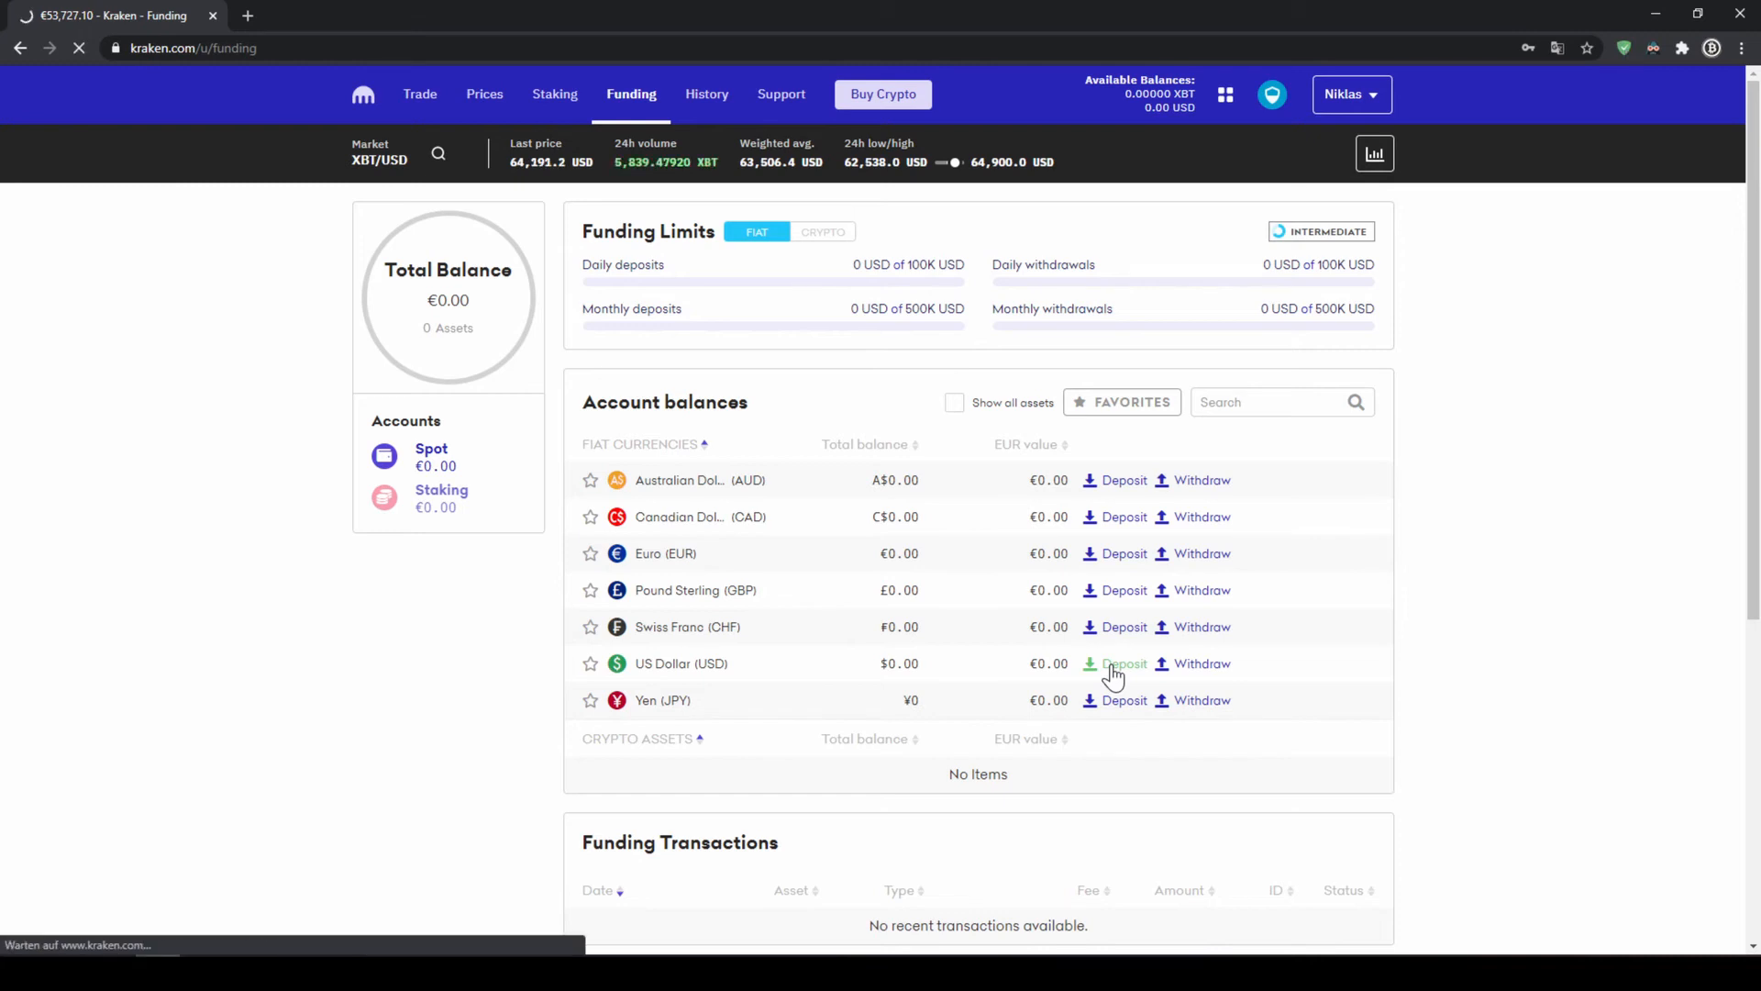
pyautogui.click(1123, 662)
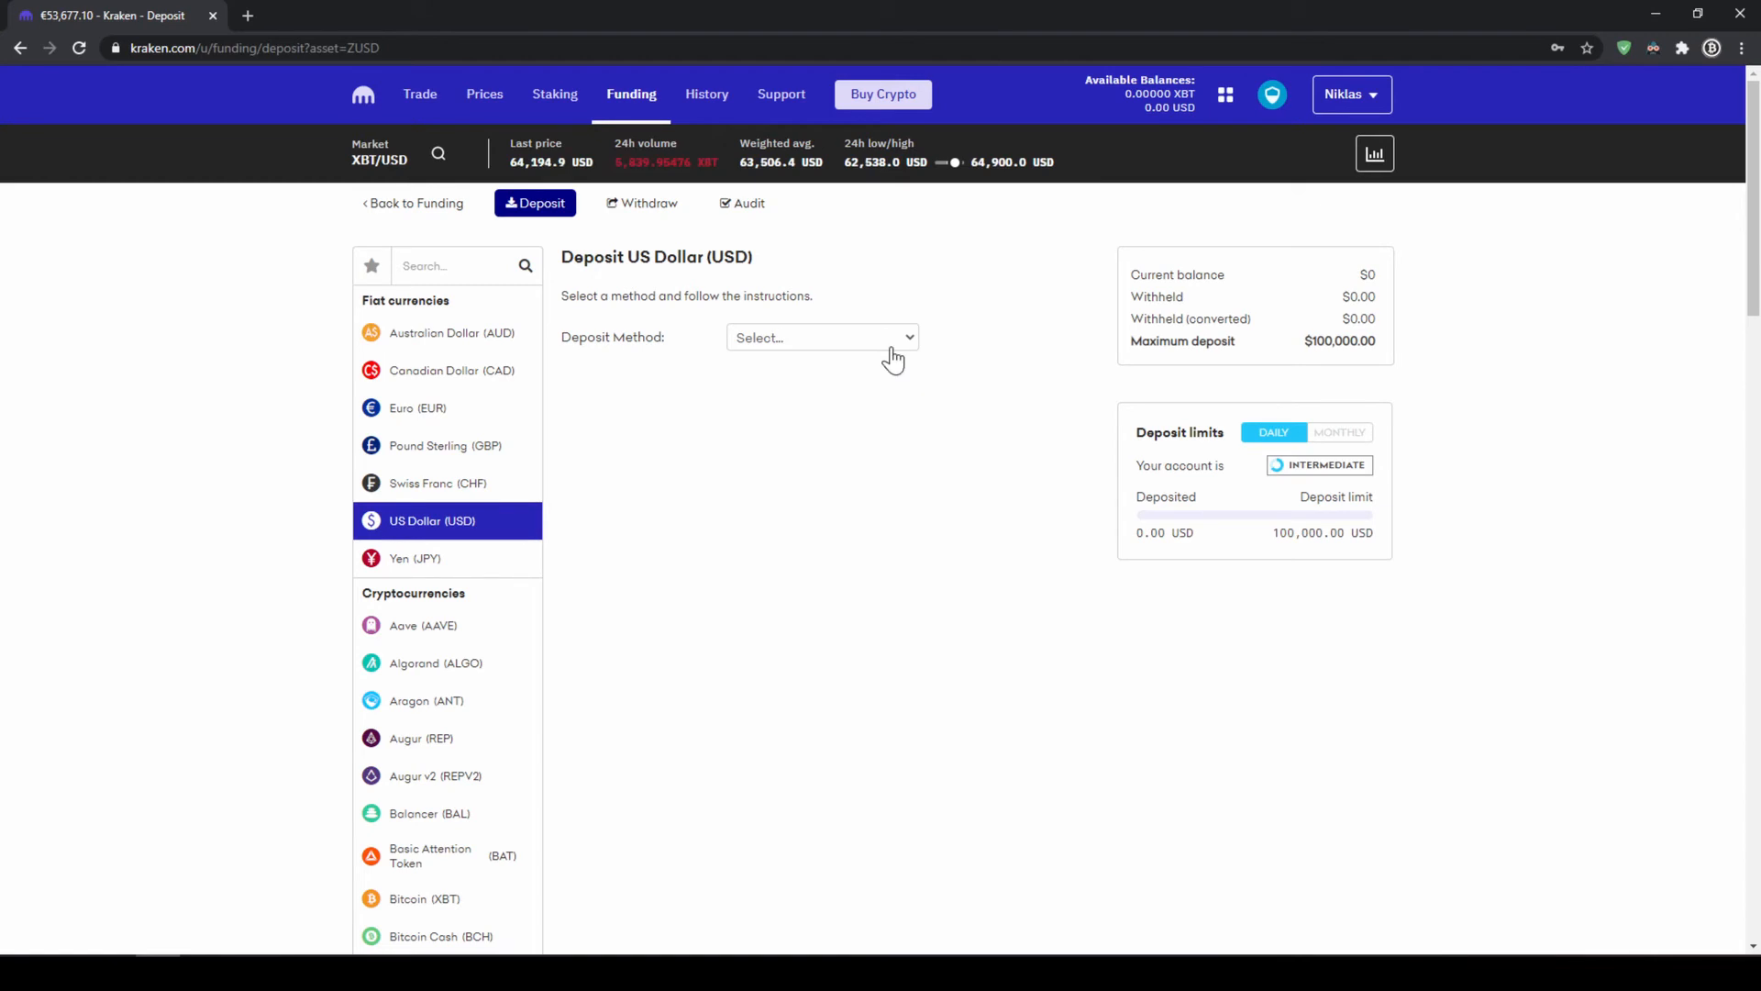
# - Select Signature Bank (SWIFT) as the USD deposit method and review its wire details
pyautogui.click(822, 338)
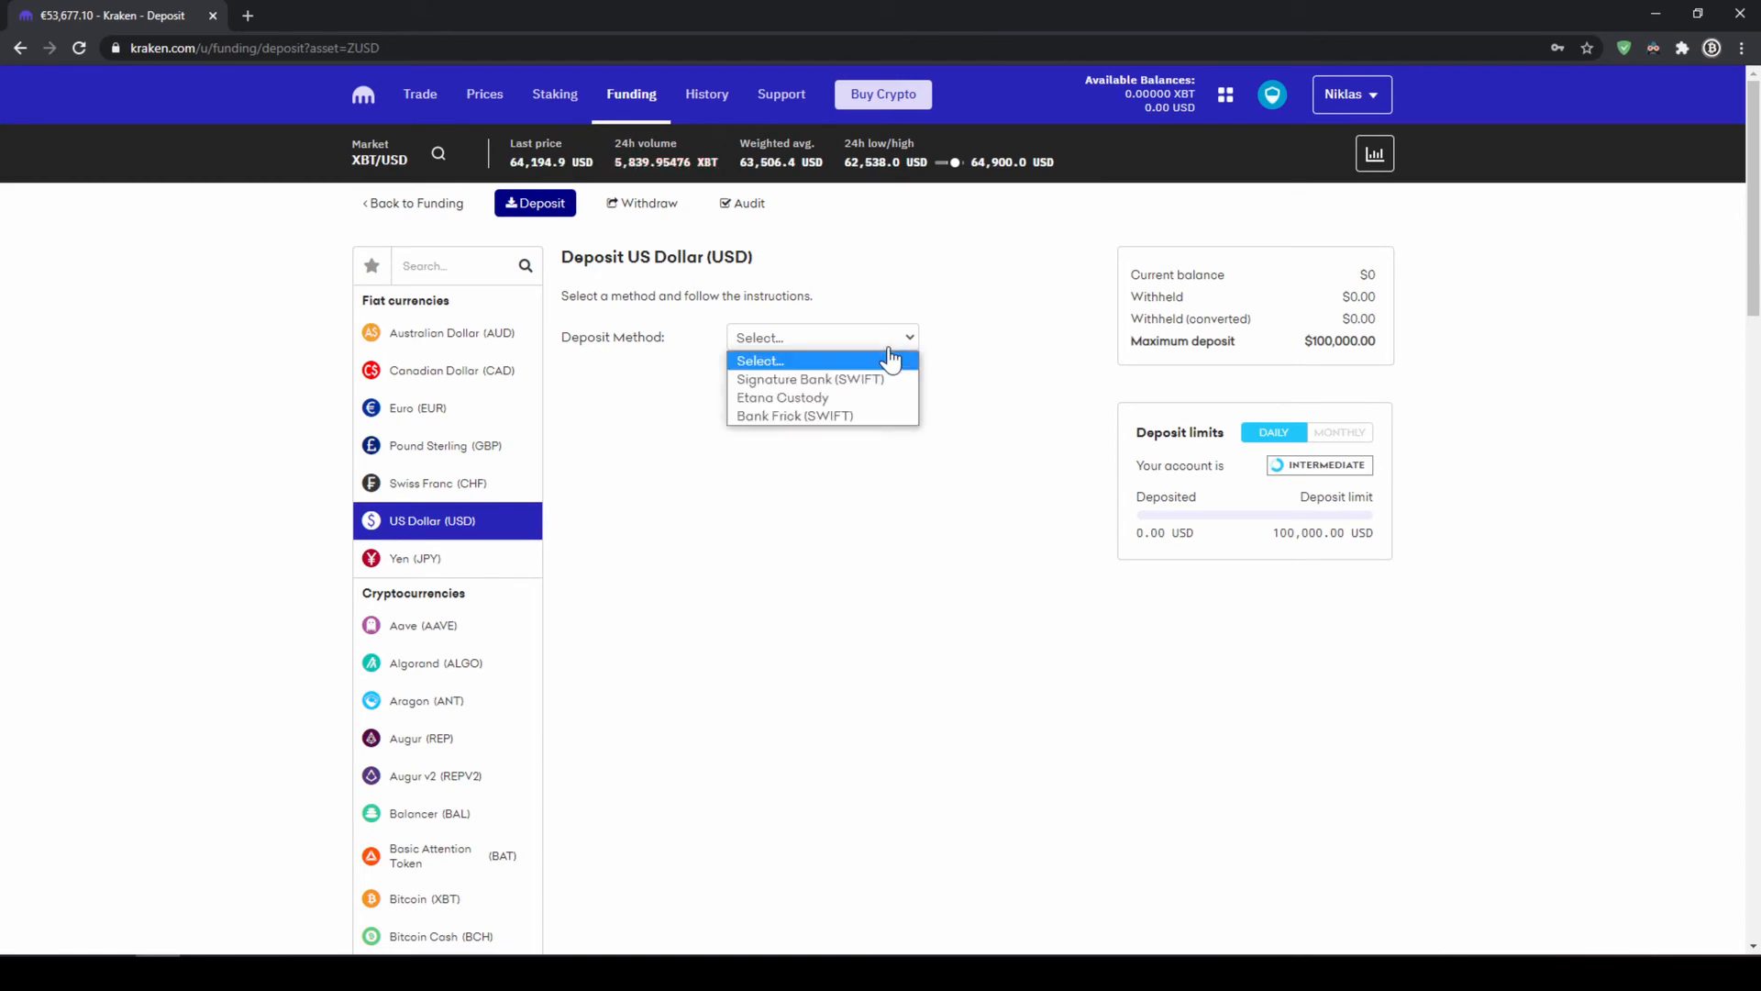
pyautogui.moveTo(877, 378)
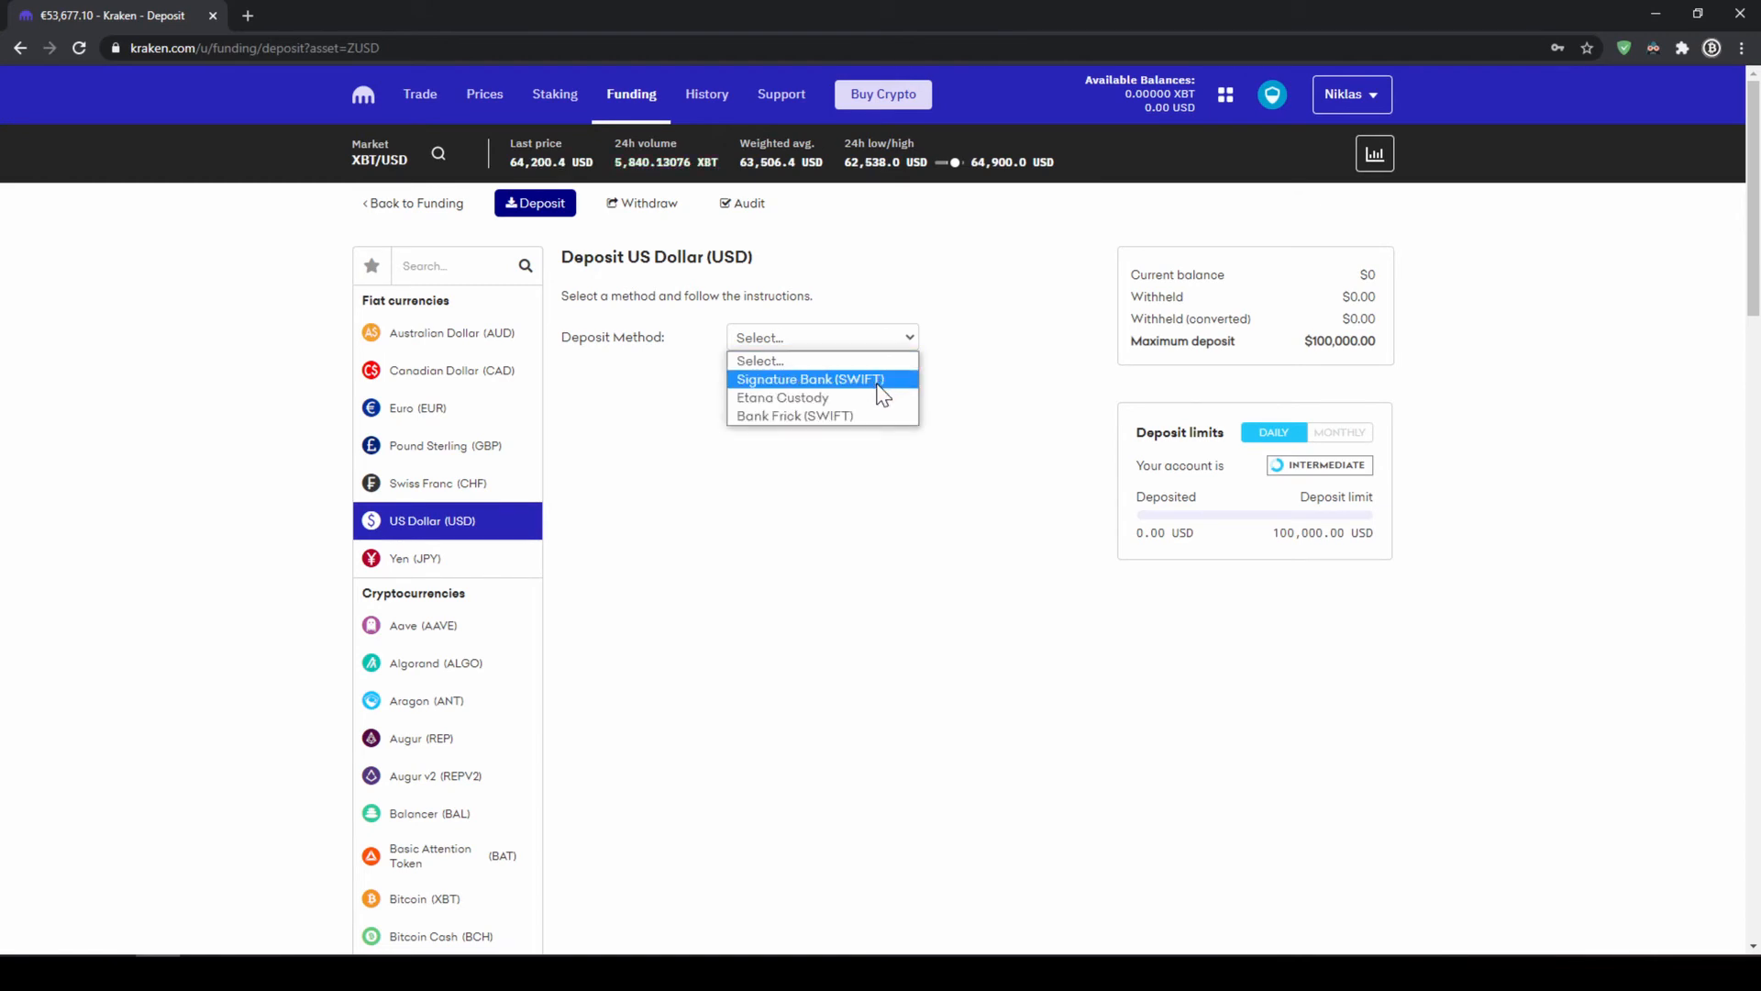
pyautogui.click(809, 377)
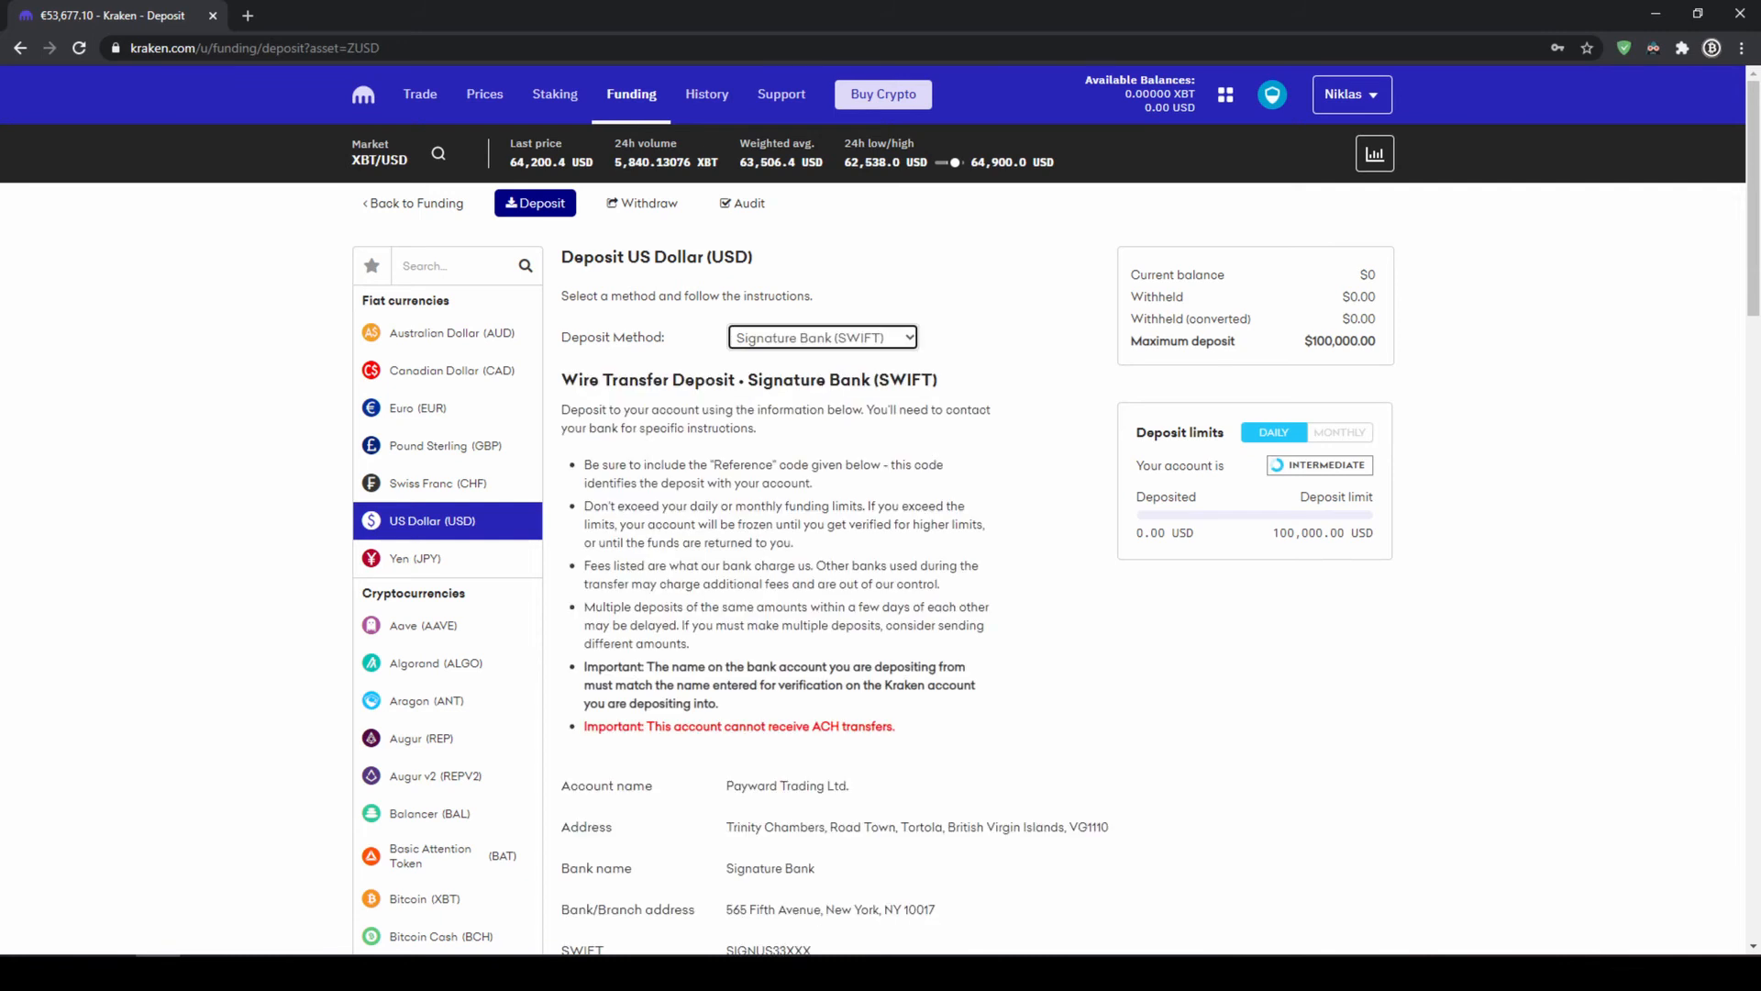
pyautogui.scroll(-3)
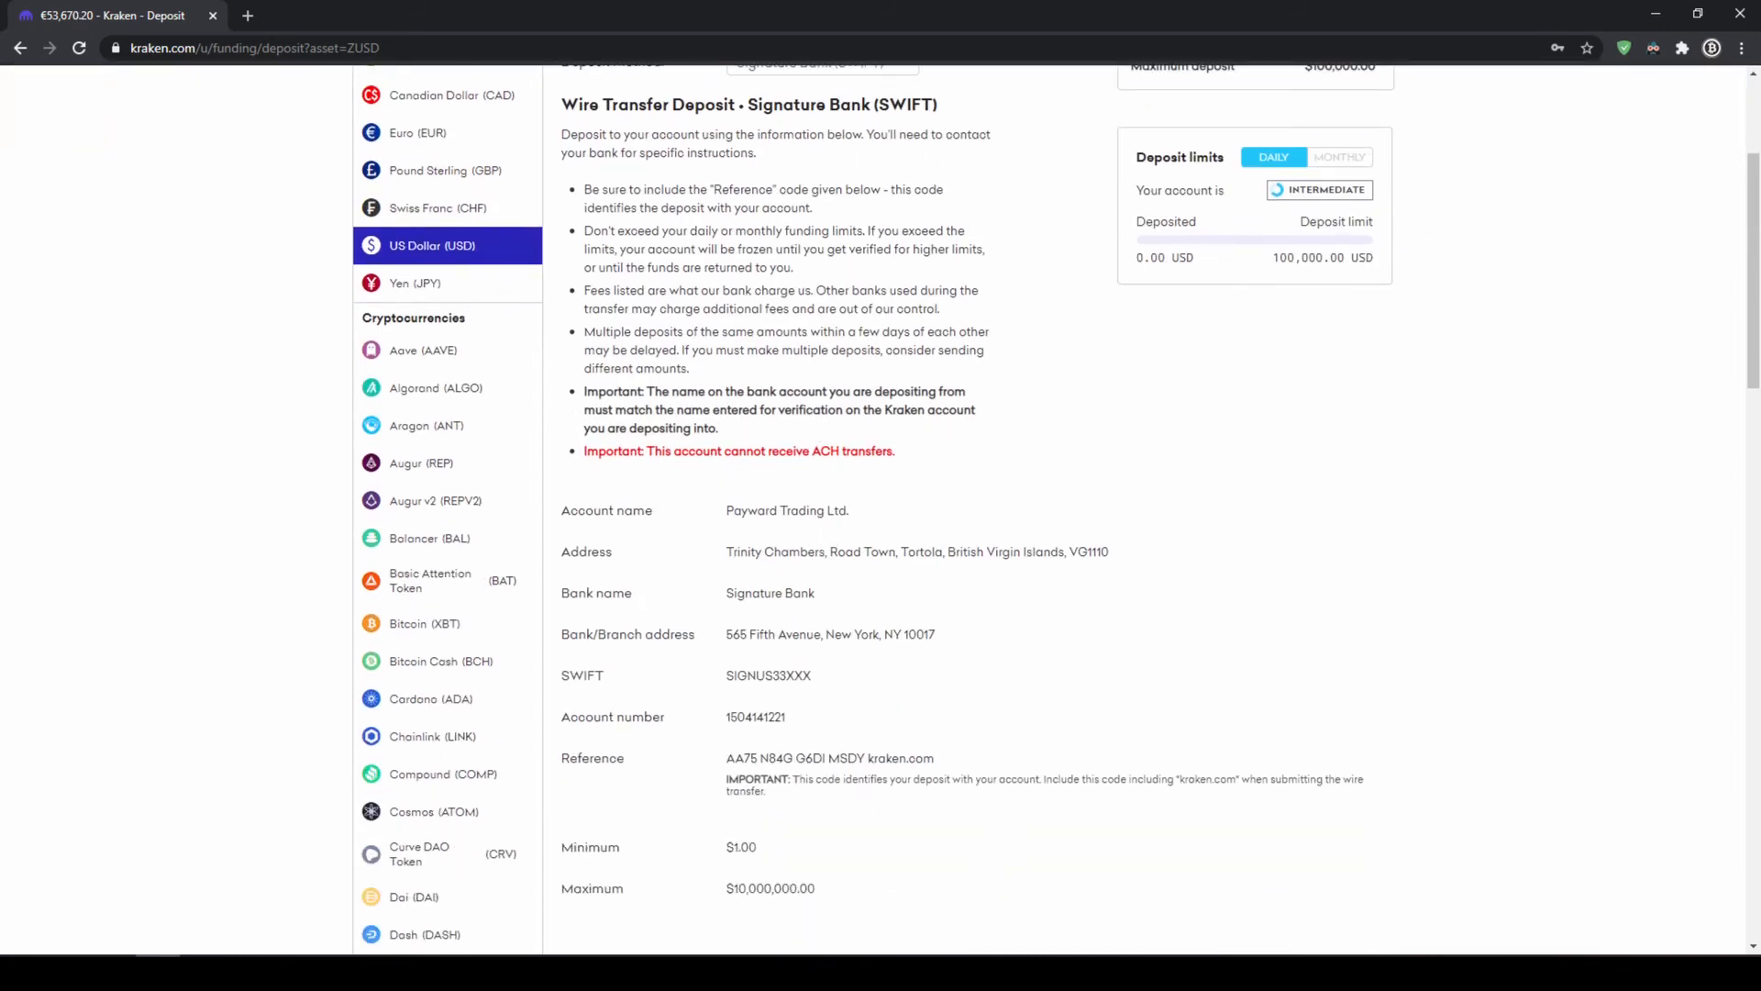
pyautogui.moveTo(1004, 923)
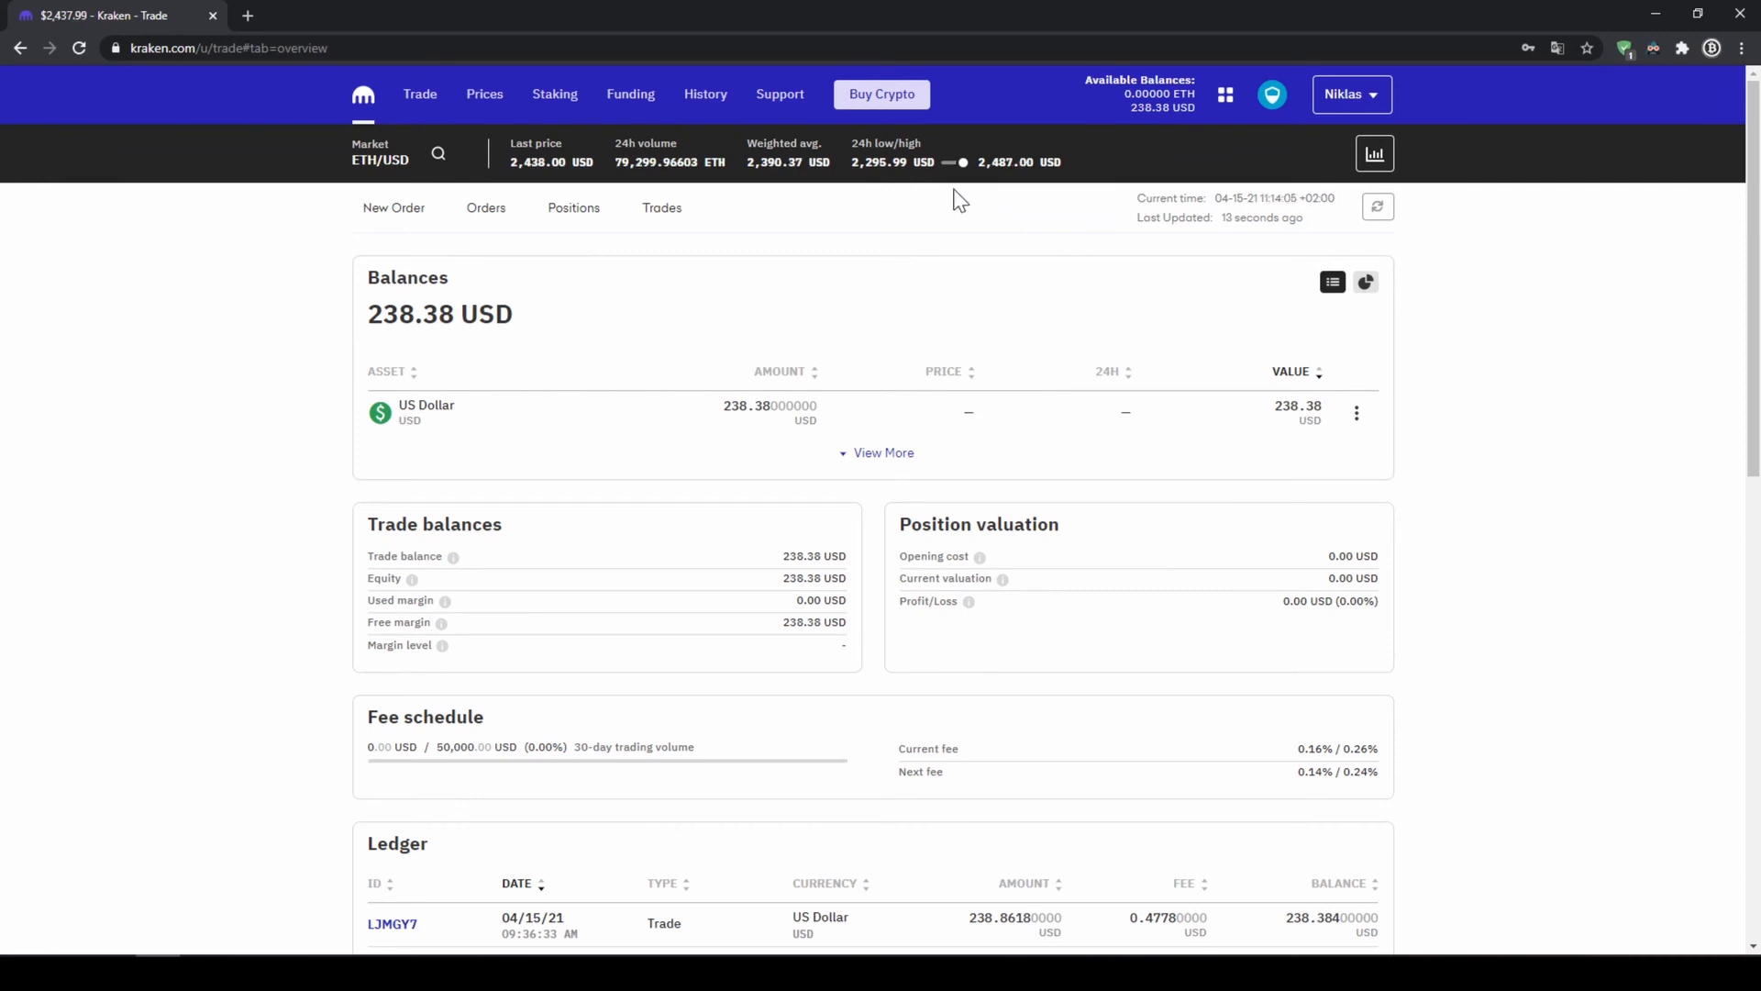
# - On the Buy Crypto page, choose ICON (searched as 'ico') as the coin to buy
pyautogui.click(883, 93)
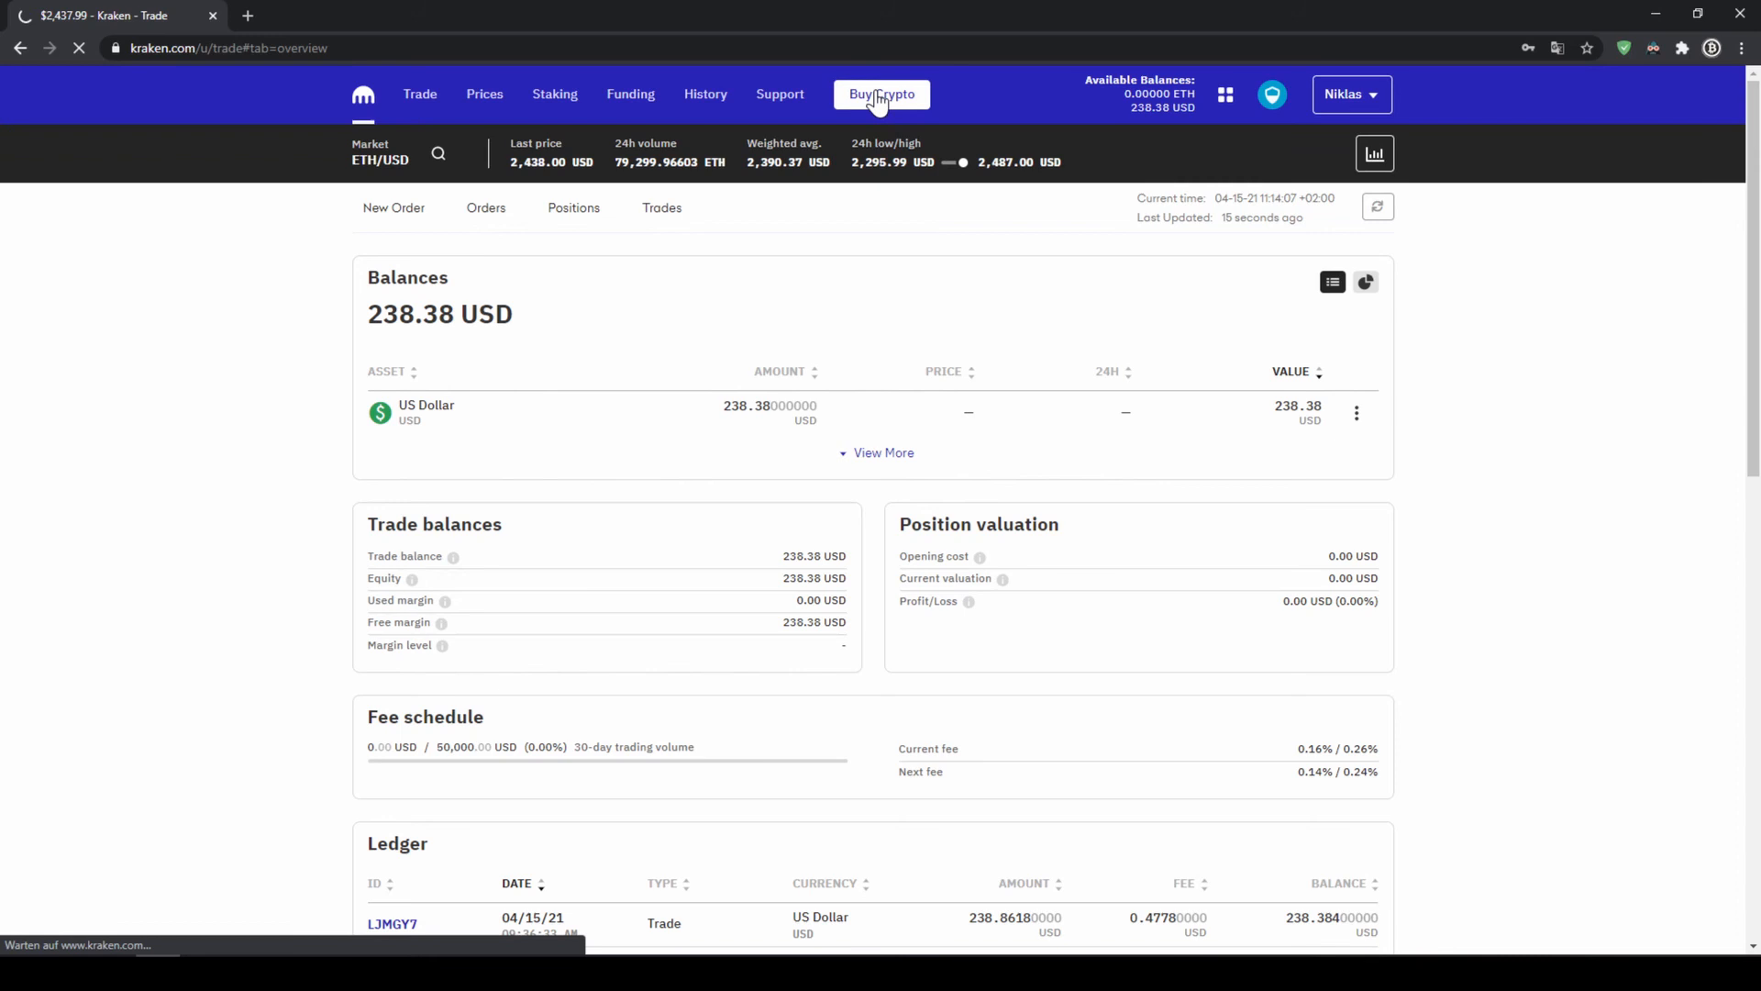
pyautogui.click(882, 94)
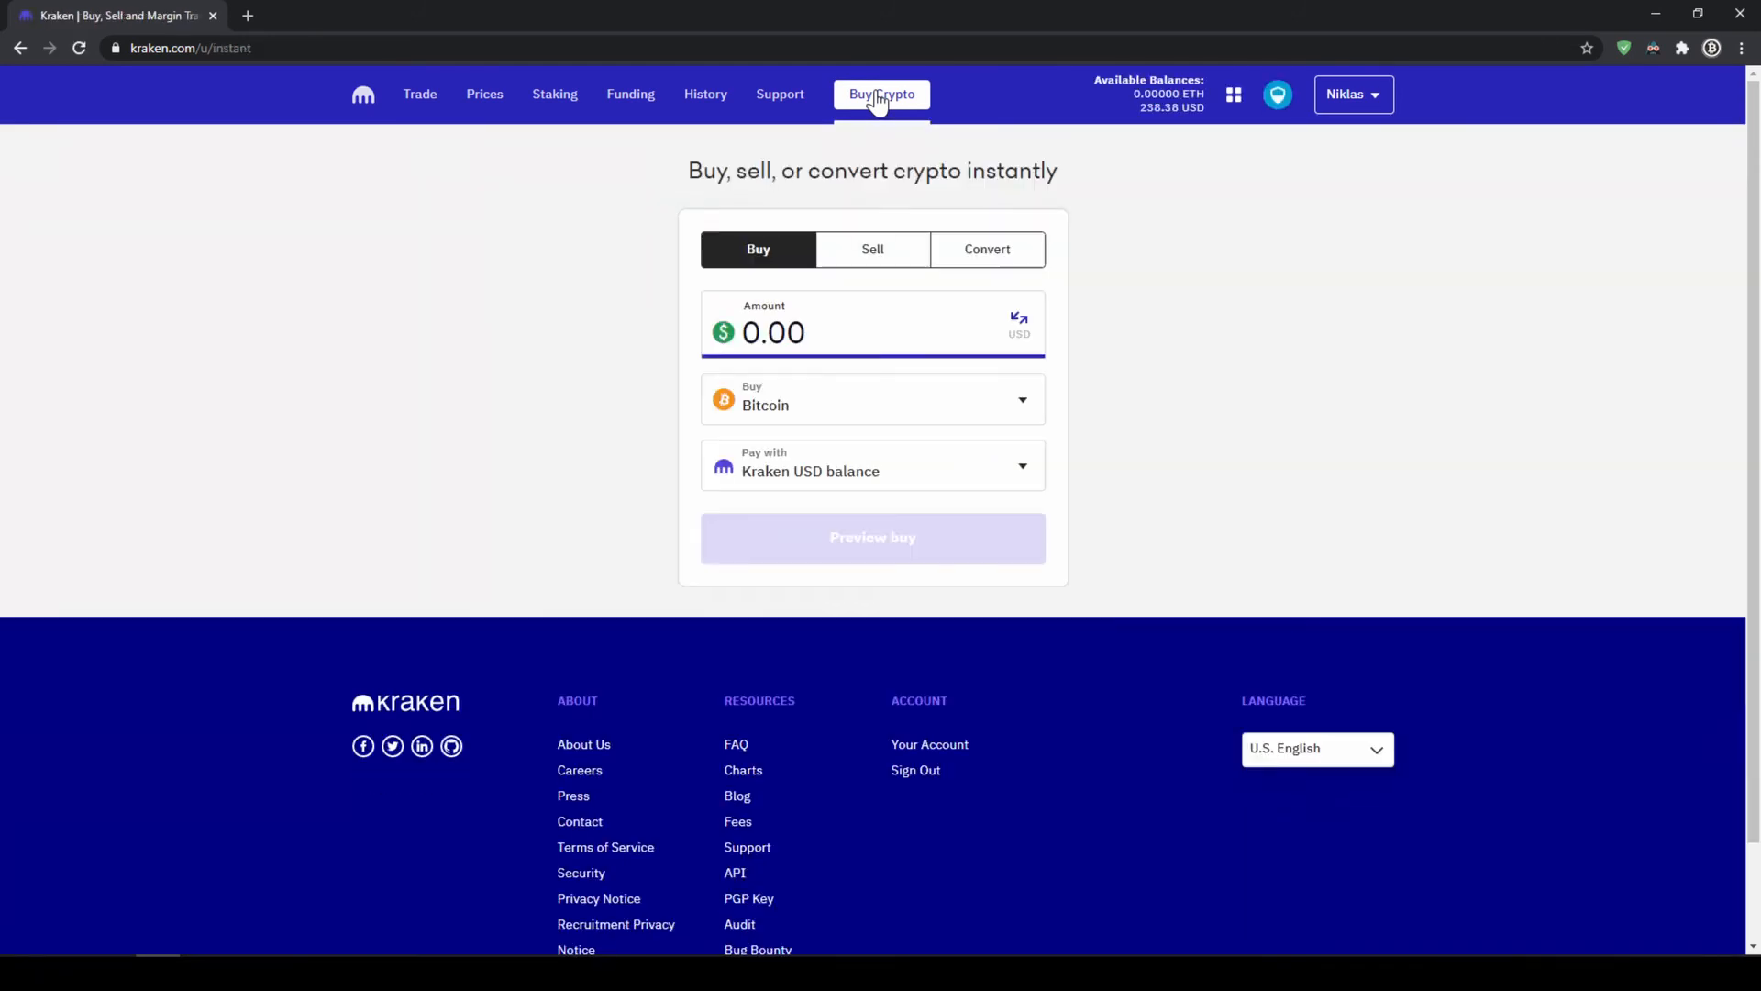
pyautogui.moveTo(882, 419)
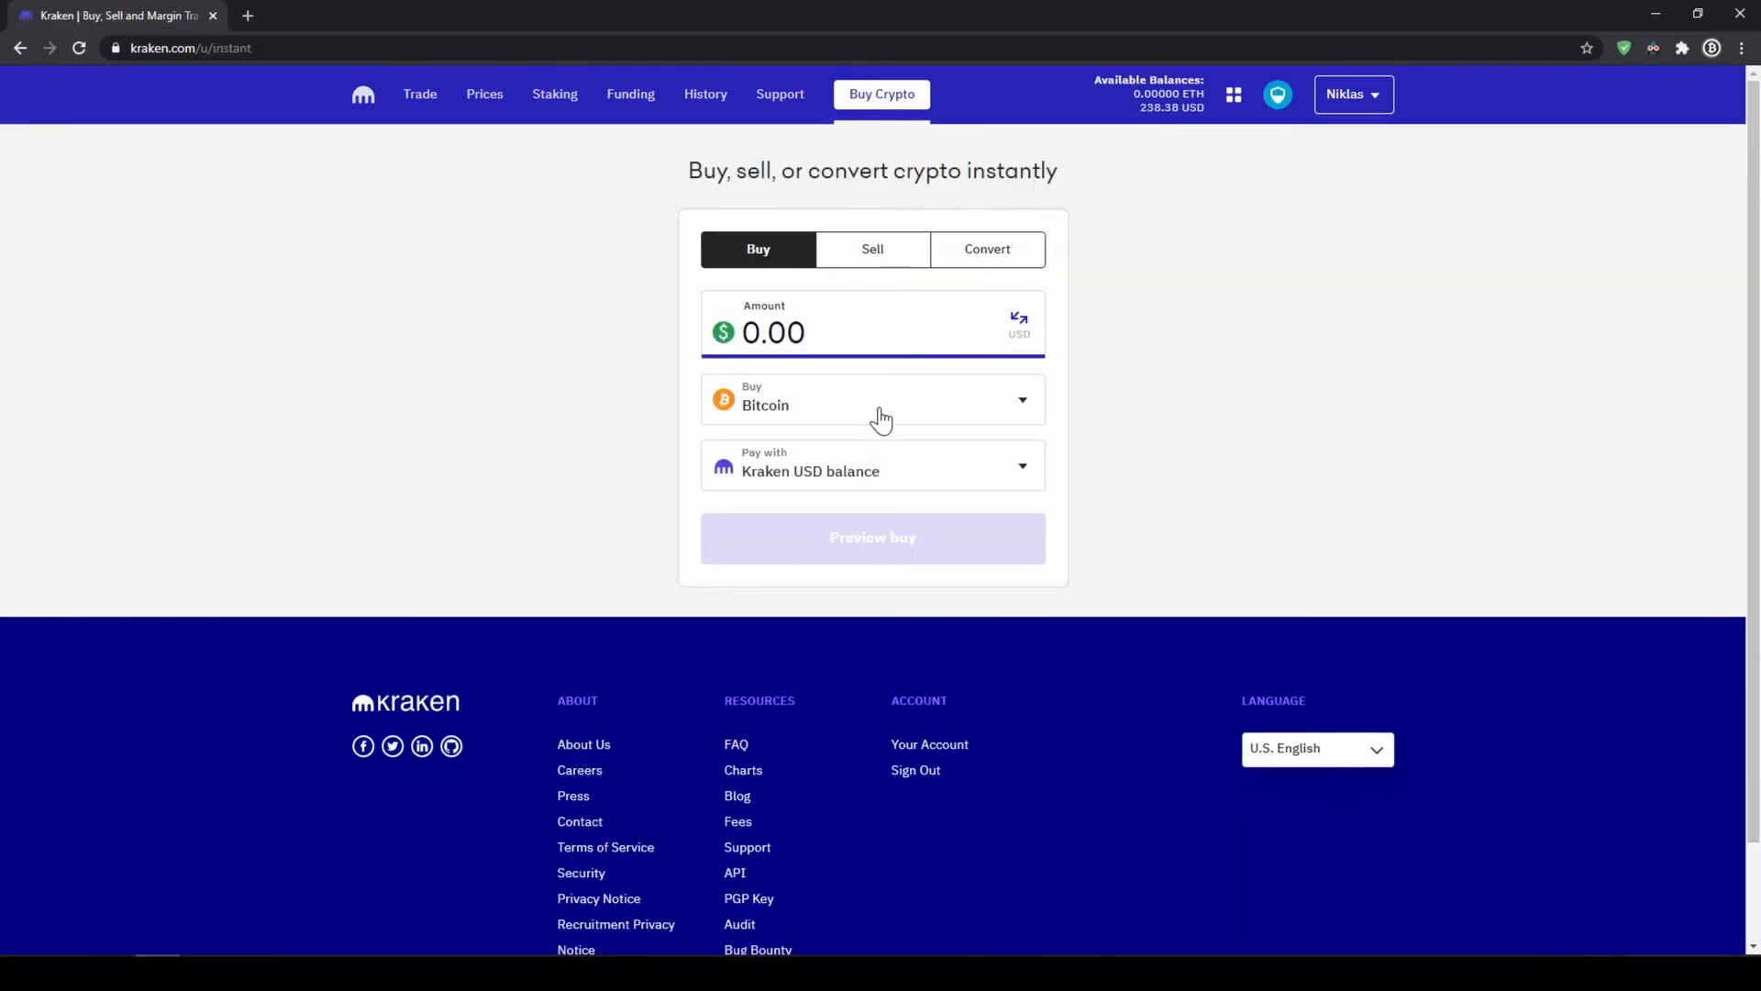
pyautogui.click(873, 398)
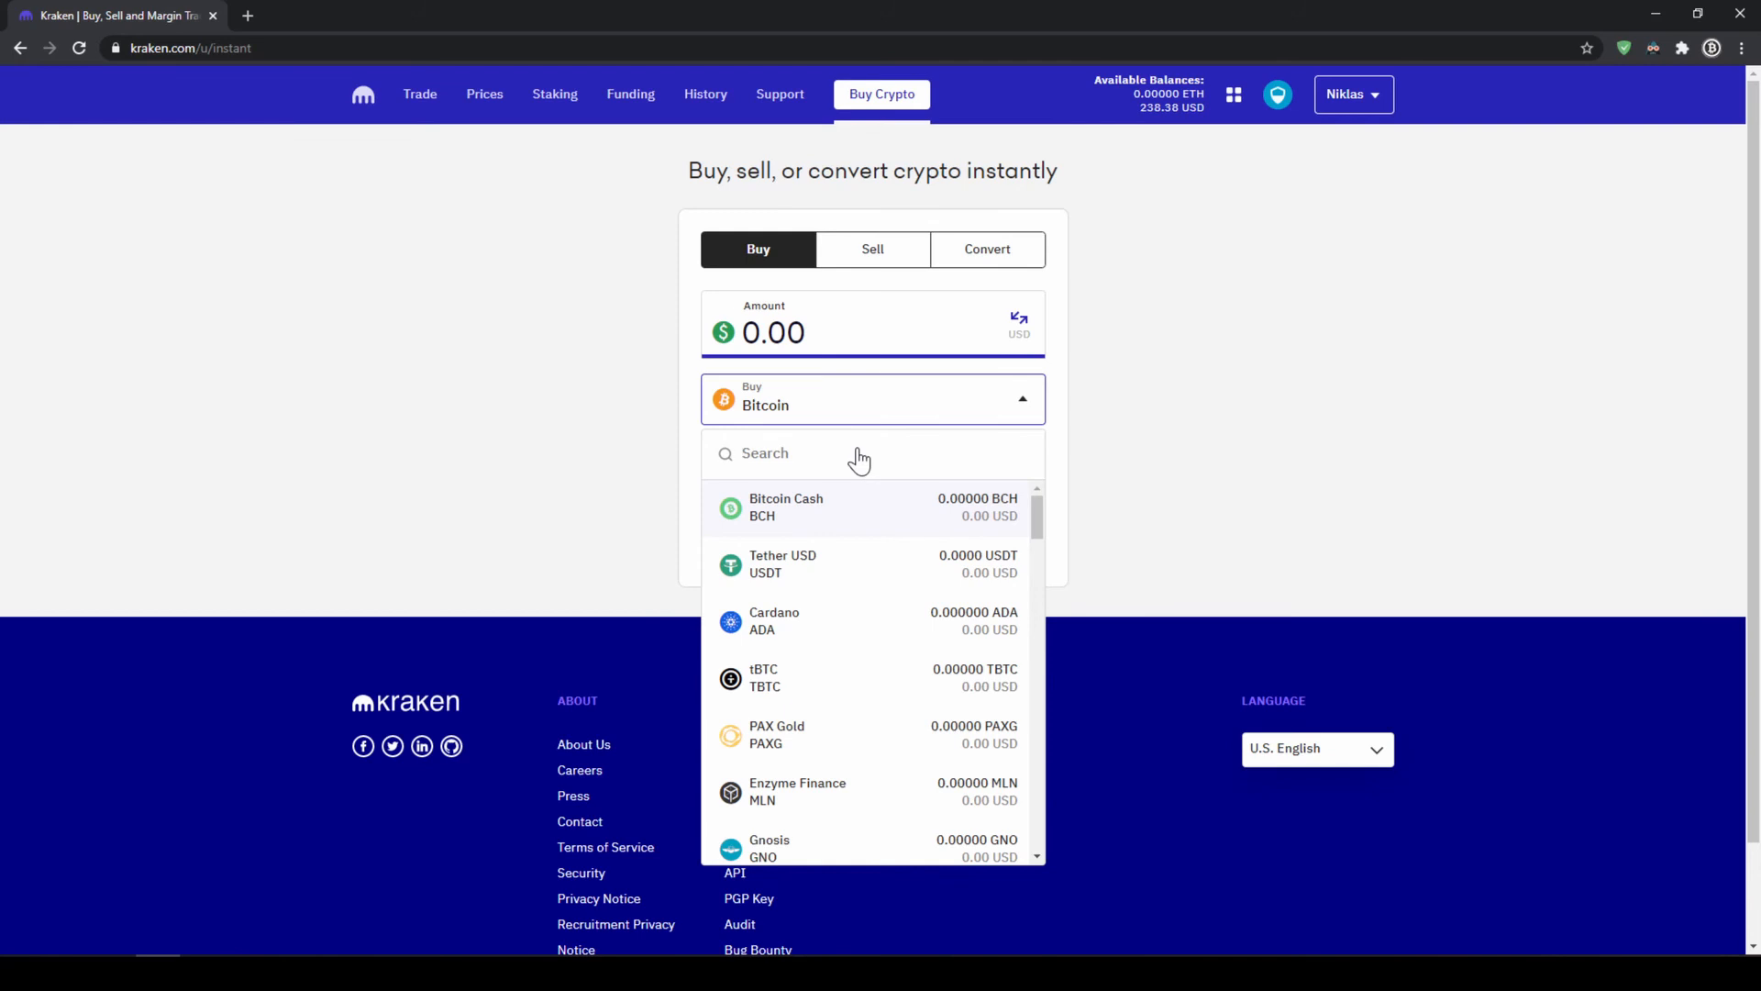
pyautogui.write('ico')
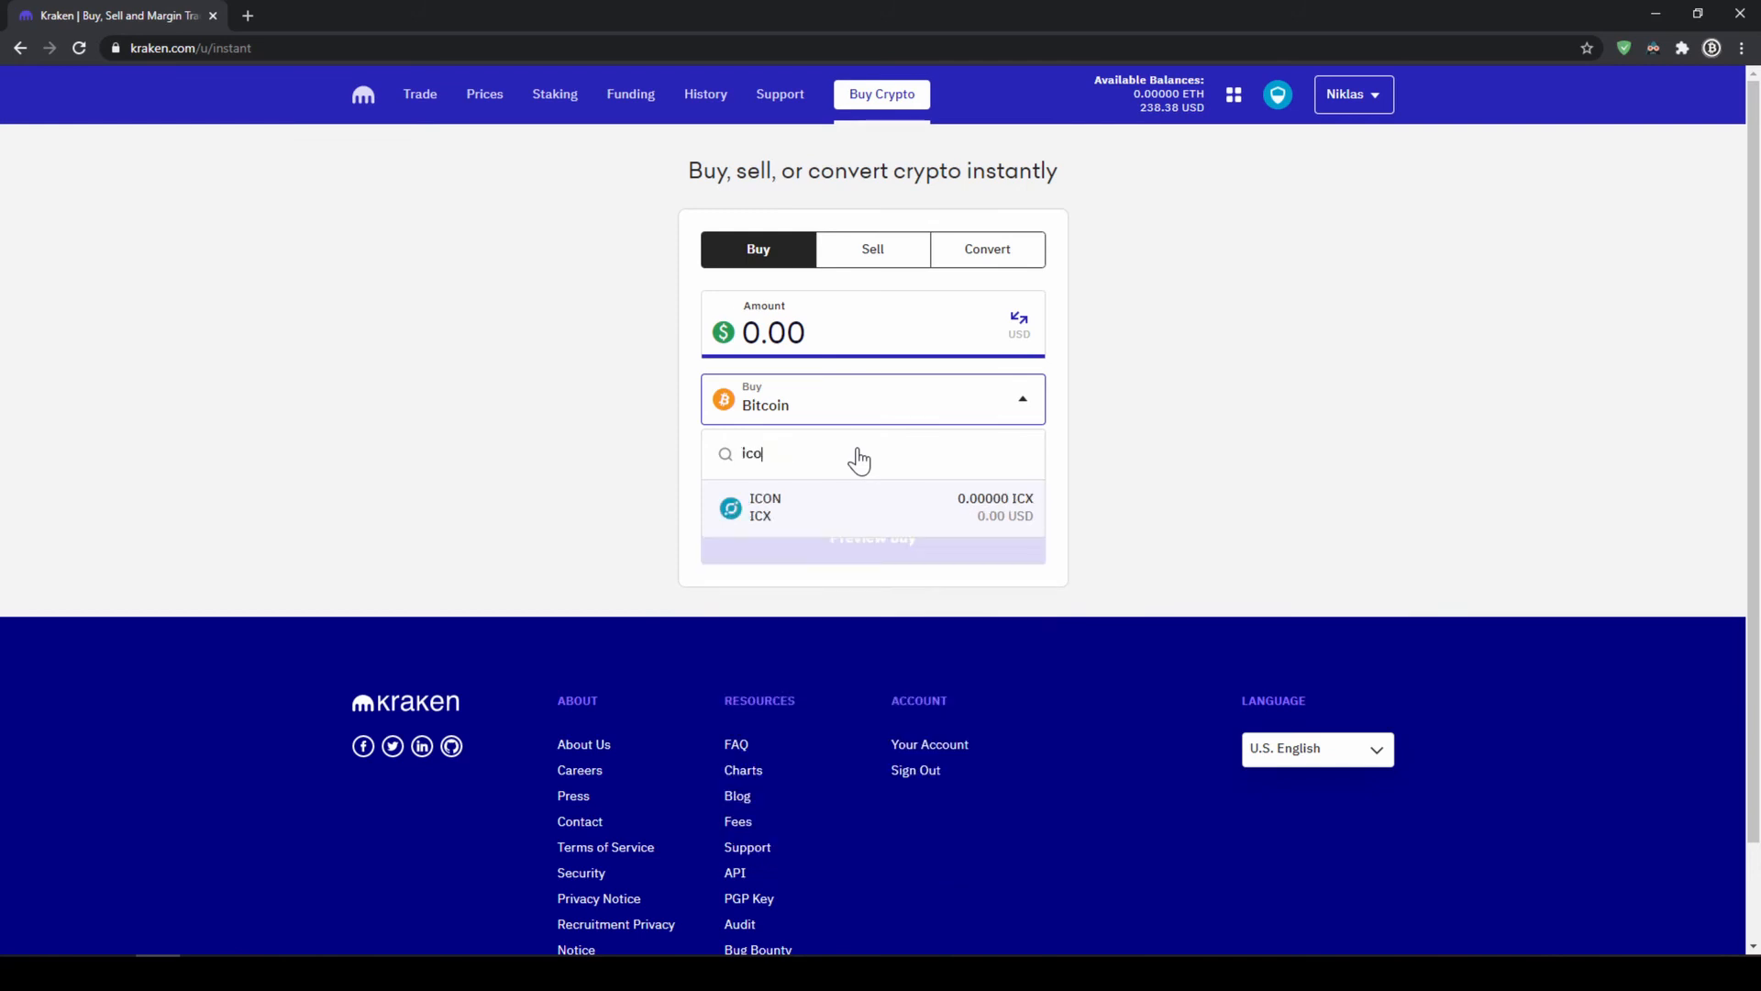
pyautogui.click(873, 506)
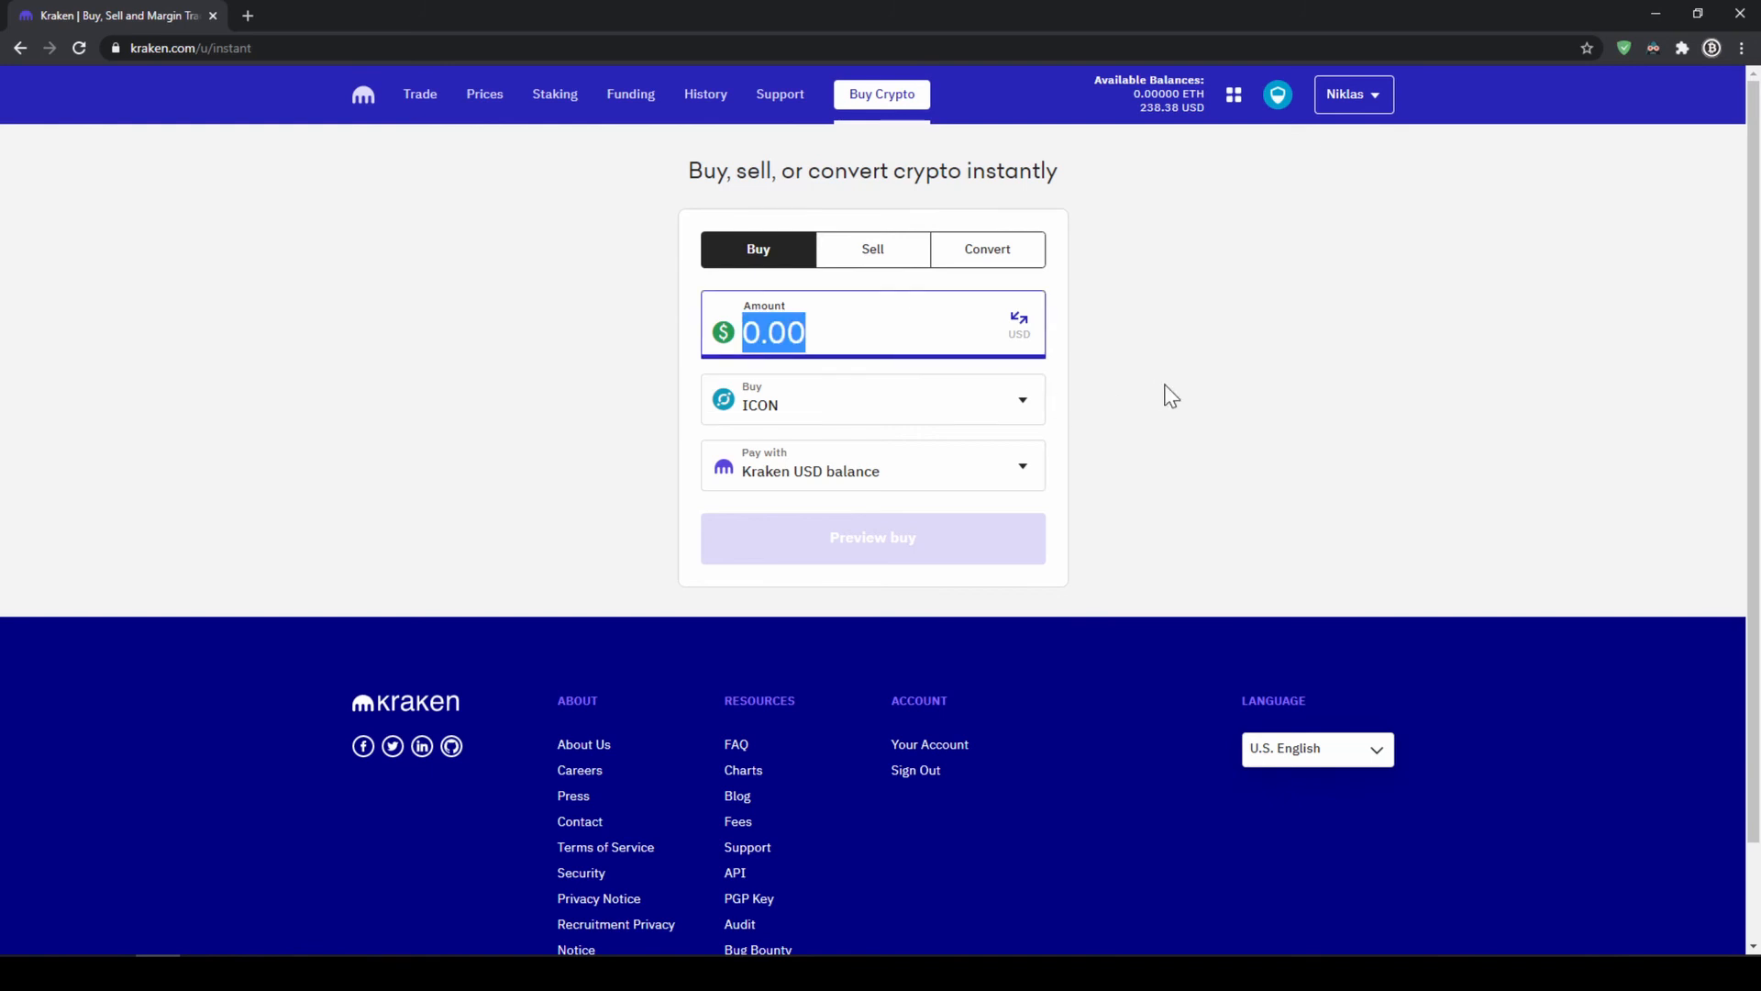
# - Enter 200 USD as the purchase amount and preview the ICON buy
pyautogui.write('200')
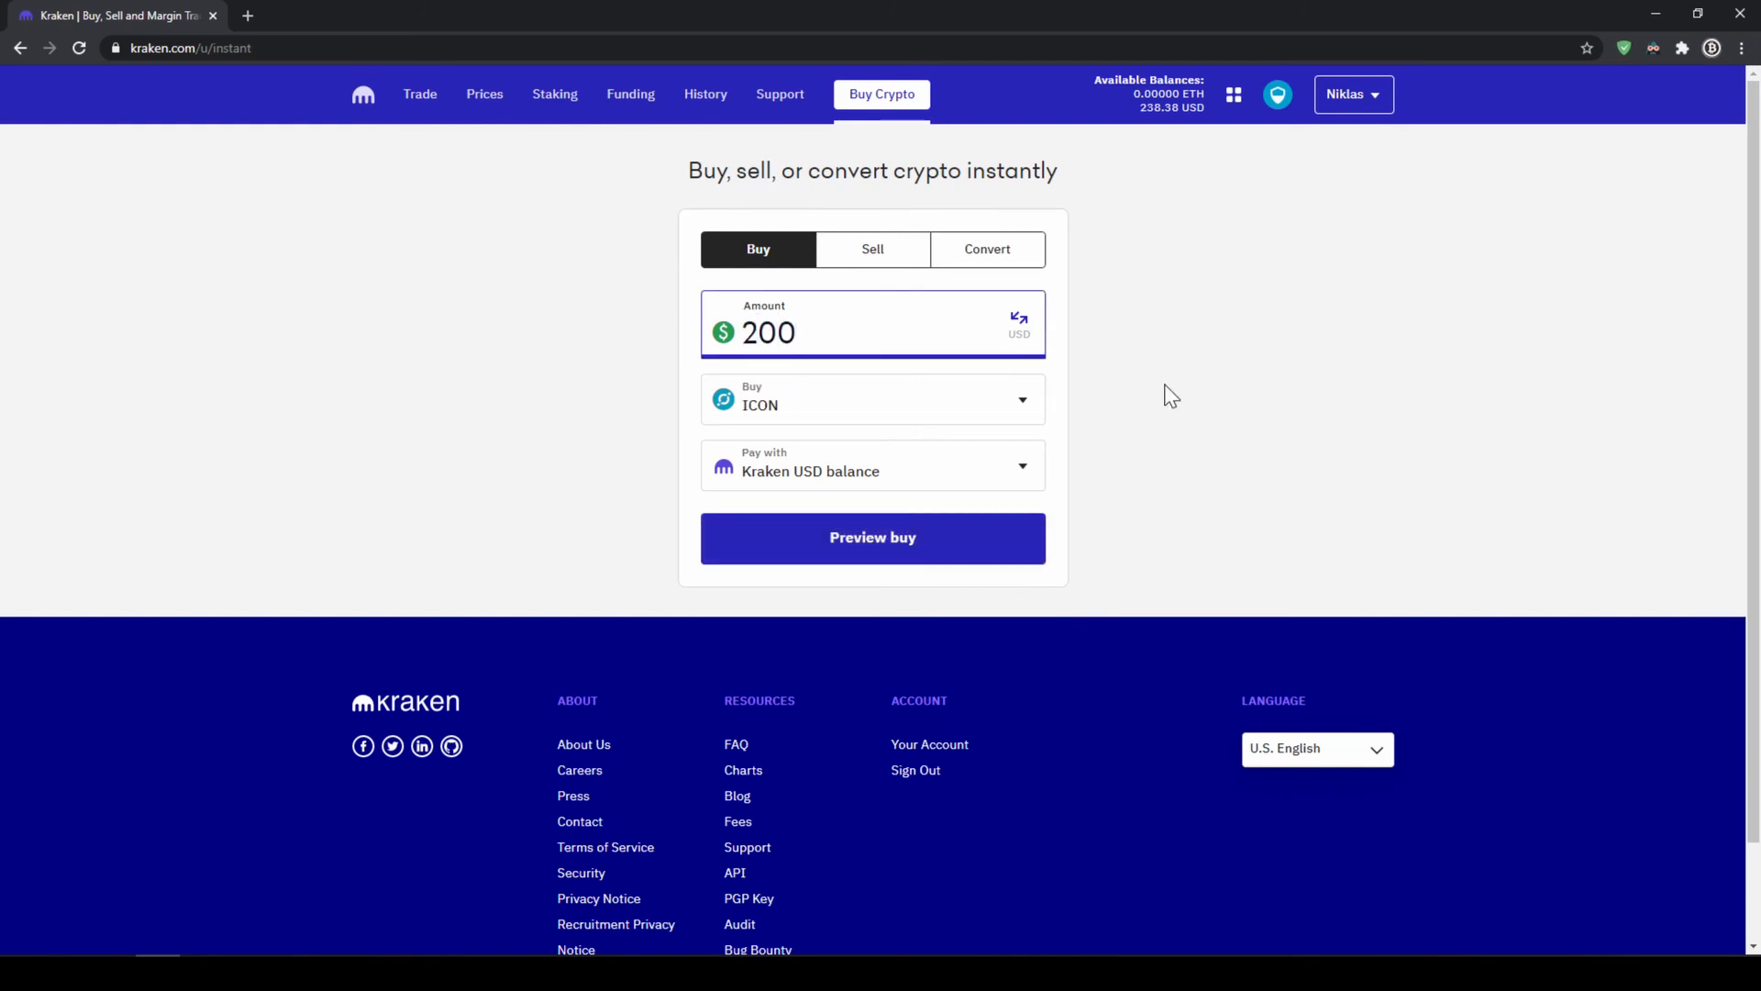
pyautogui.moveTo(874, 537)
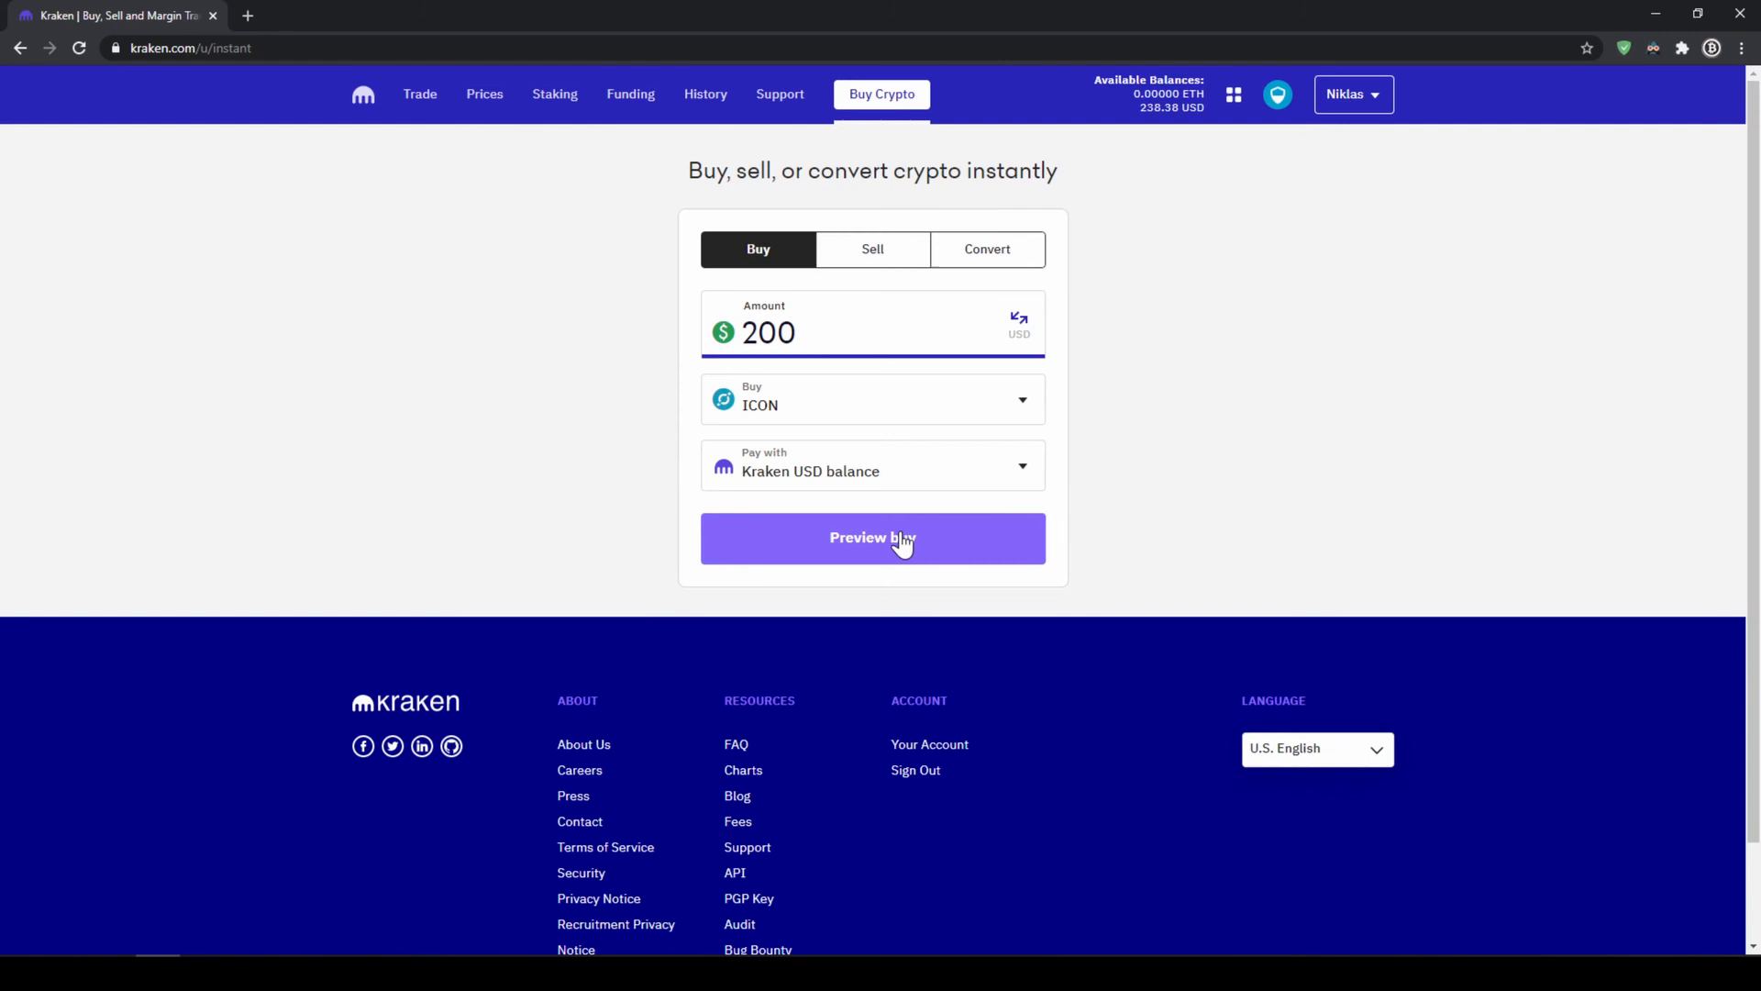
pyautogui.click(873, 538)
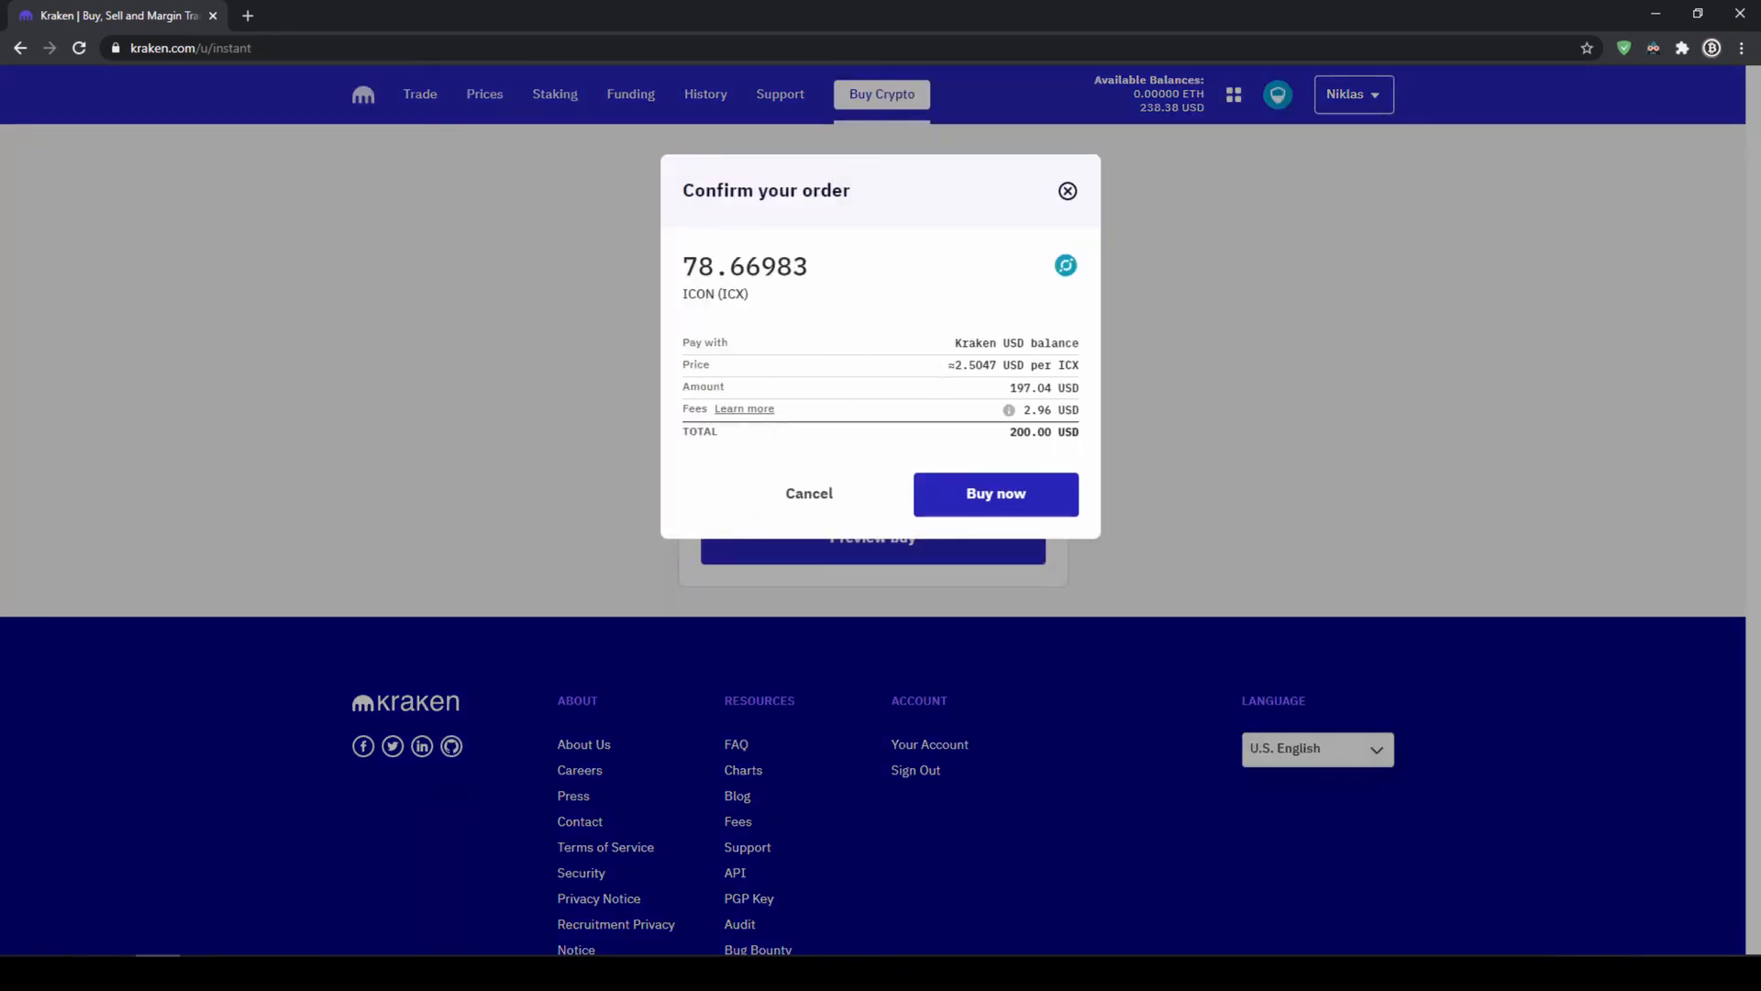
# - Place the 200.00 USD order for about 78.67 ICON with Buy now
pyautogui.doubleClick(749, 266)
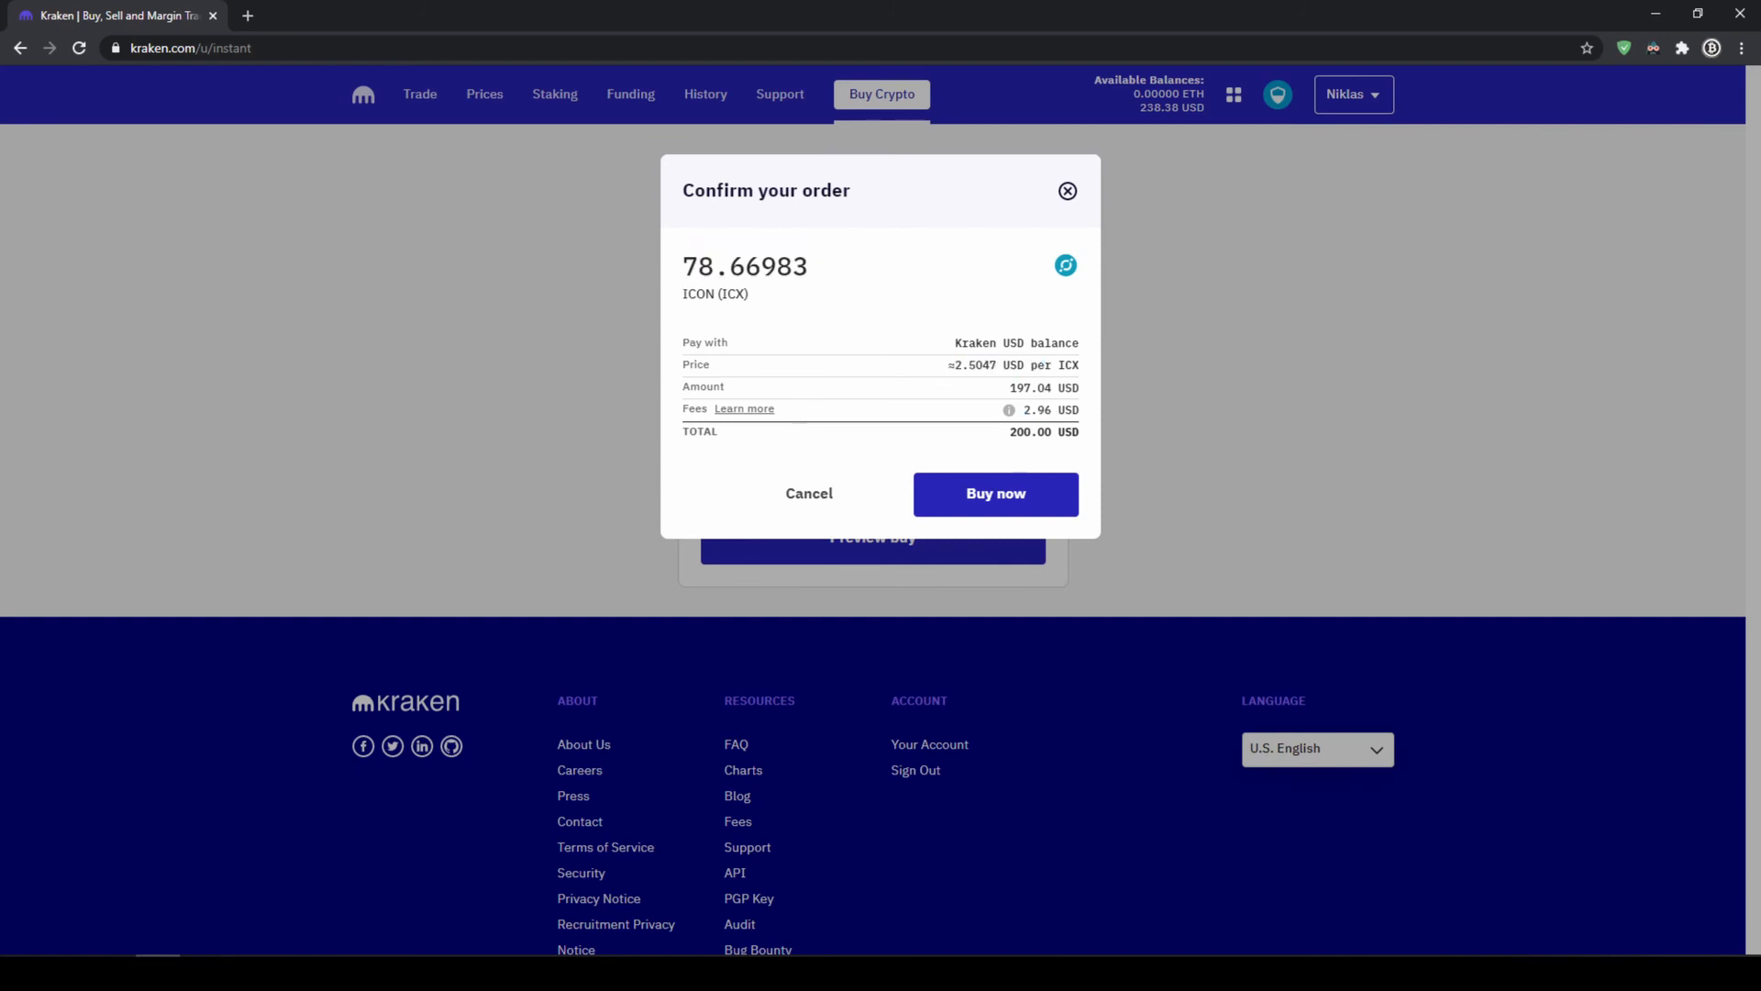
pyautogui.doubleClick(1029, 431)
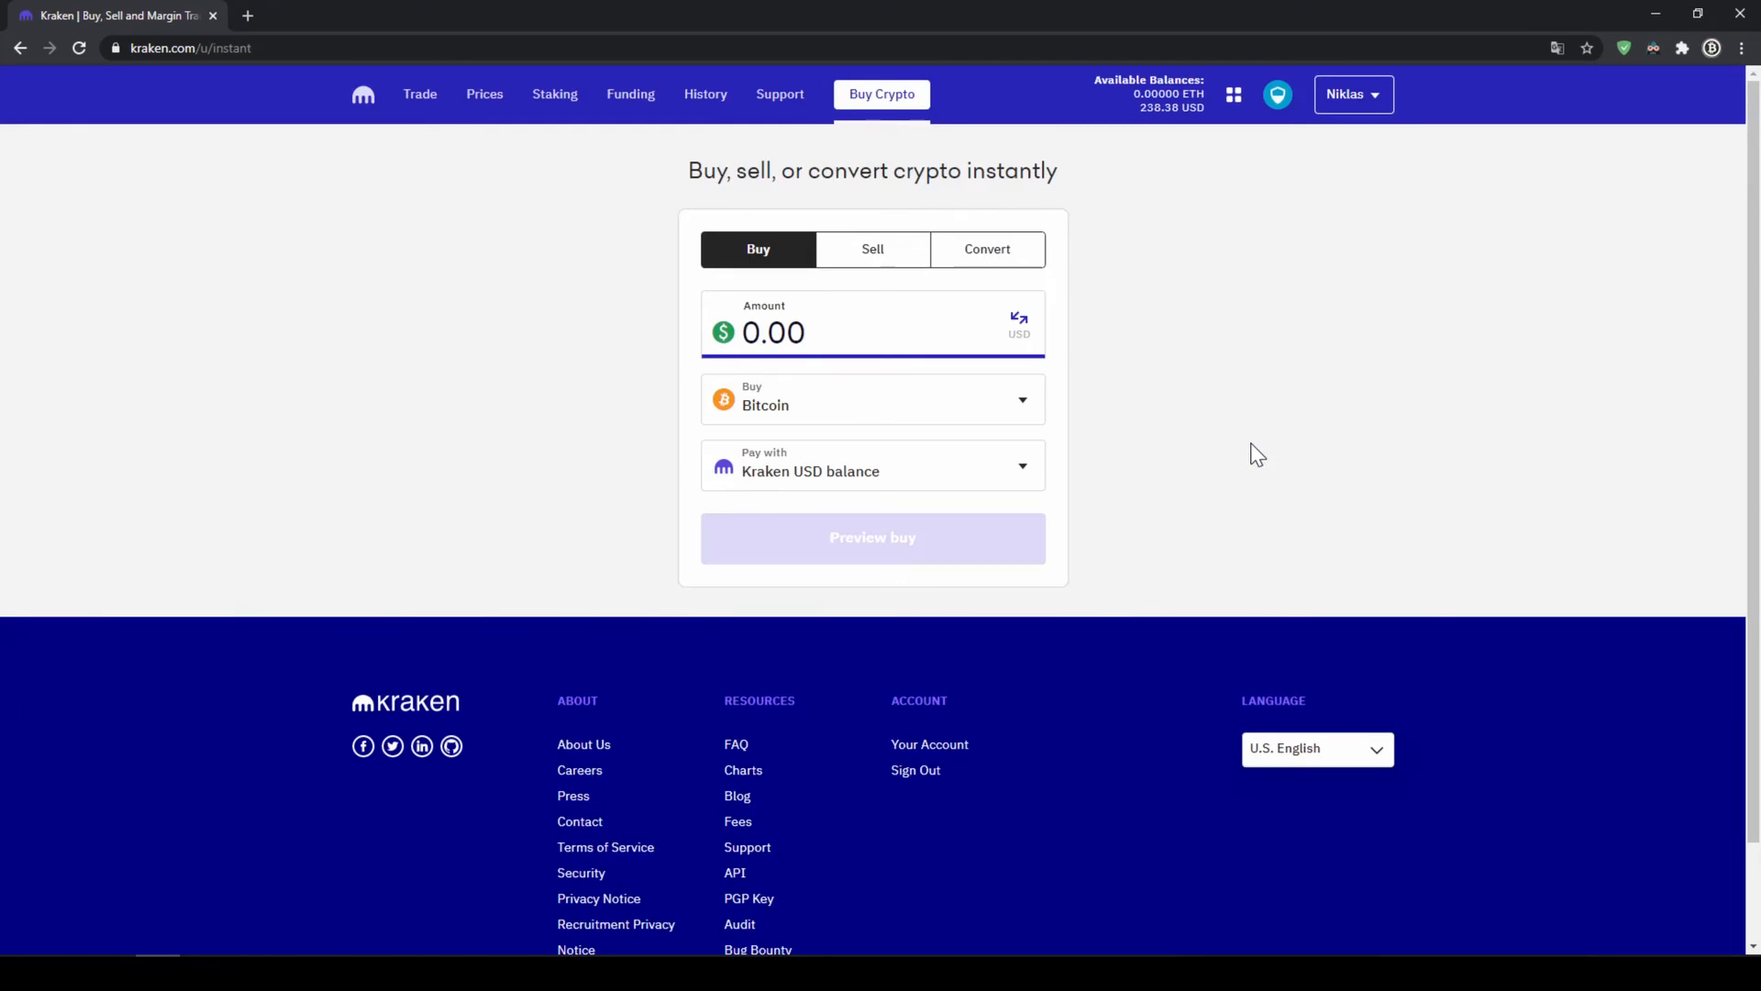
# - Choose New debit & credit card under Pay with to add a payment card
pyautogui.click(872, 464)
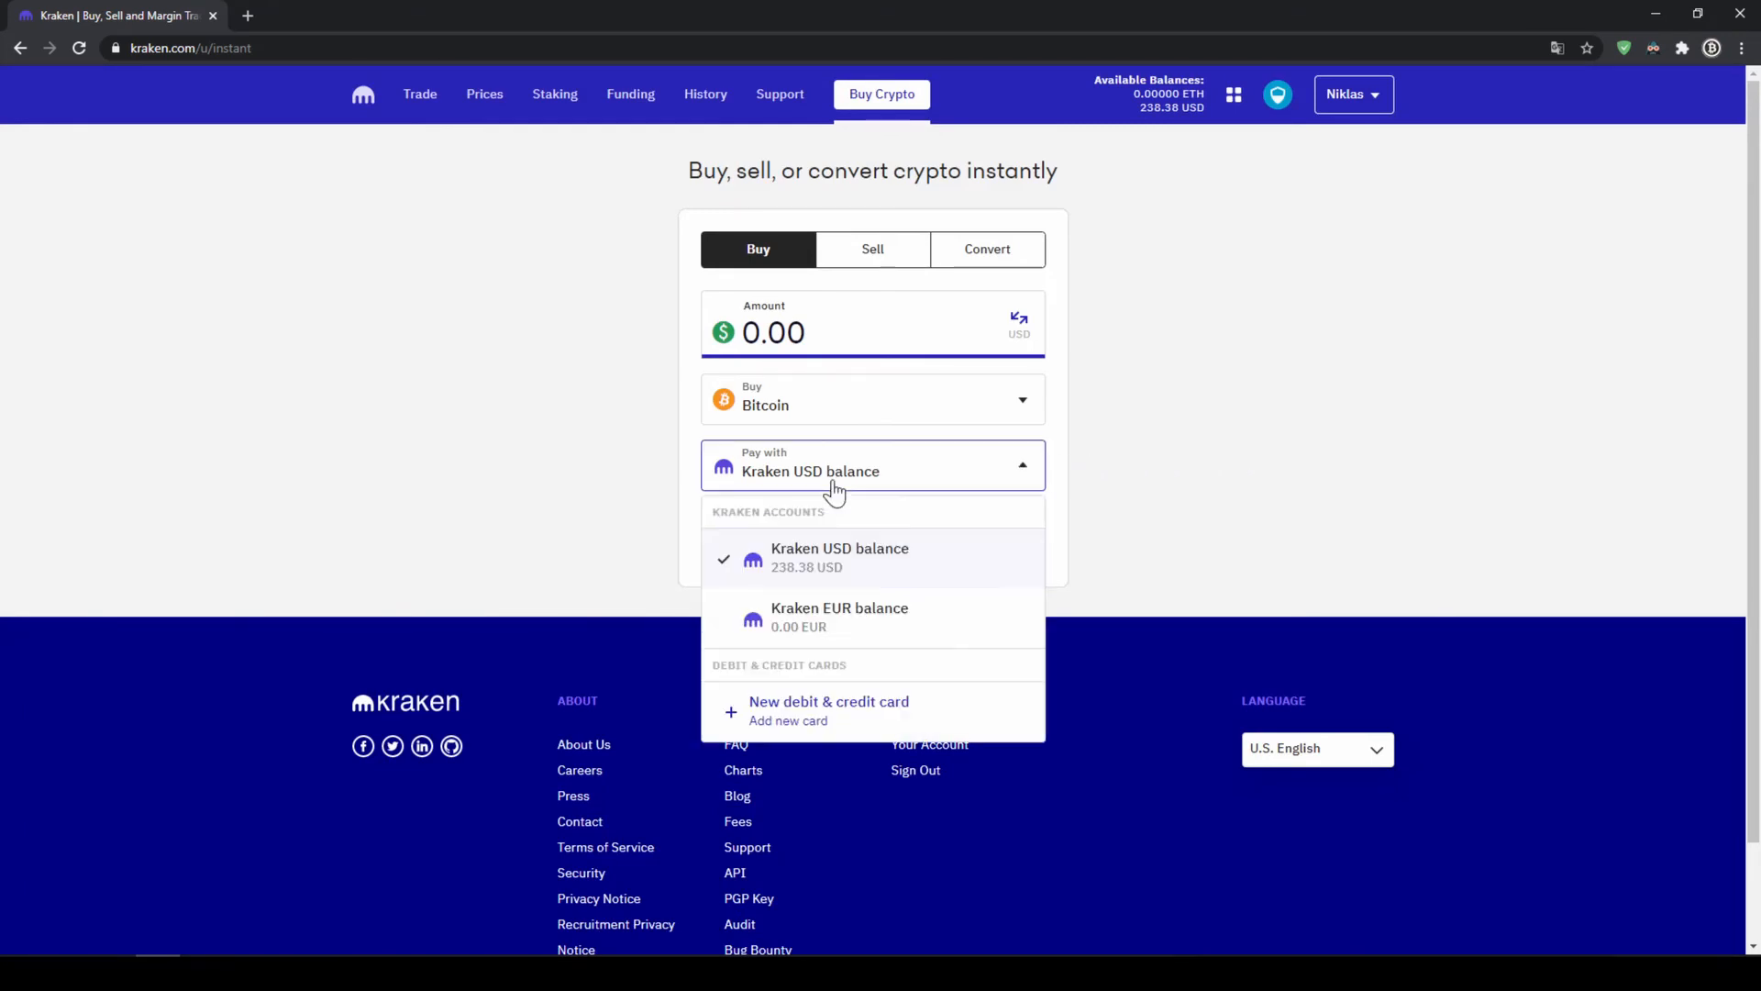
pyautogui.moveTo(833, 570)
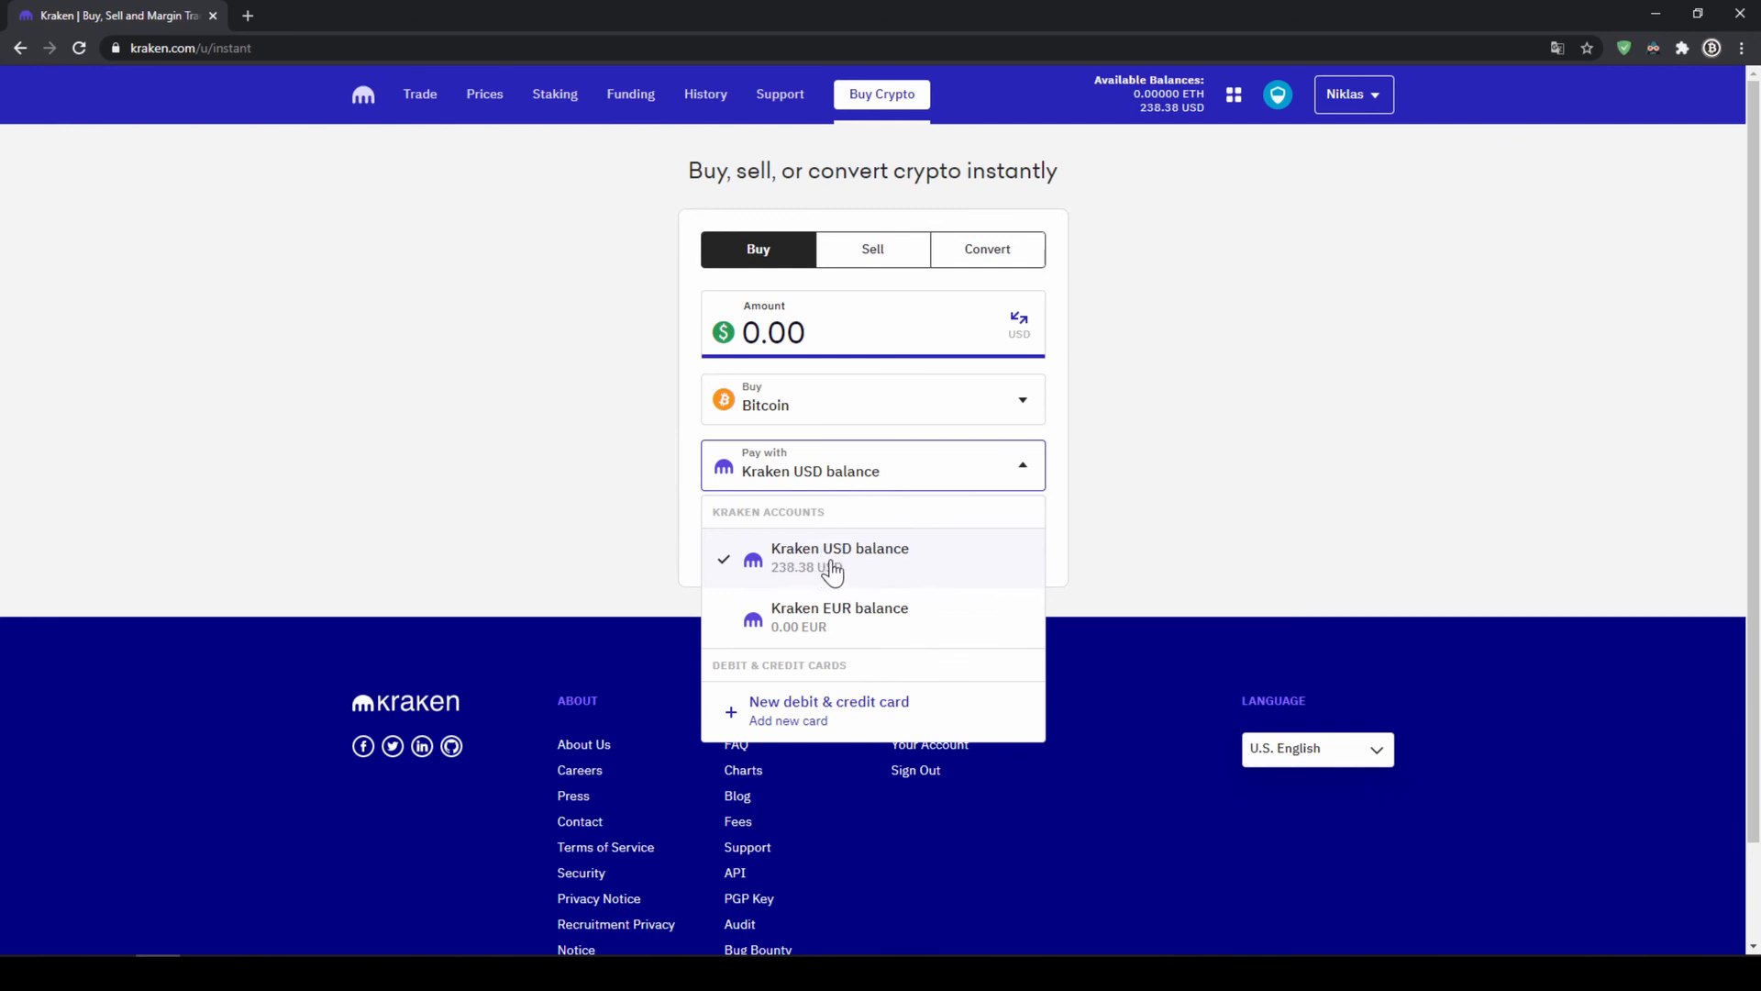
pyautogui.moveTo(826, 736)
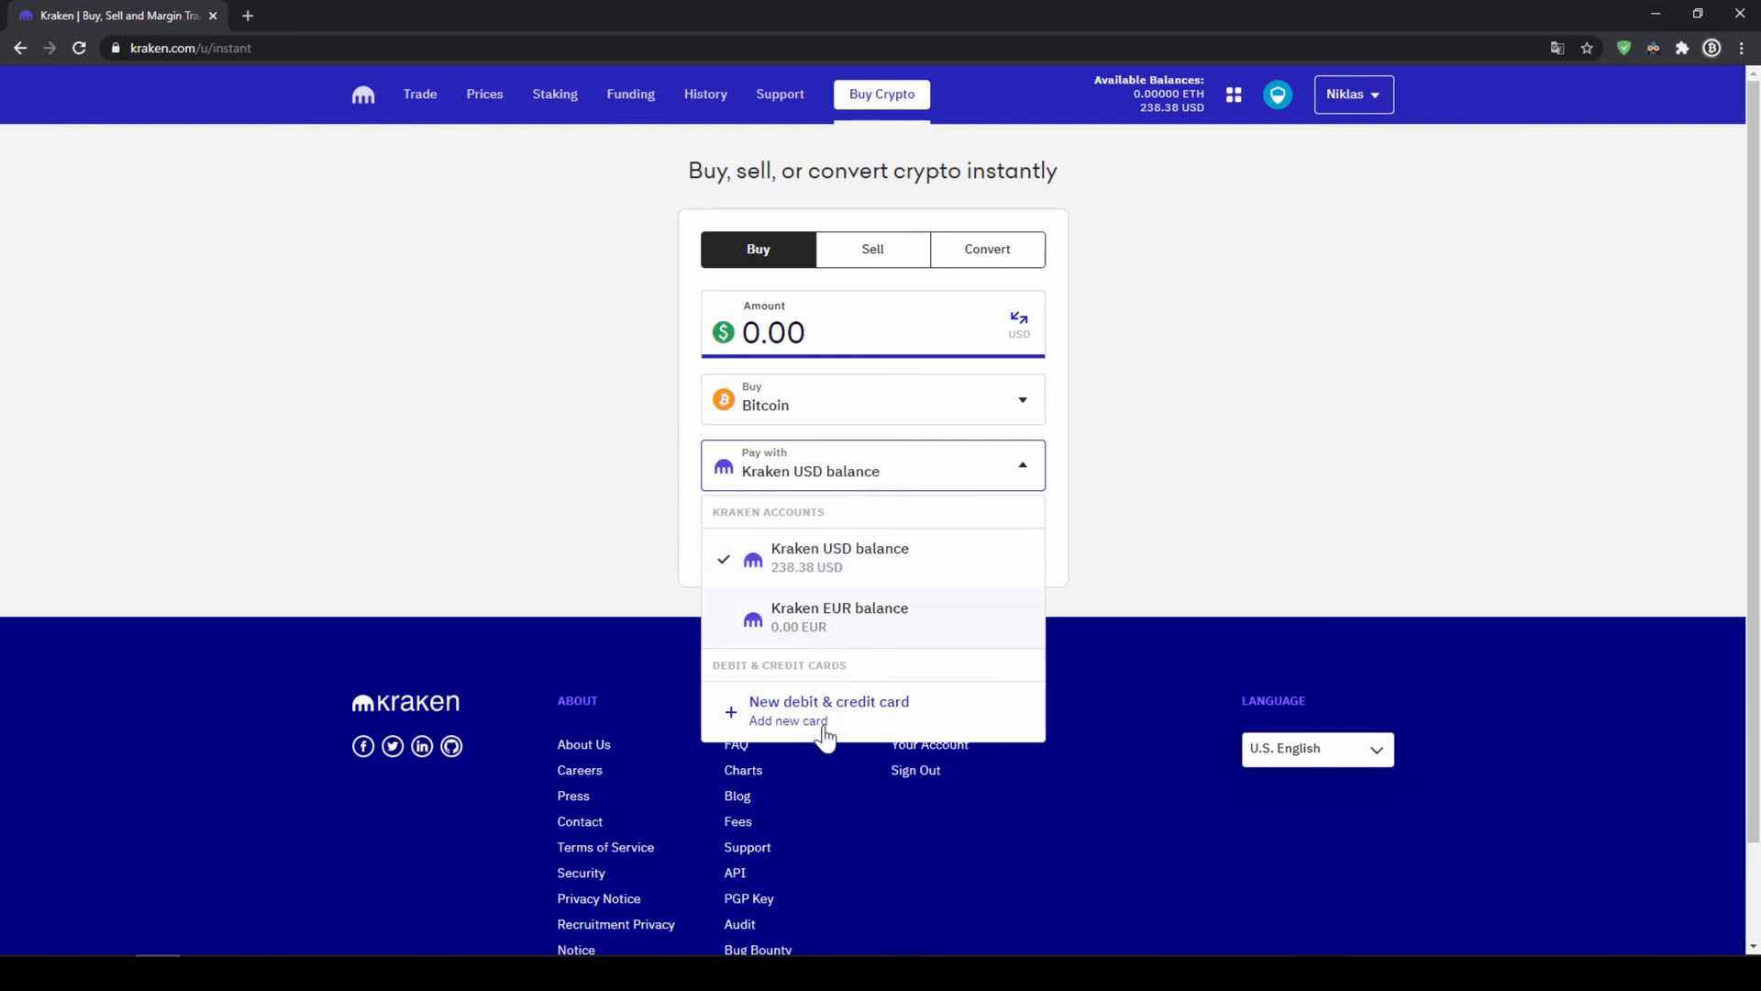
pyautogui.click(828, 701)
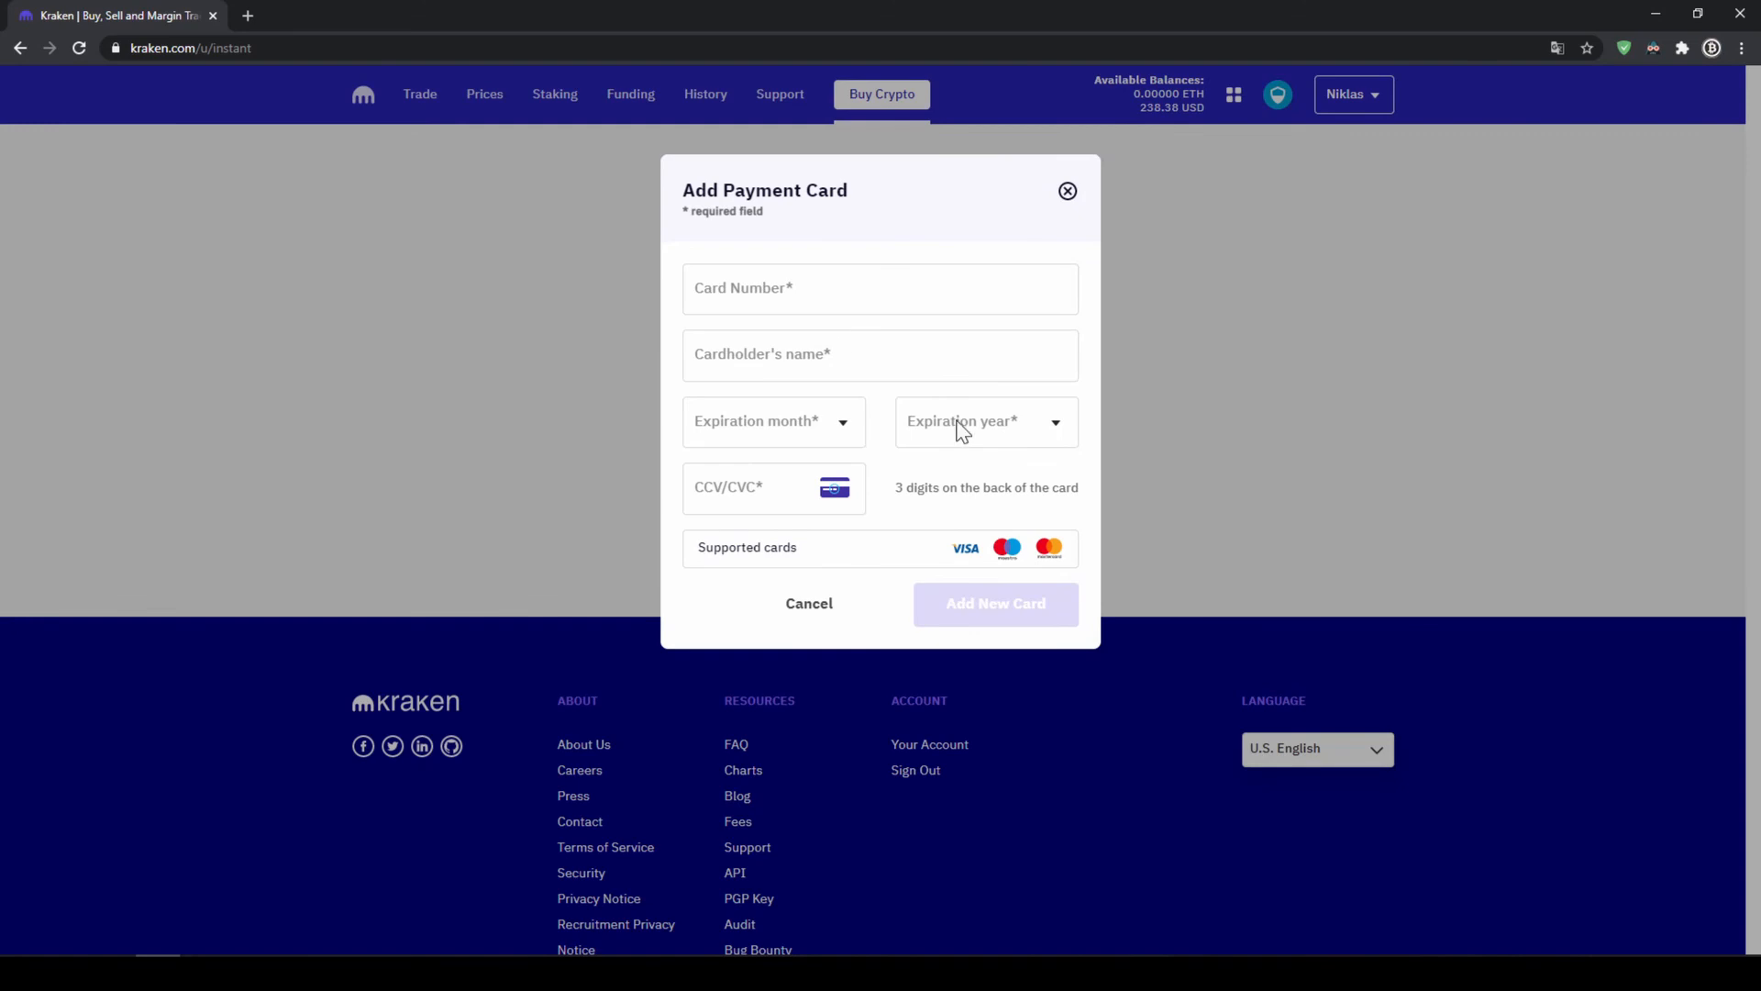
pyautogui.moveTo(936, 475)
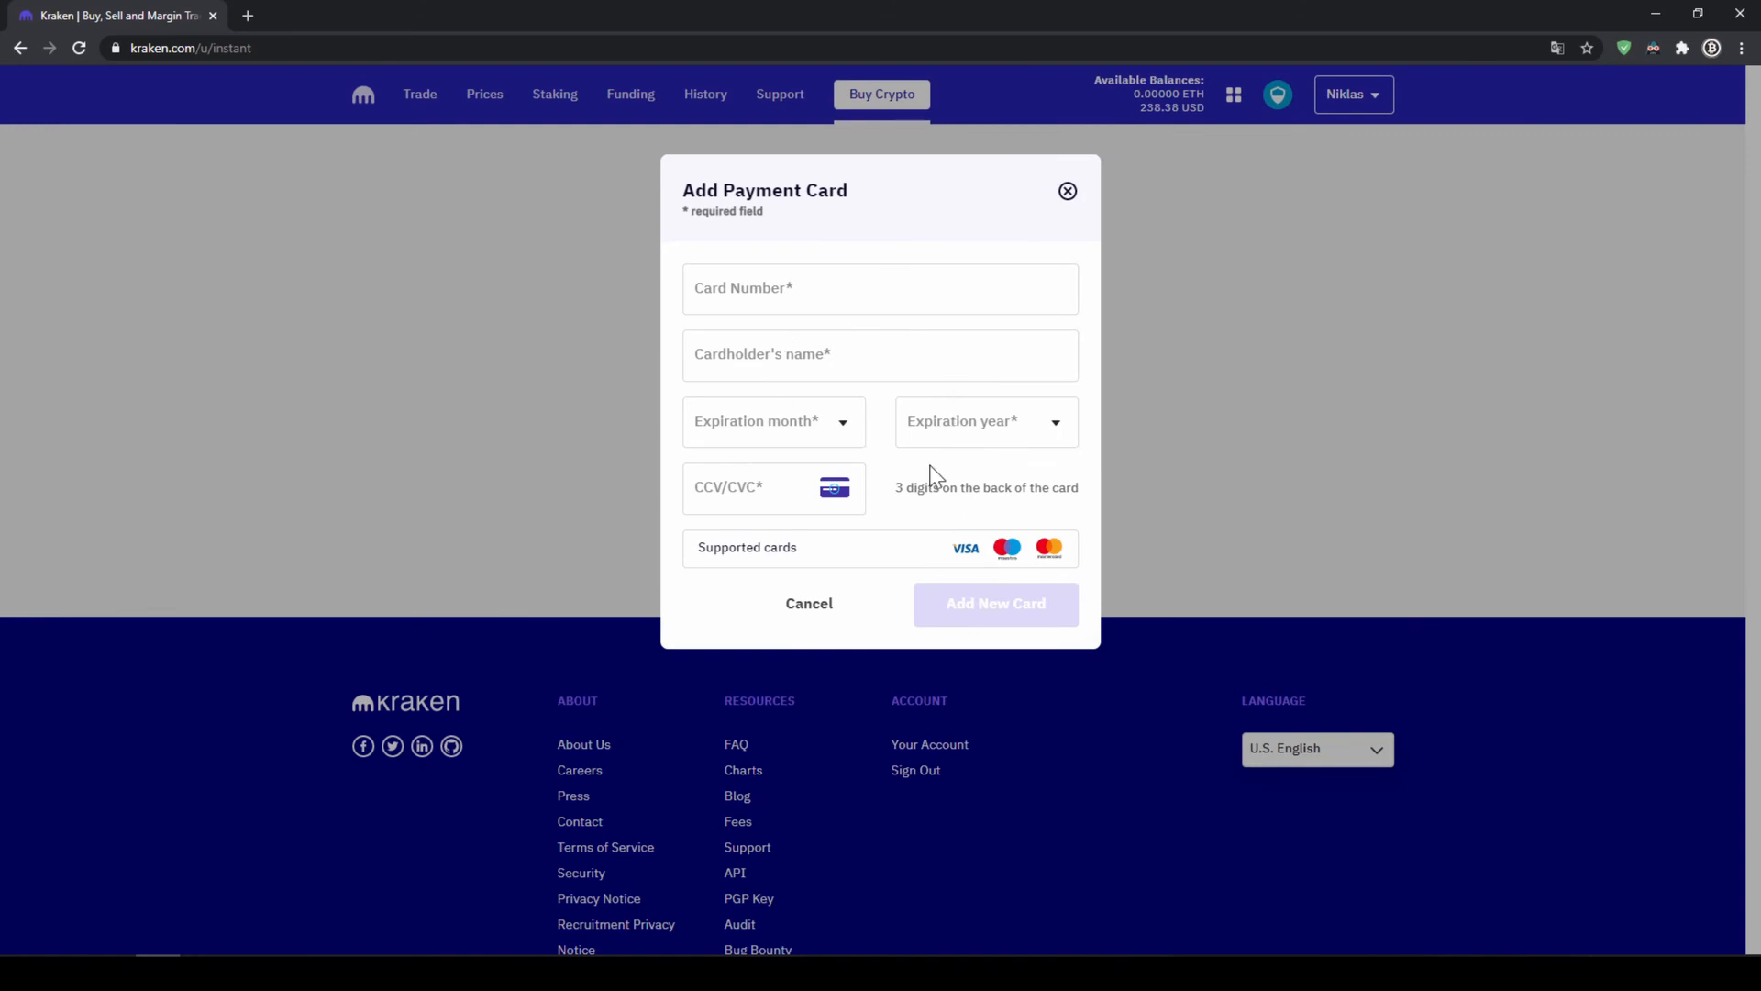